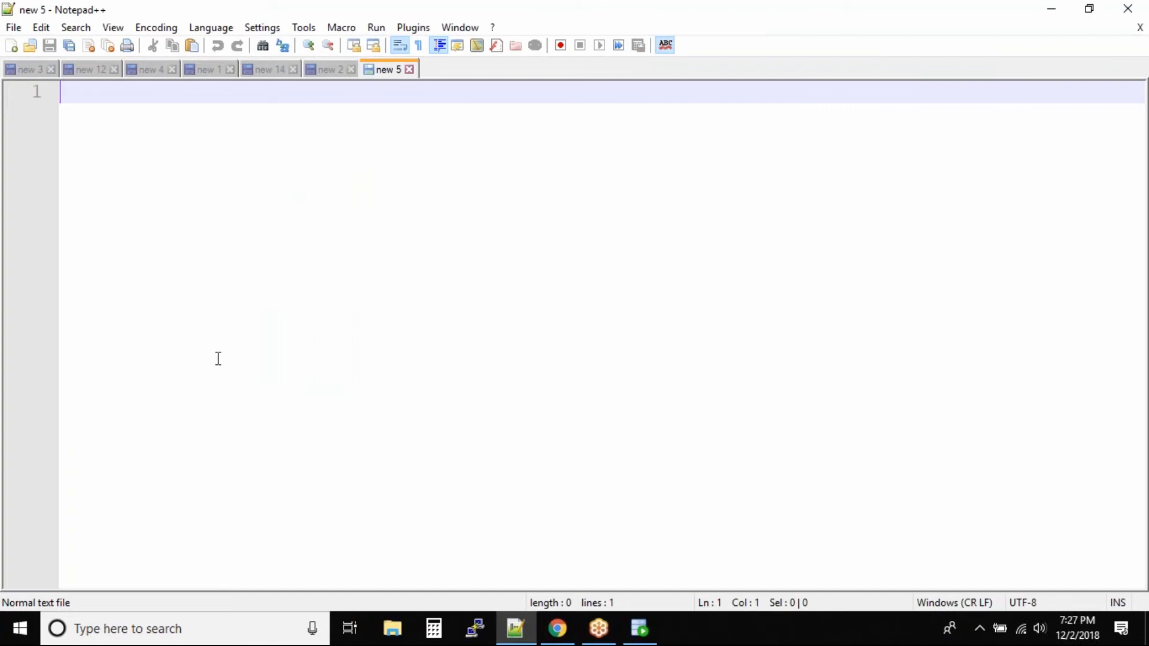
- Add the underlined heading 'COMMIT, ROLLBACK and SAVEPOINT' to the notes
text(COMMIT)
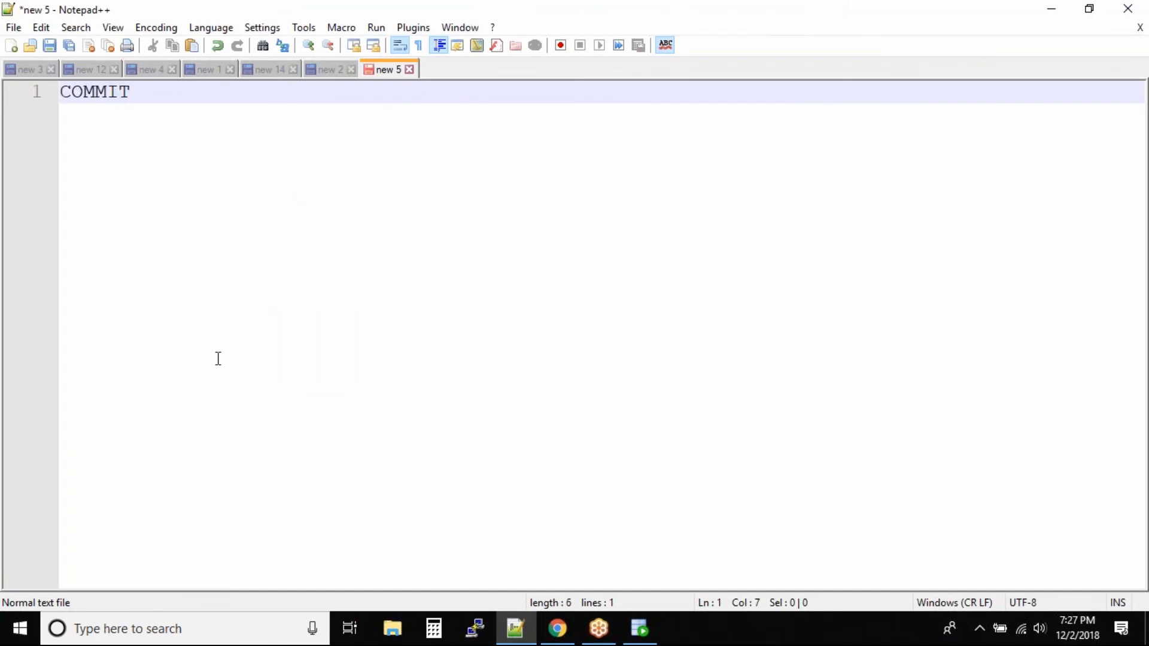
key(Enter)
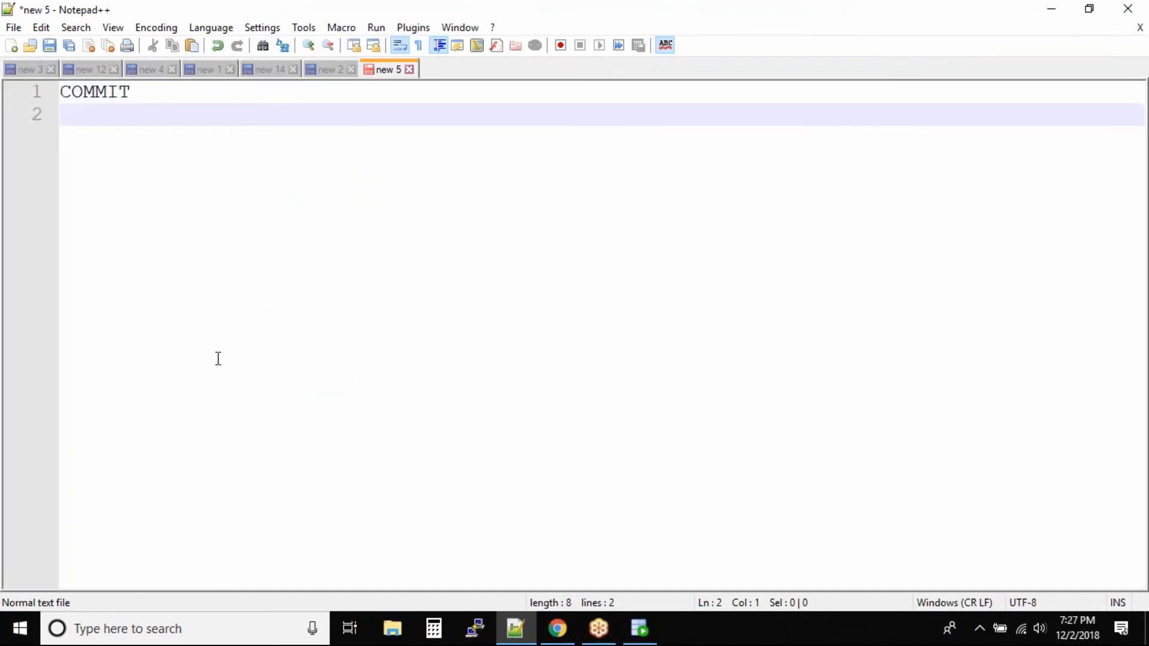
text(, ROLL)
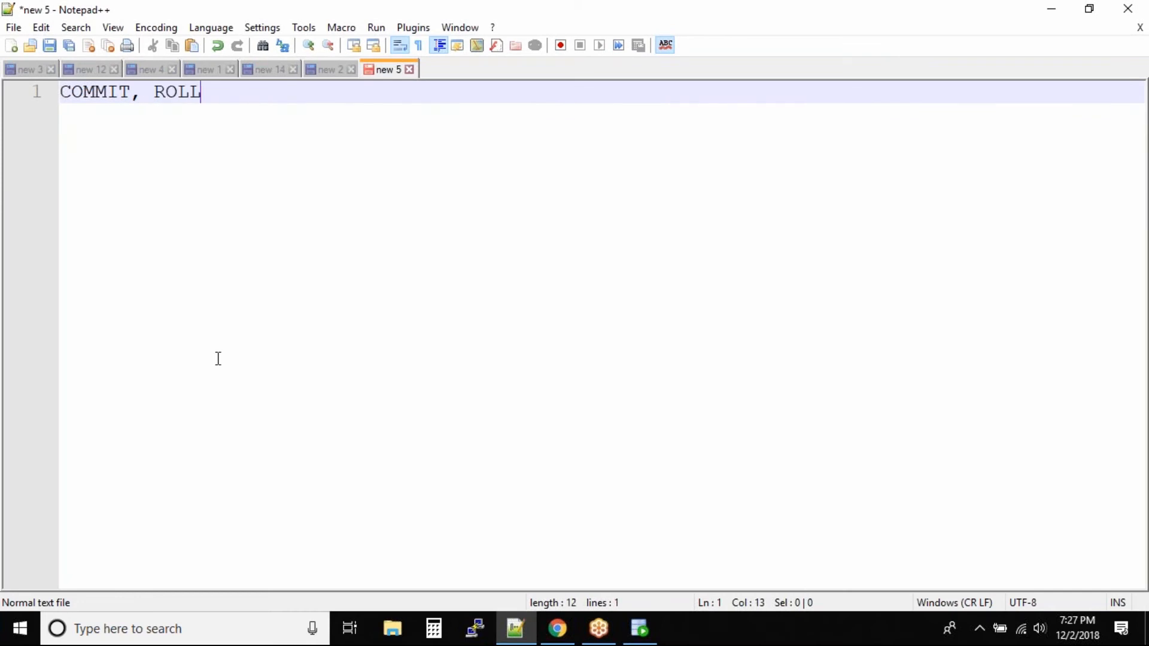
text(BACK a)
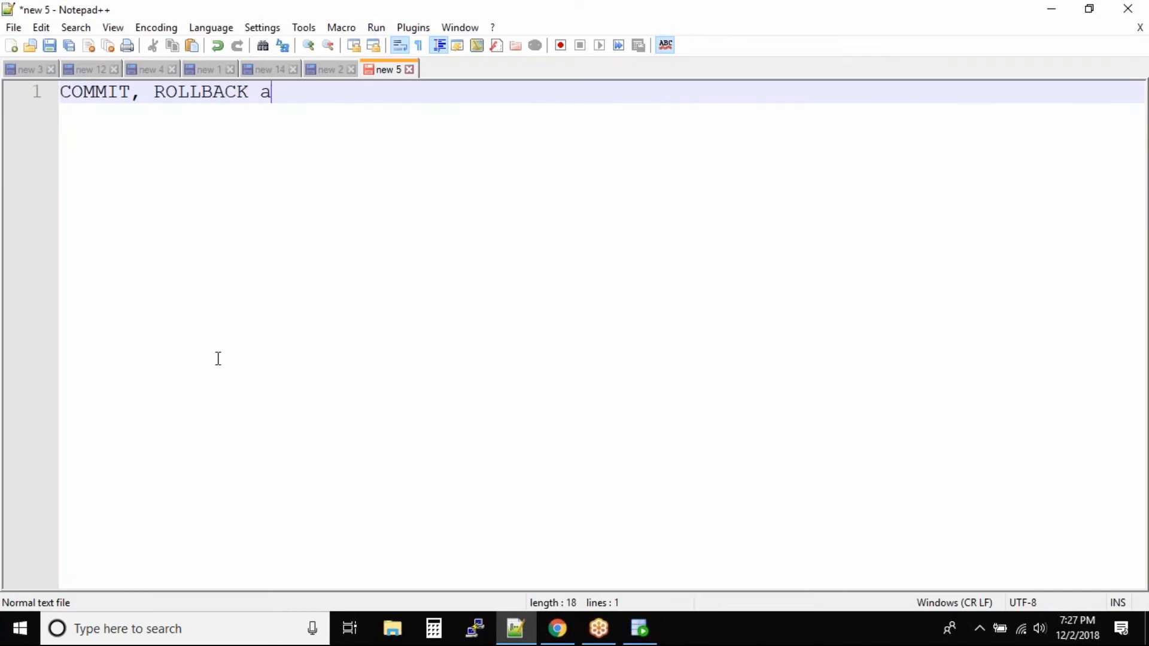
text(nd SAVEPOINT)
text(==============================)
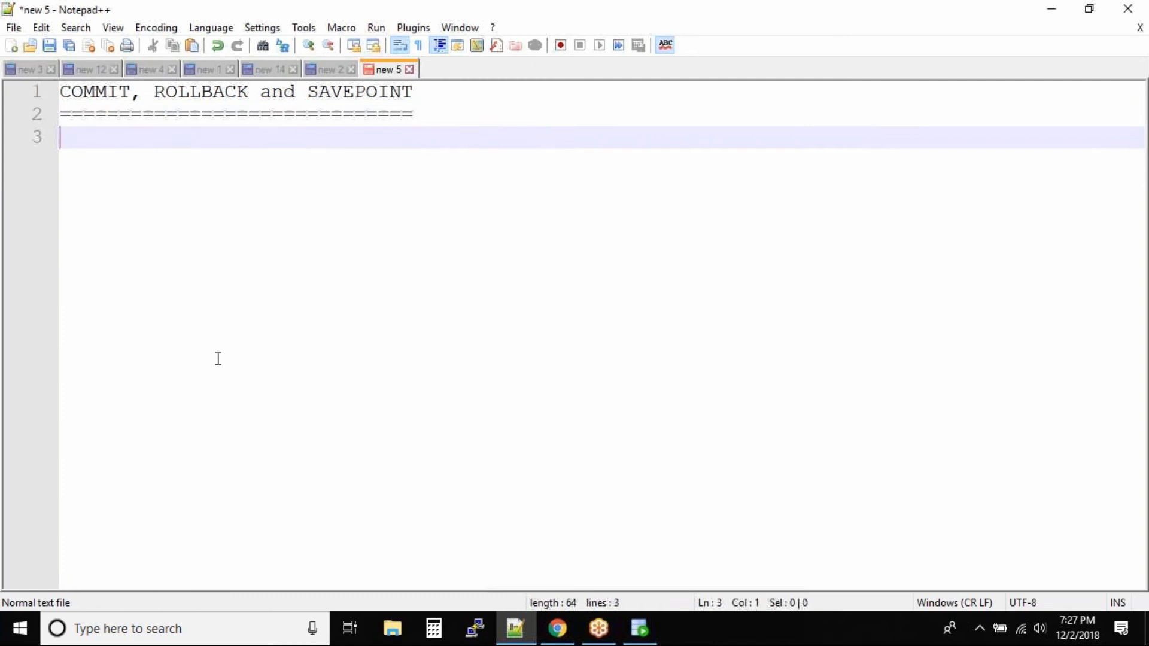
key(Enter)
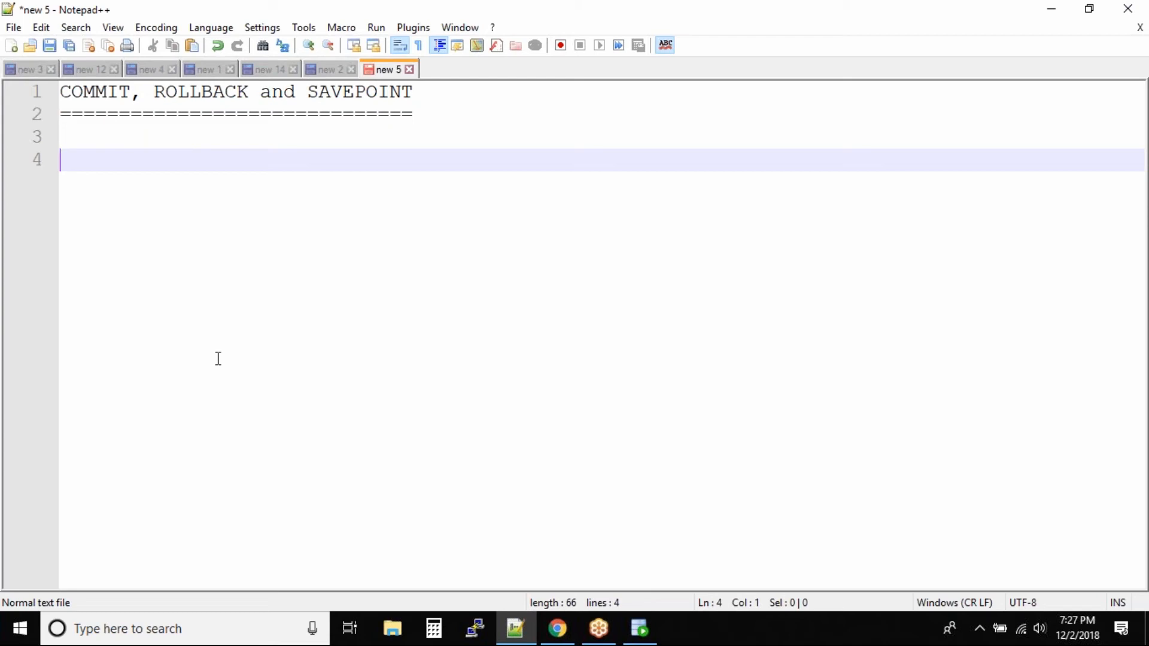
- Note below it that DML needs commit and DDL --> Auto commit
text(DML --> needs)
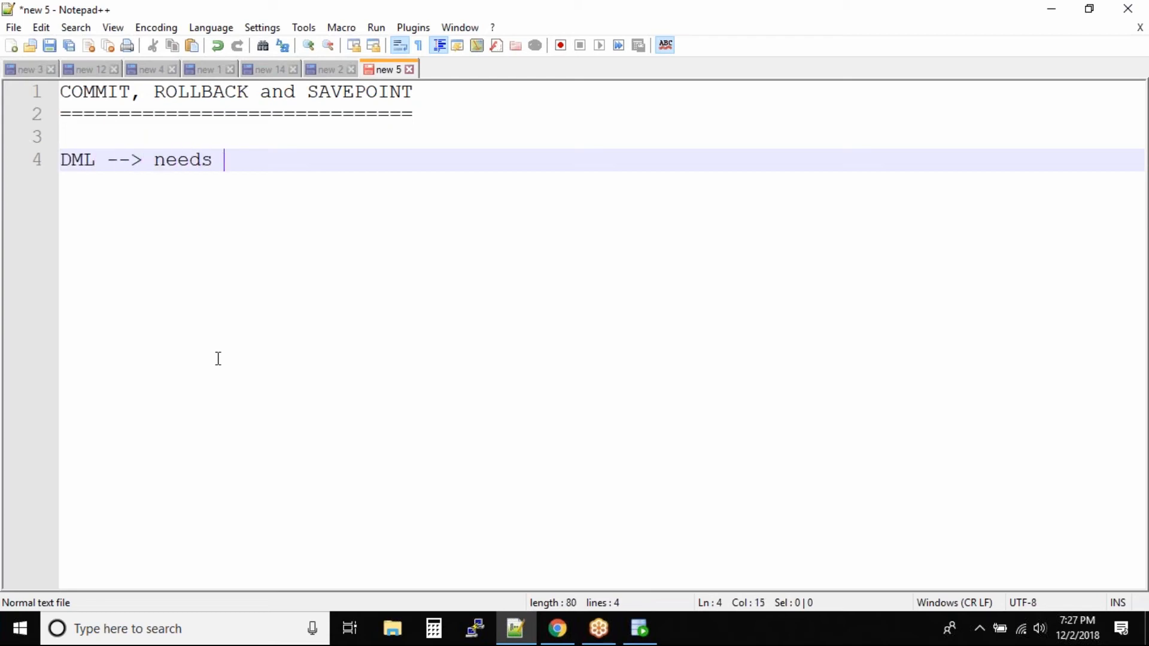
text(commit)
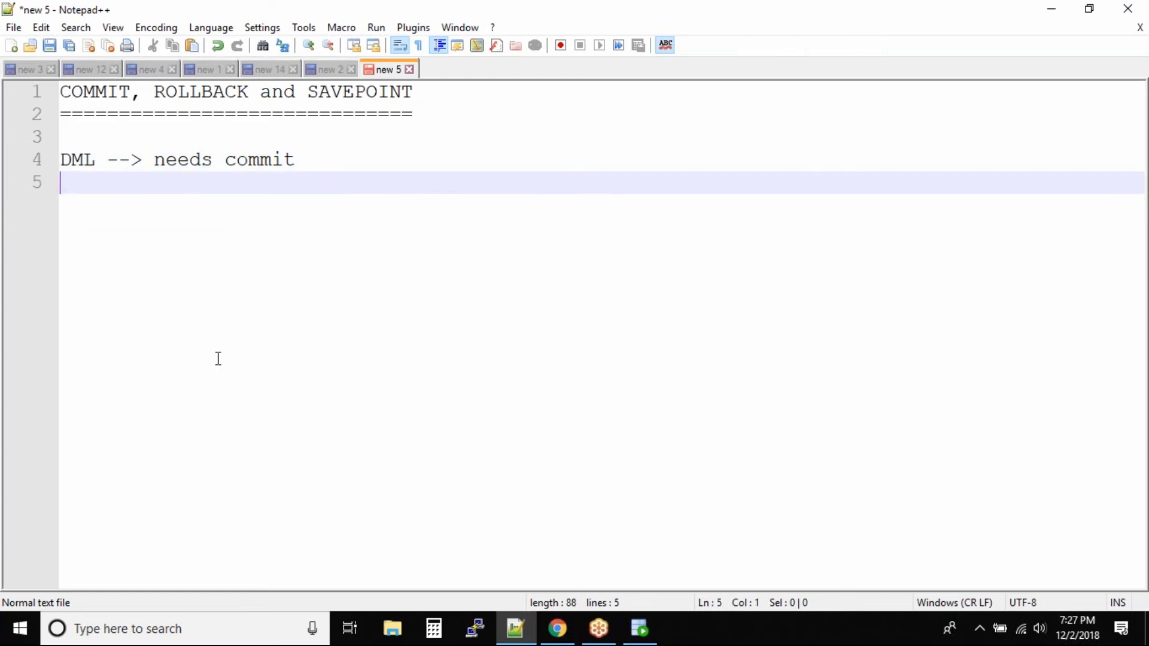
text(DDL -->)
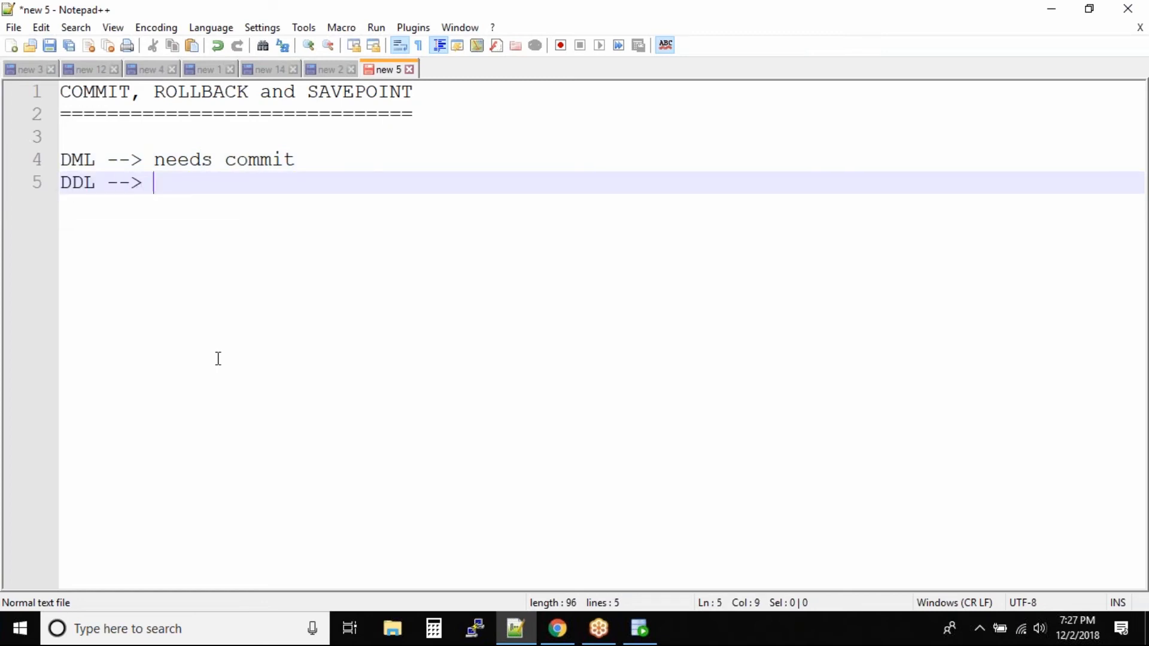
text(Auto commit)
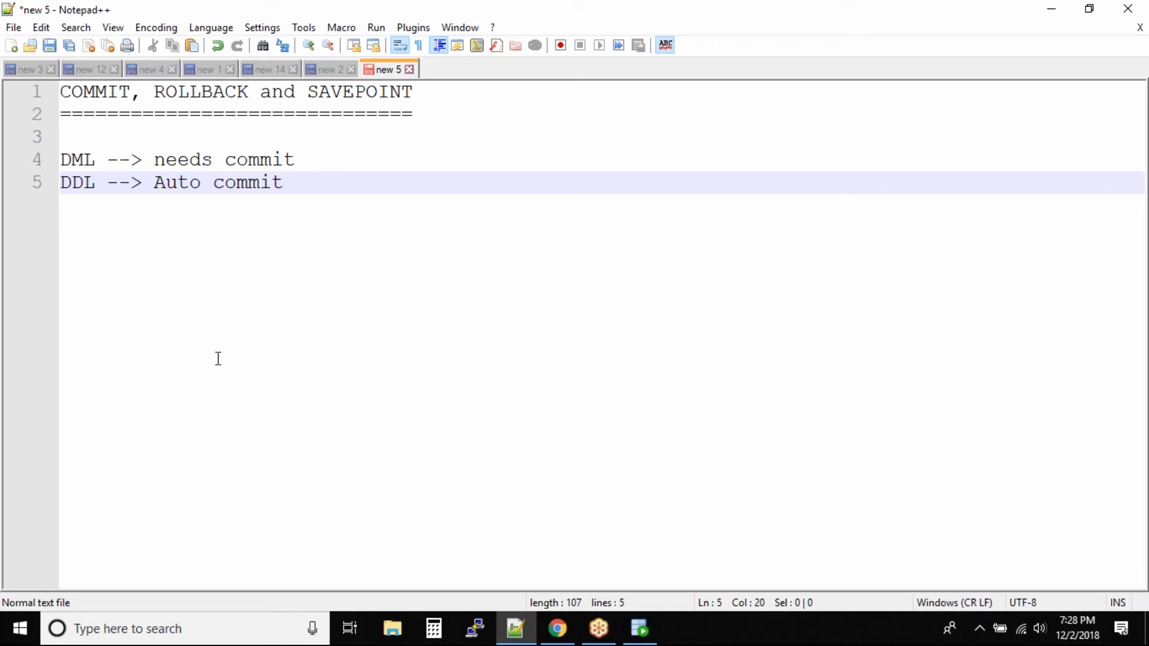
mouse_move(138, 180)
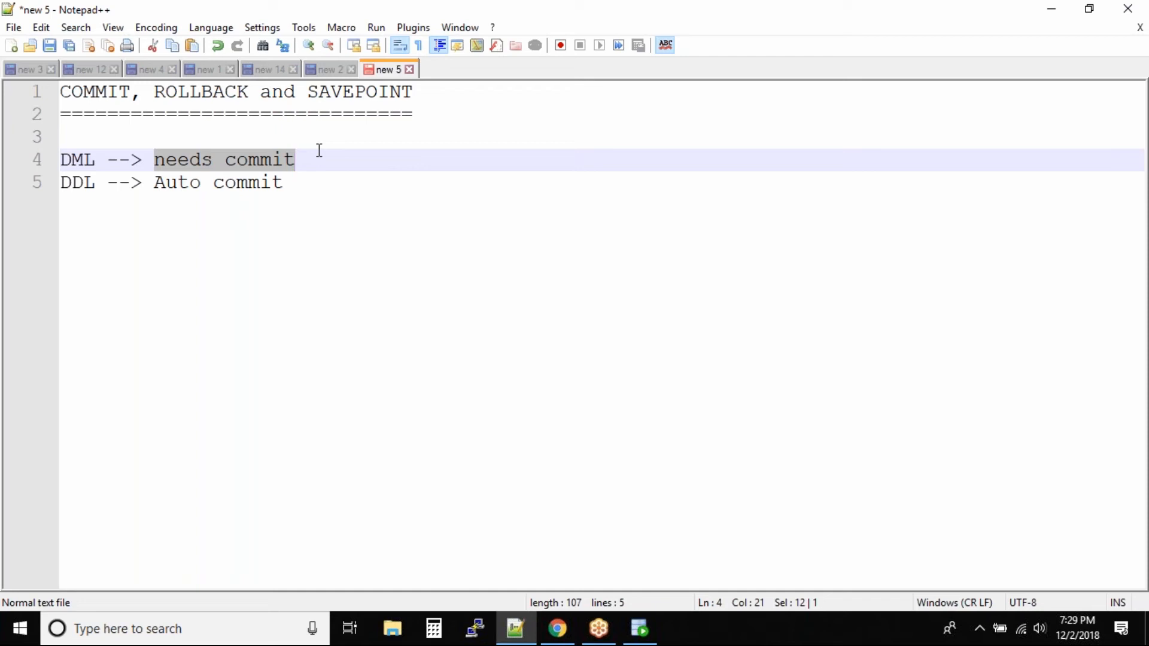
- Add blank lines below the notes and bring Oracle SQL Developer to the front
key(Enter)
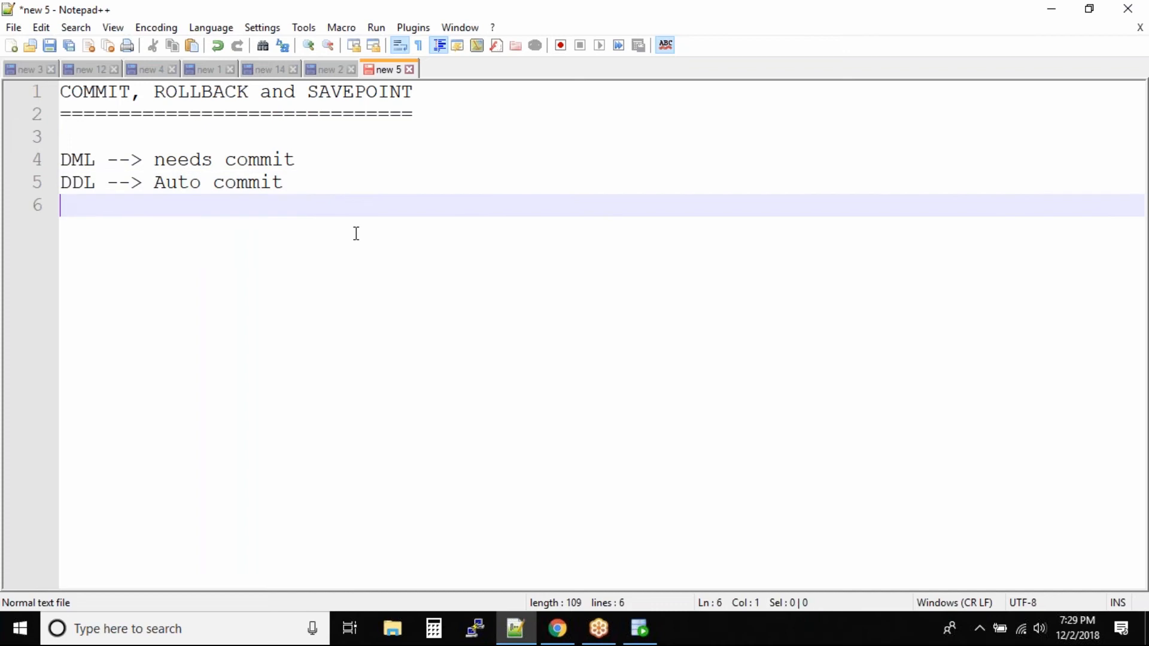
key(Enter)
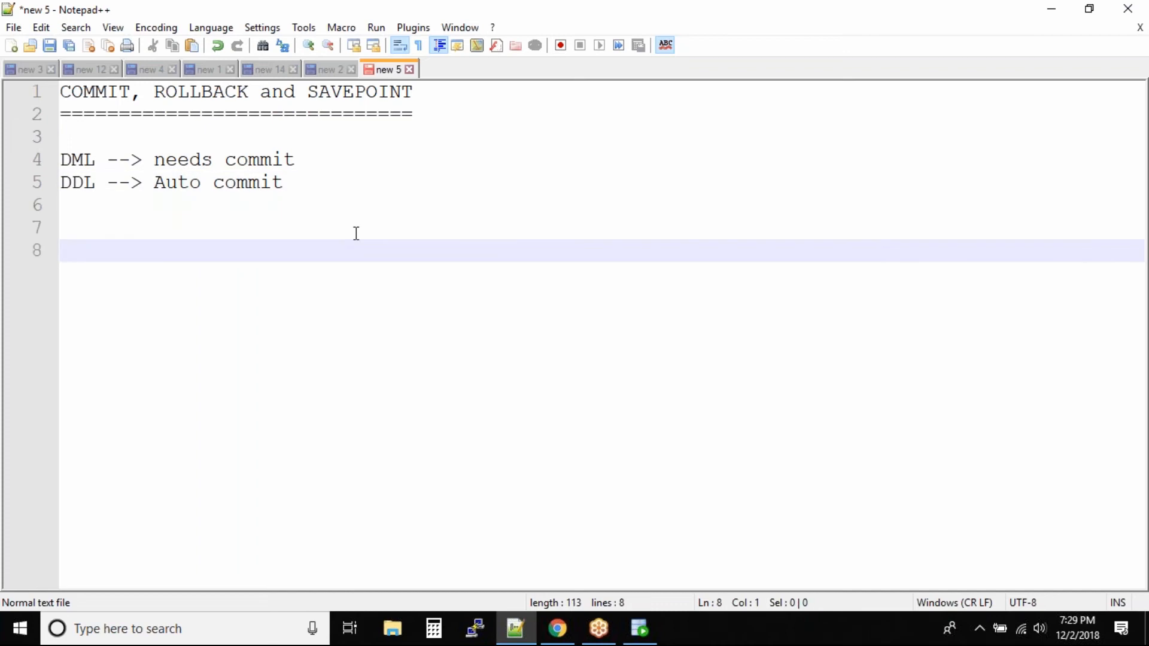
click(639, 630)
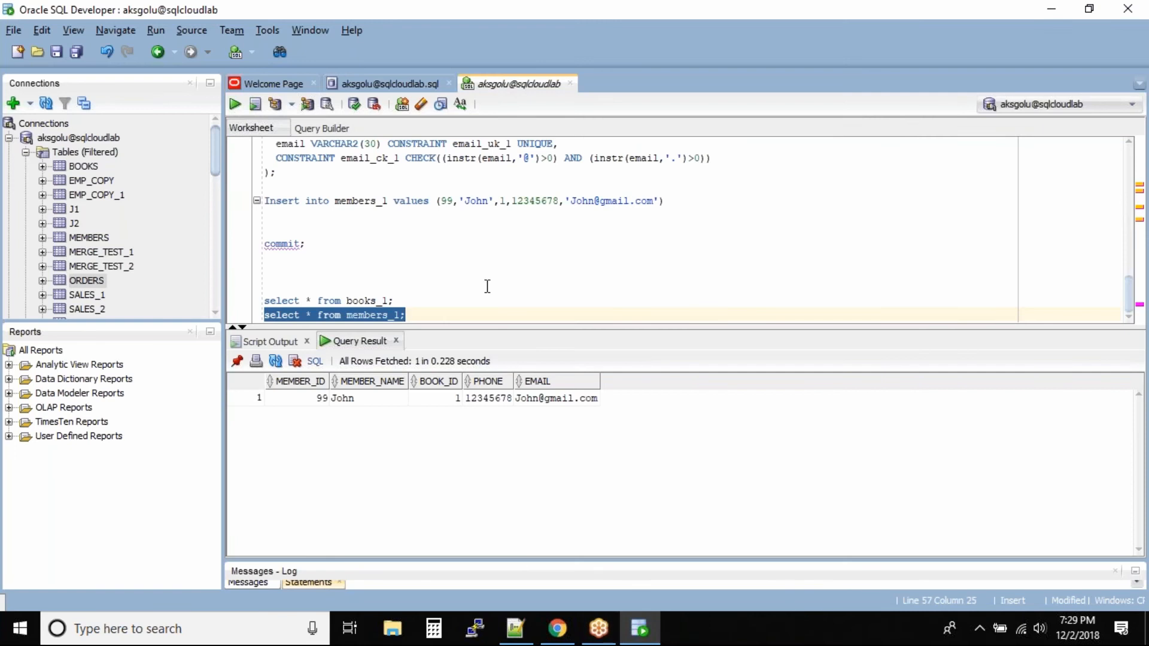
- Clear the worksheet and open a new SQL worksheet from the connection's context menu
click(476, 256)
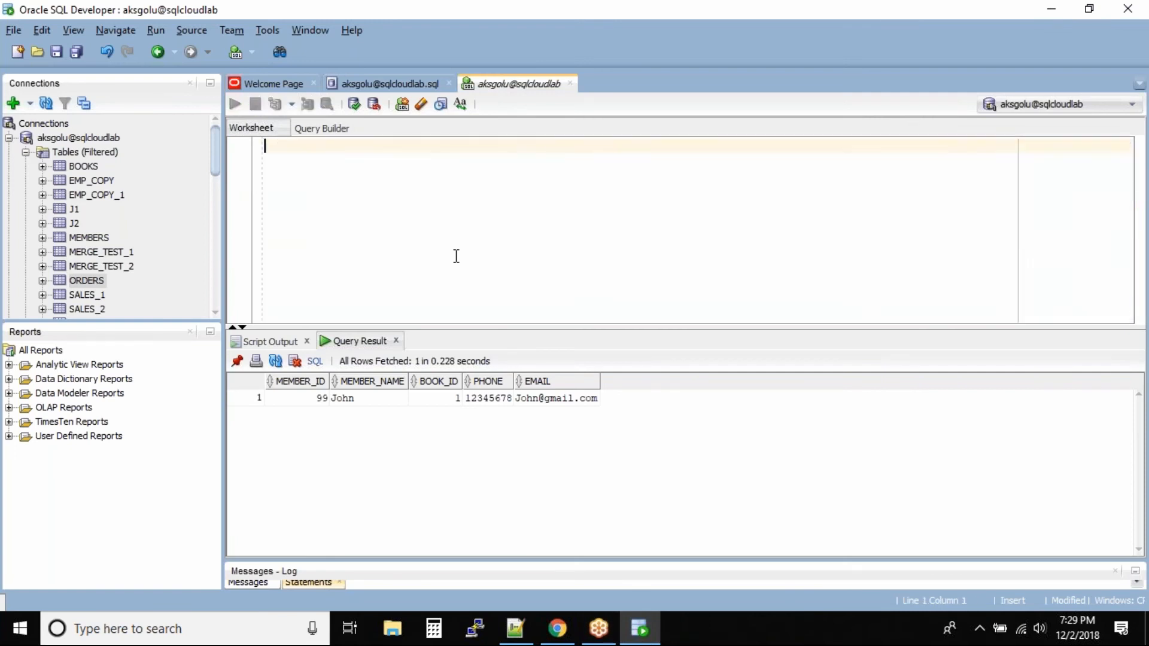
click(86, 280)
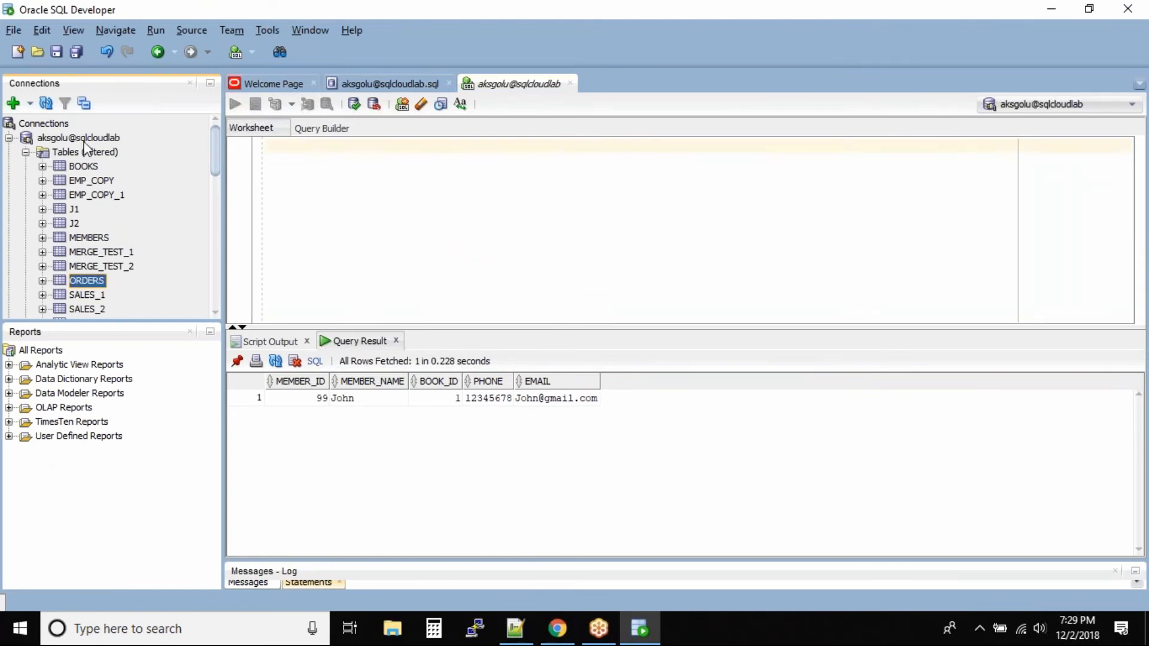
right_click(66, 137)
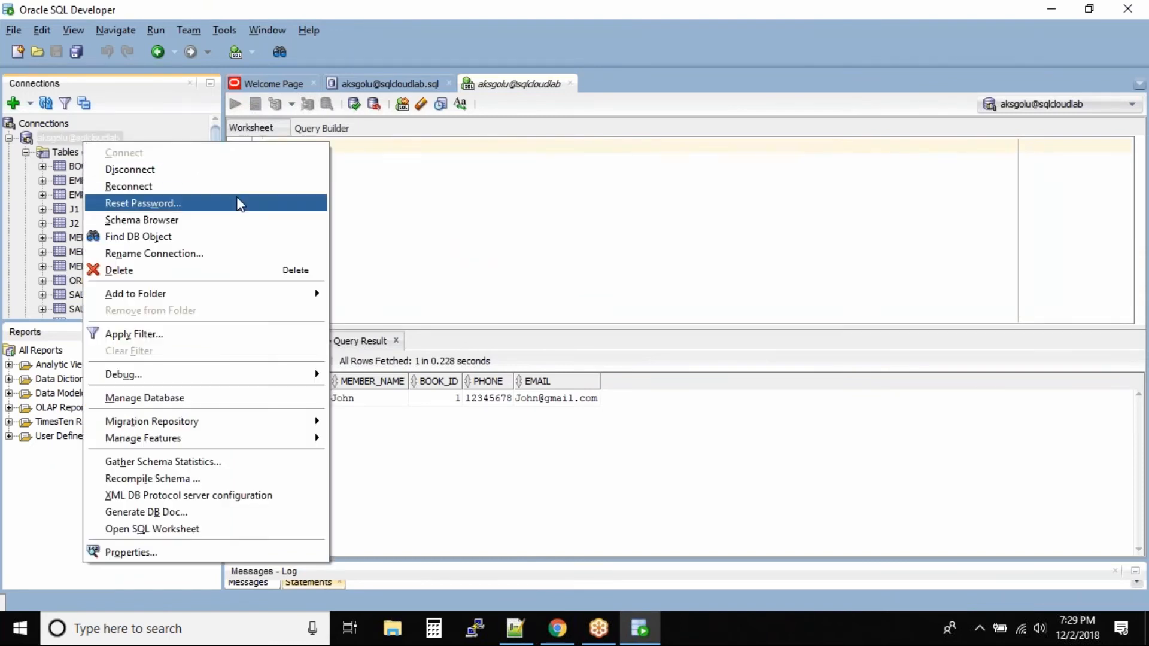
mouse_move(244, 227)
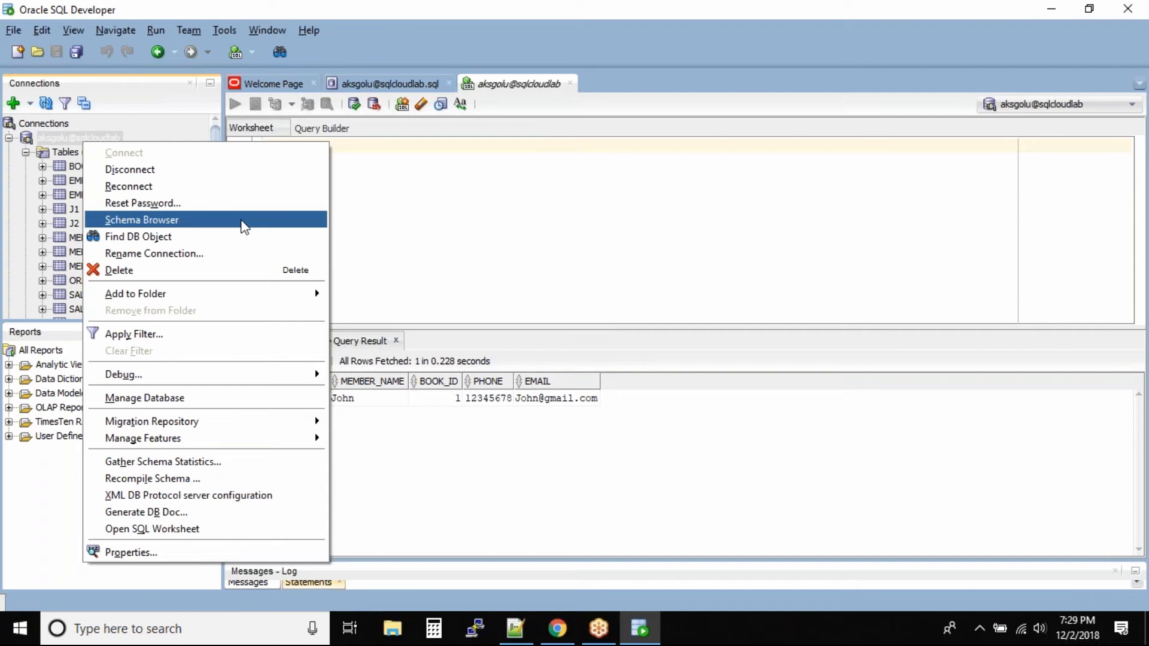
mouse_move(122, 375)
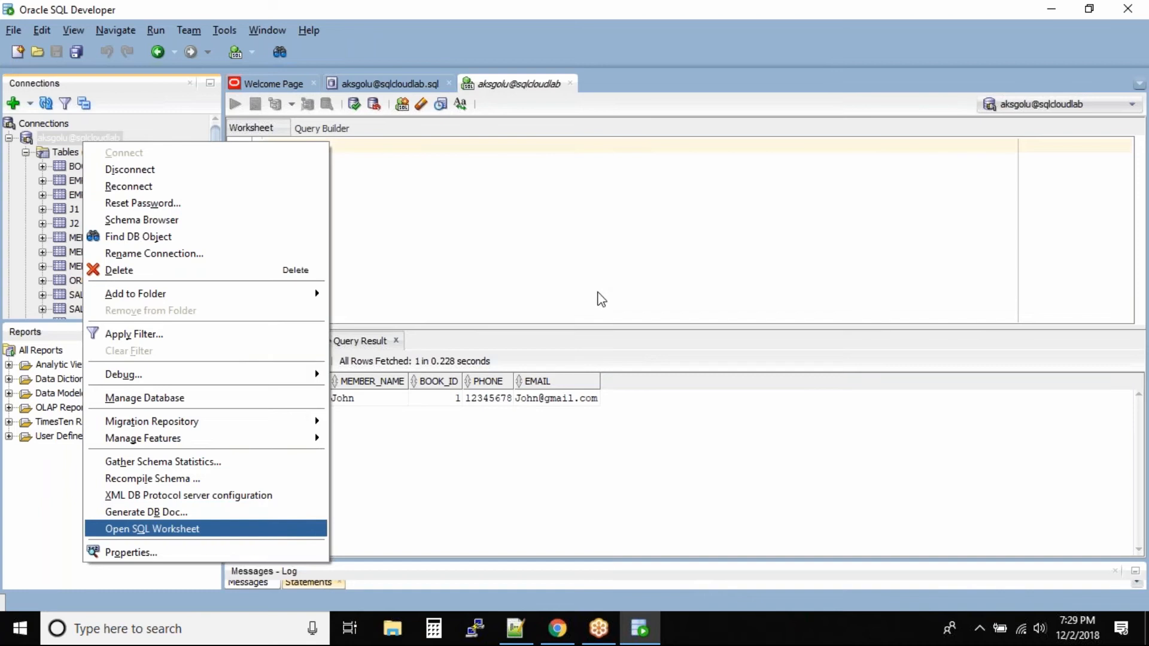
mouse_move(599, 292)
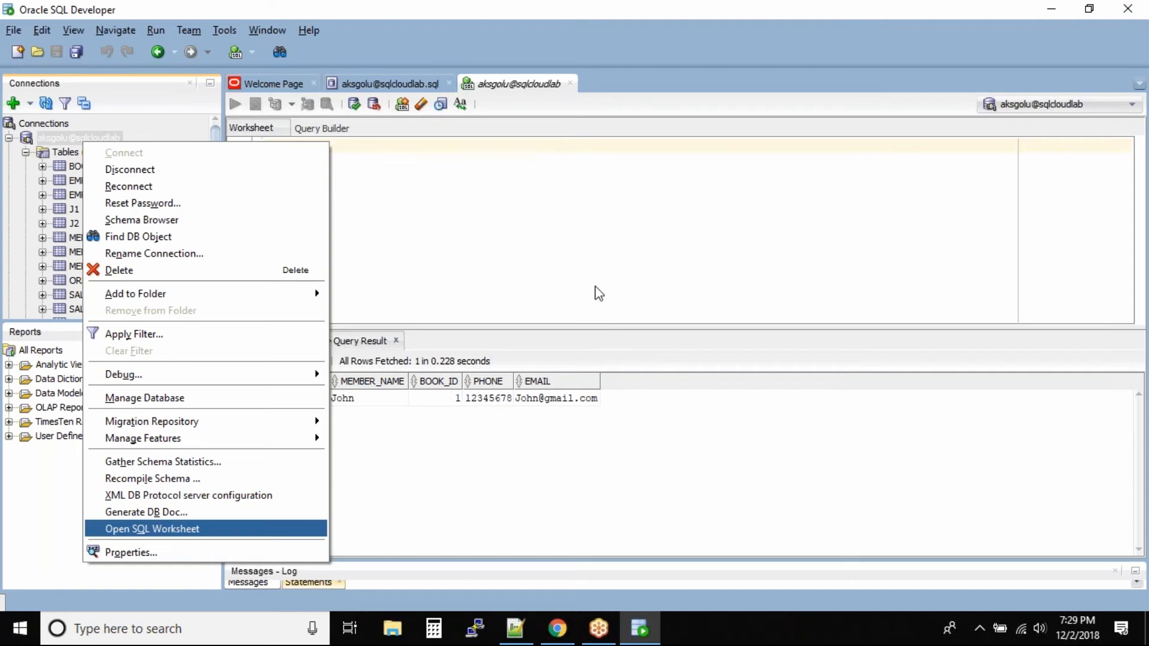
click(517, 627)
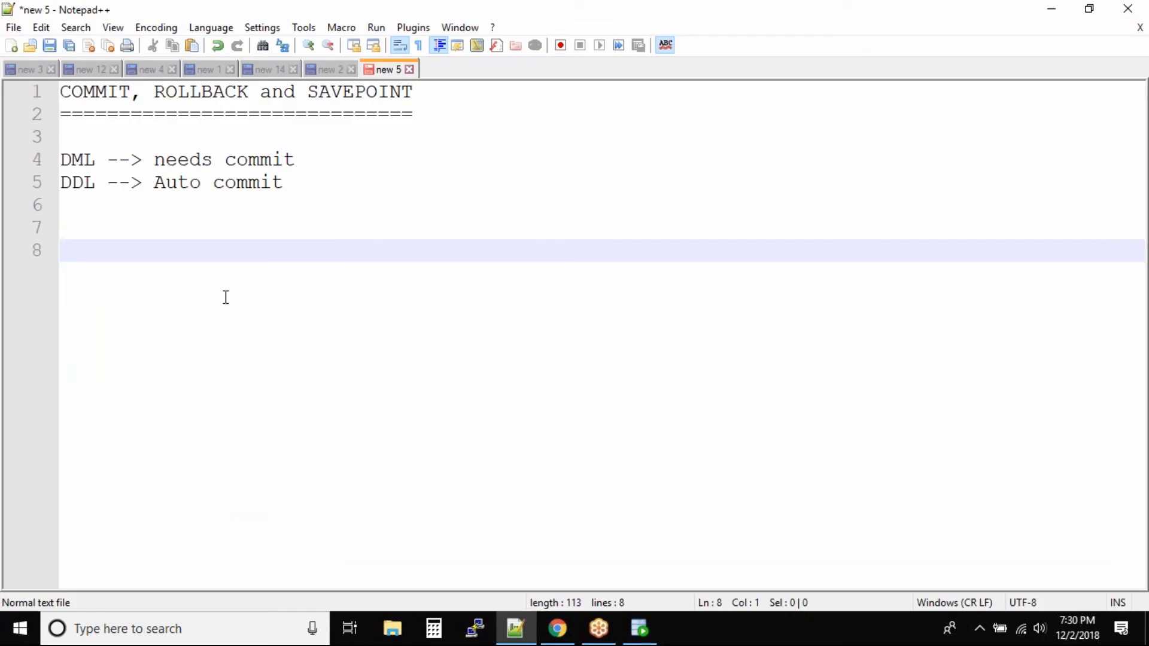
- Add the line 'select * from books_1;' to the notes and return to SQL Developer
text(select)
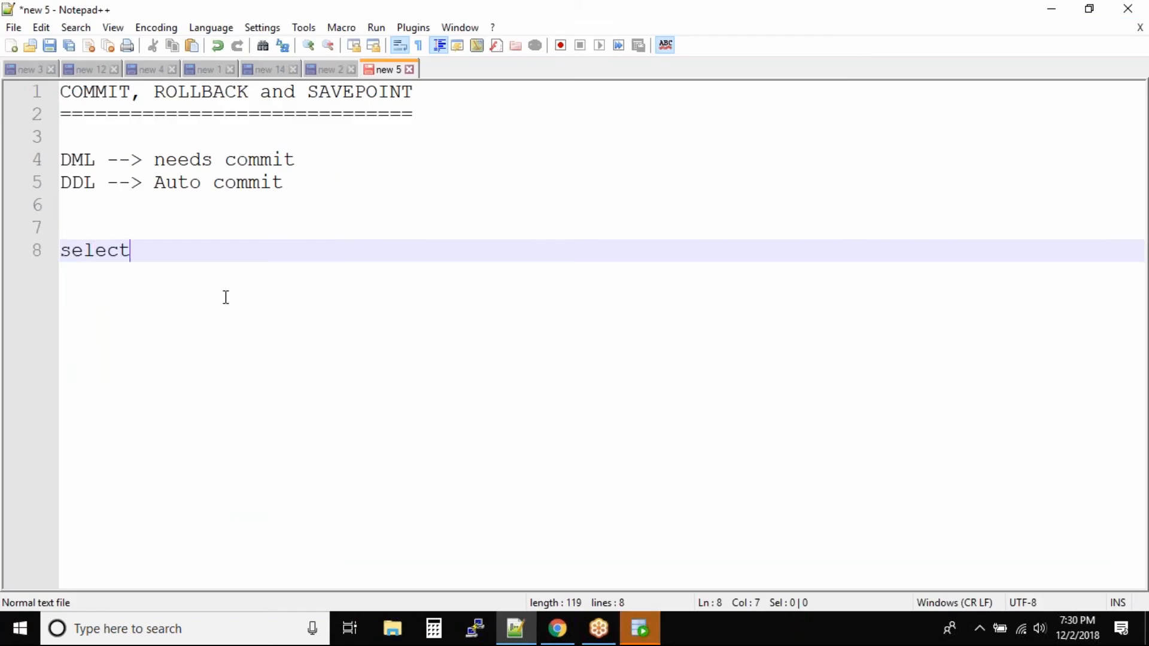
text(* from book)
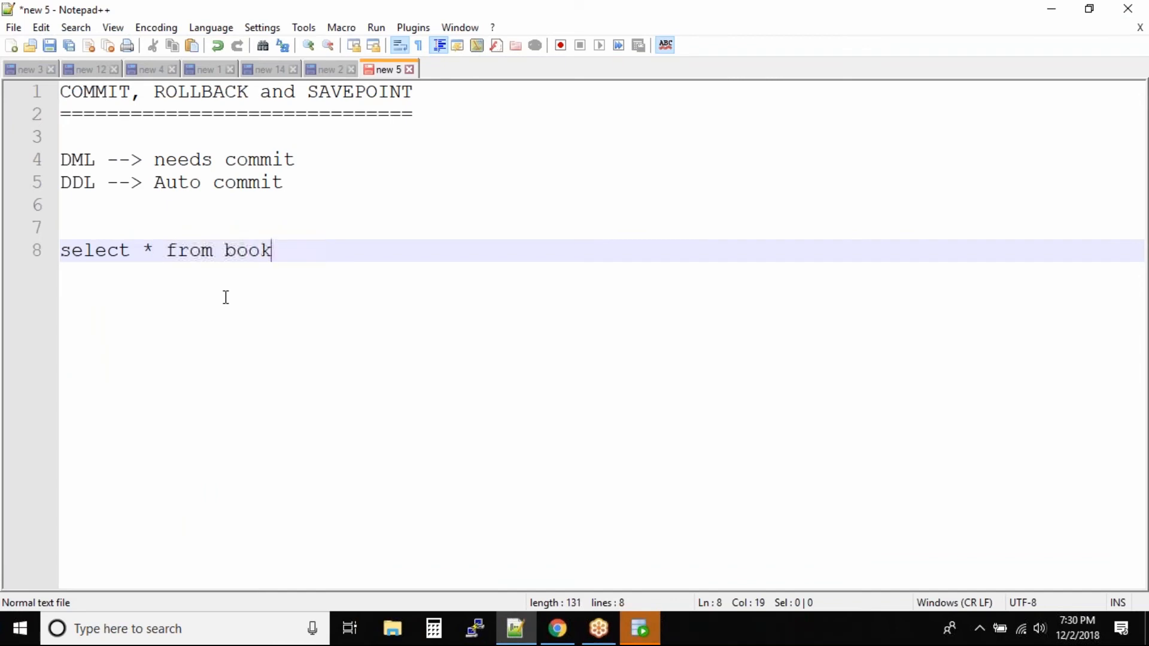
text(s_1;)
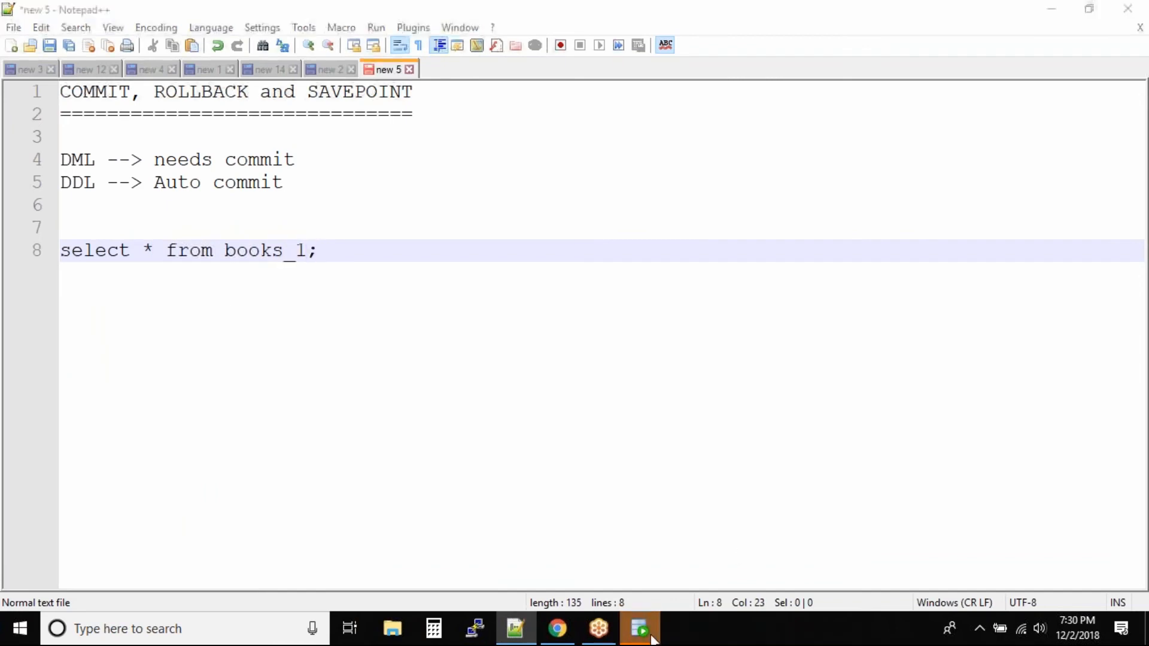
click(639, 629)
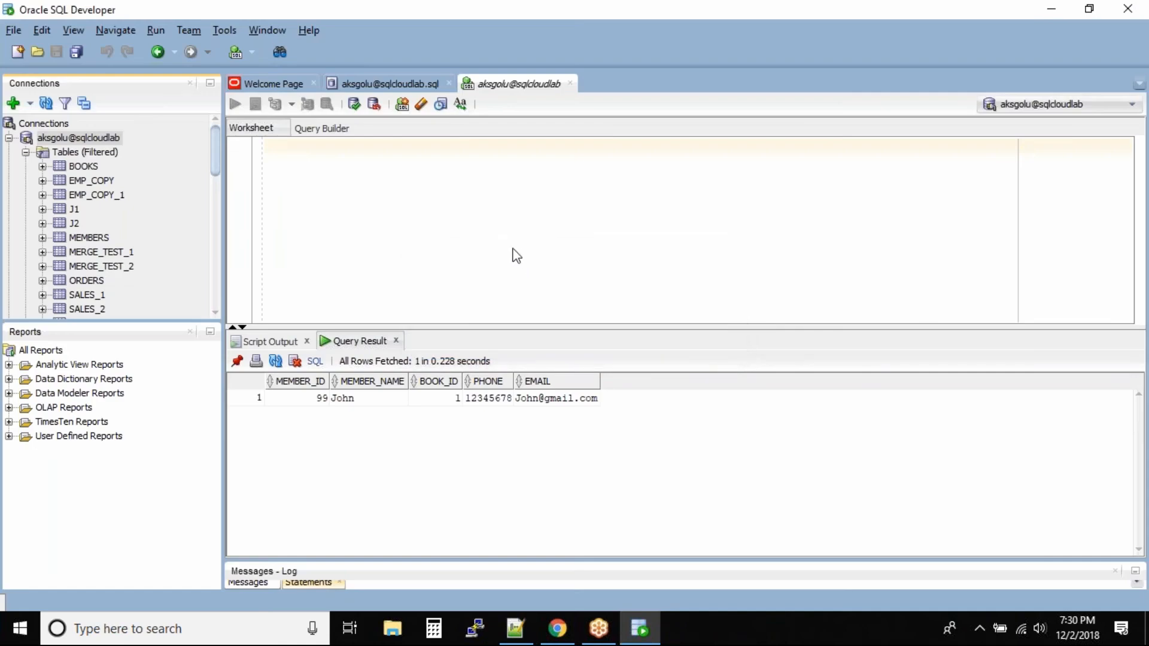
mouse_move(476, 217)
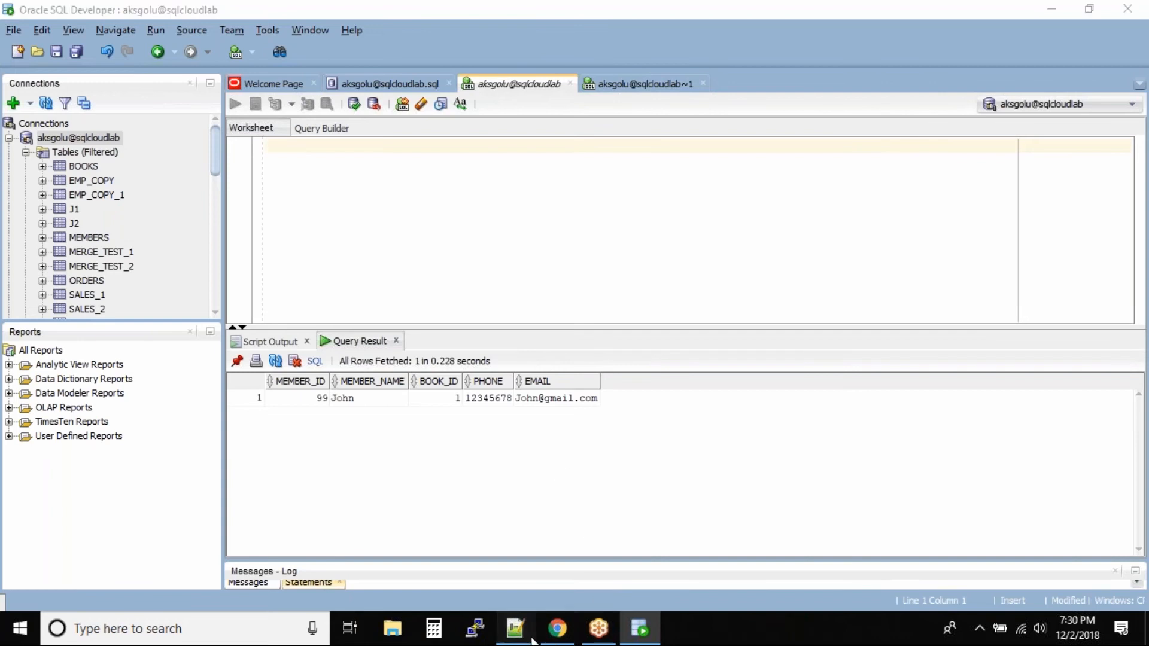
- Enter 'select * from books_1;' in the empty second worksheet
click(515, 628)
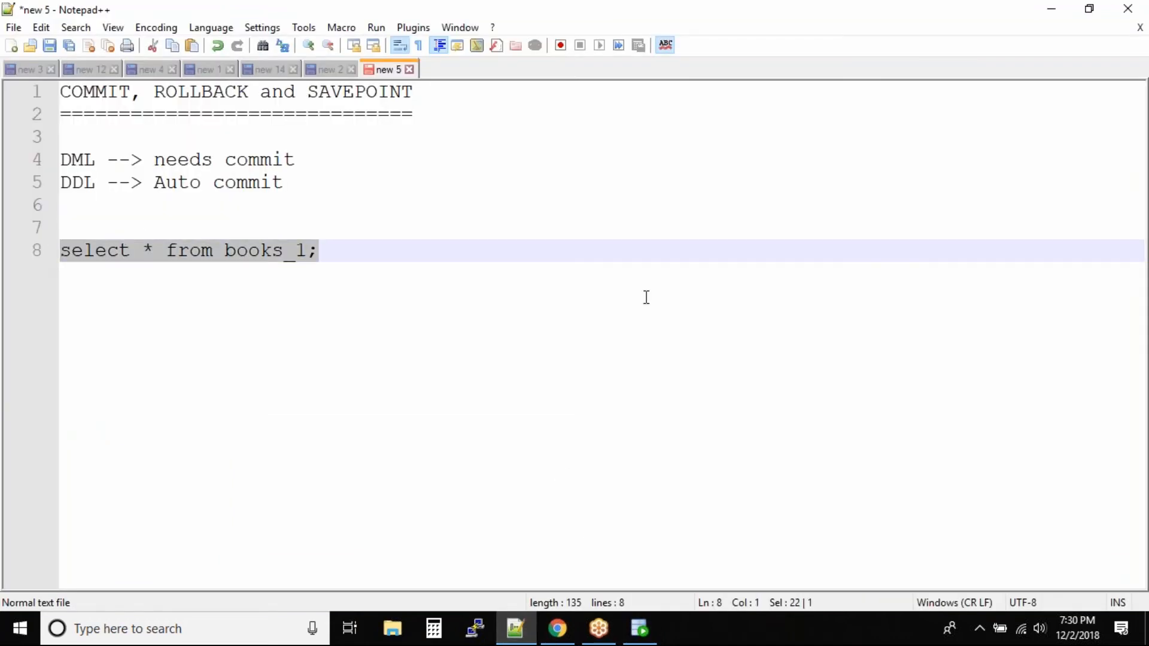
click(640, 630)
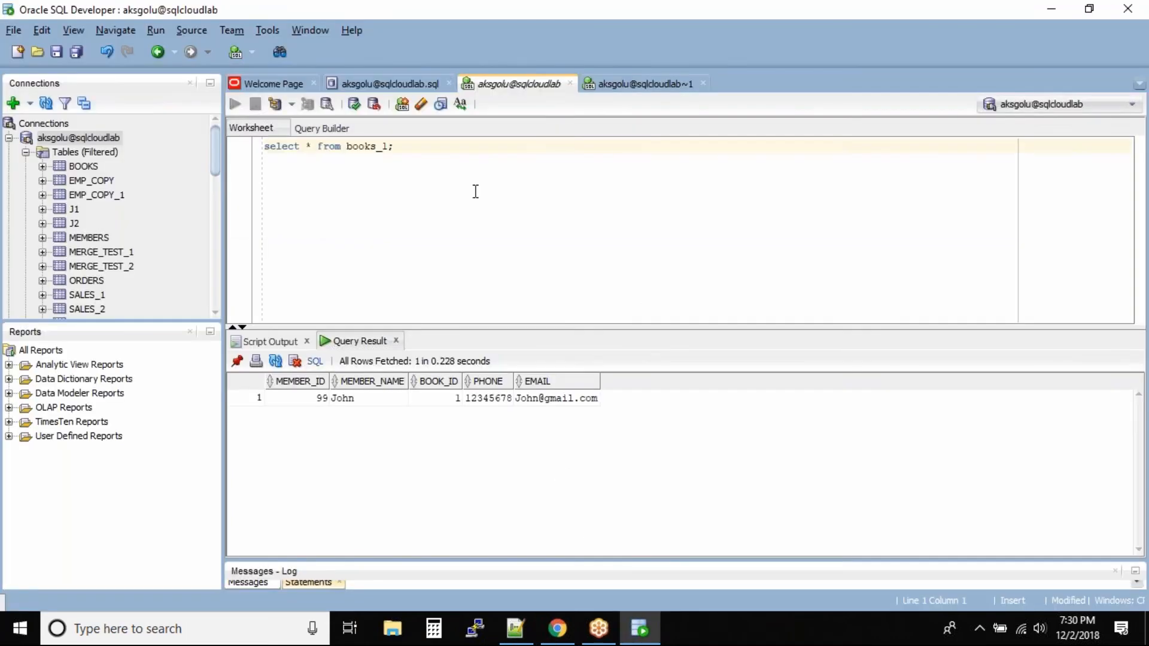
click(642, 84)
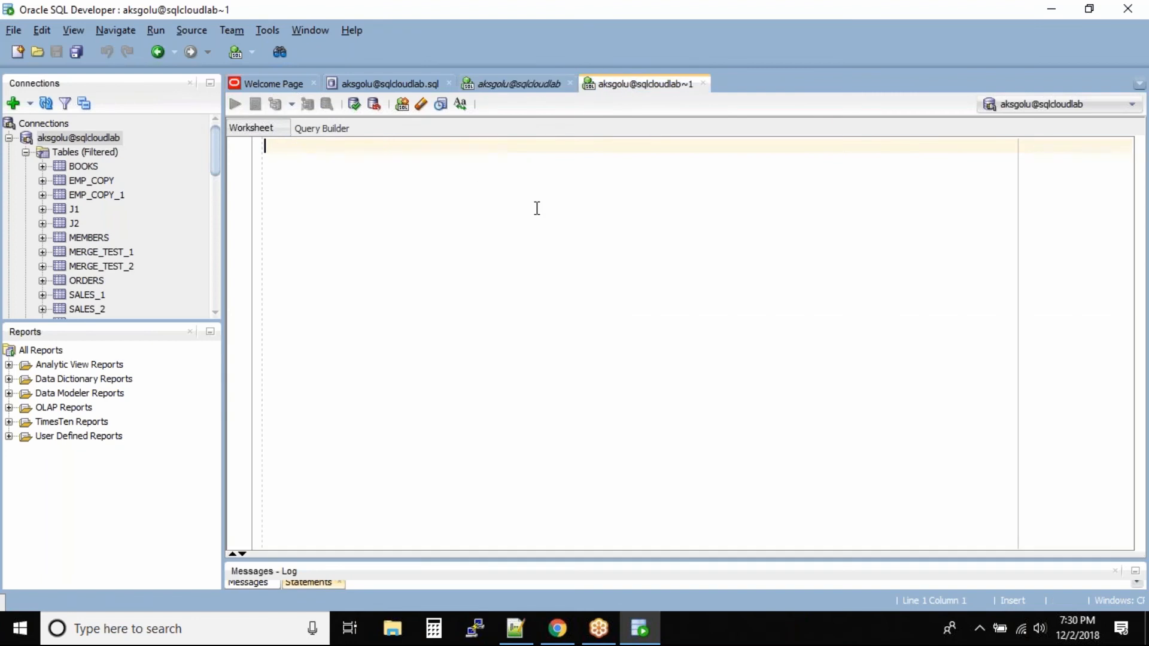
text(select * from books_1;)
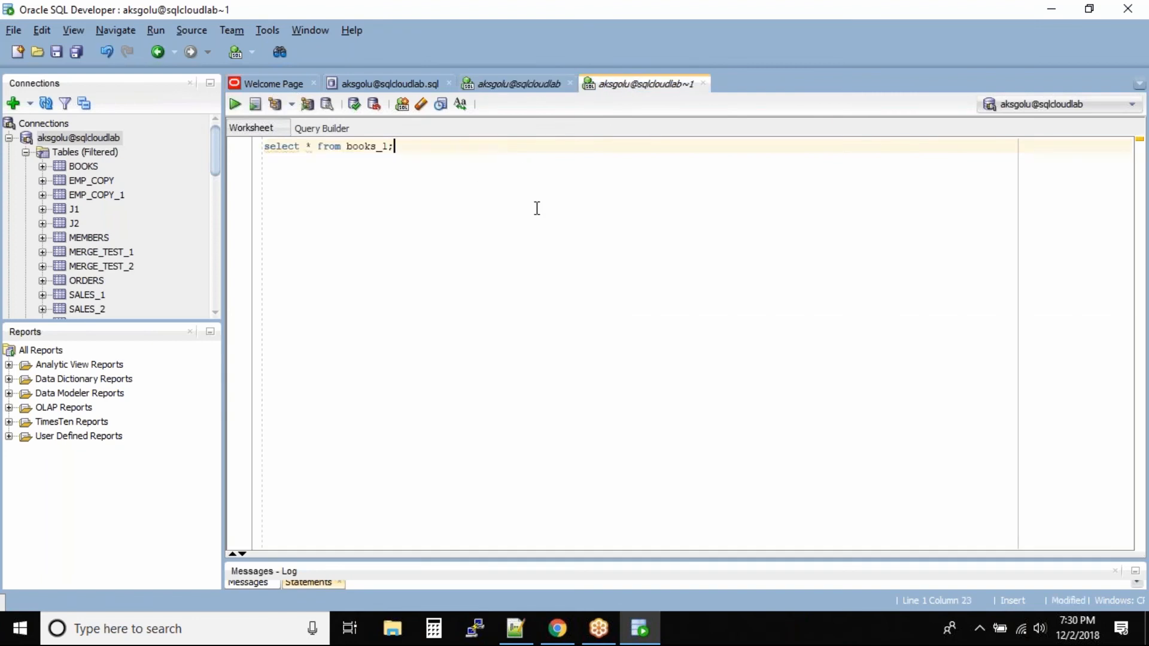
- Rerun the books_1 query in the first worksheet, returning 1, abc, business, and return to the second
click(234, 103)
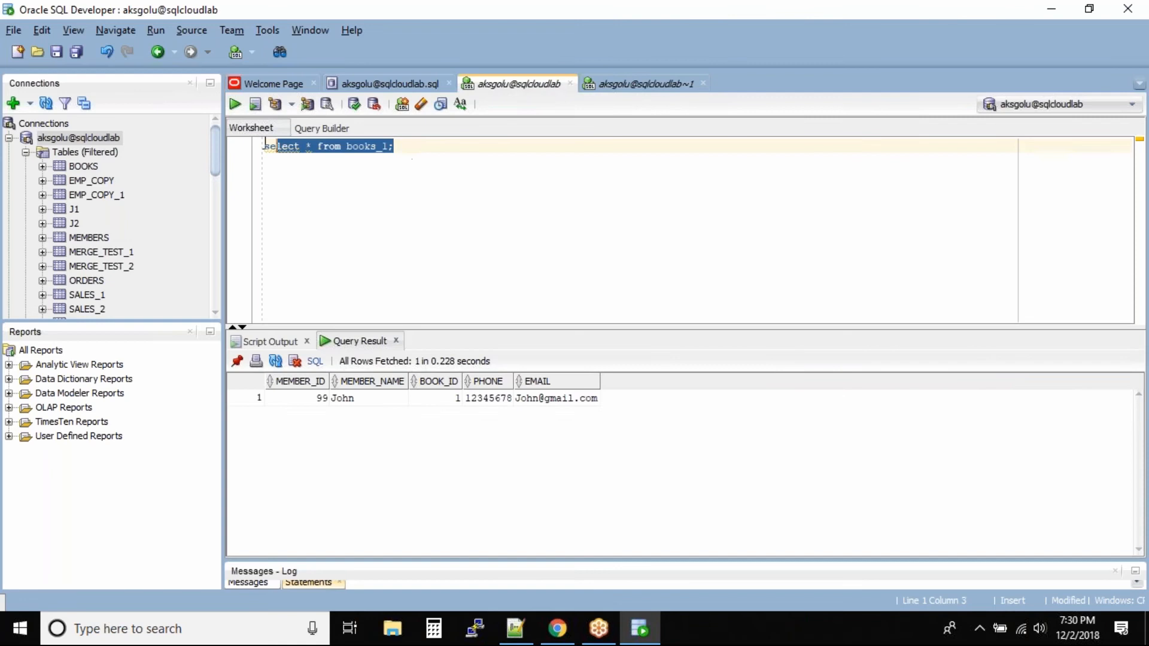
click(234, 104)
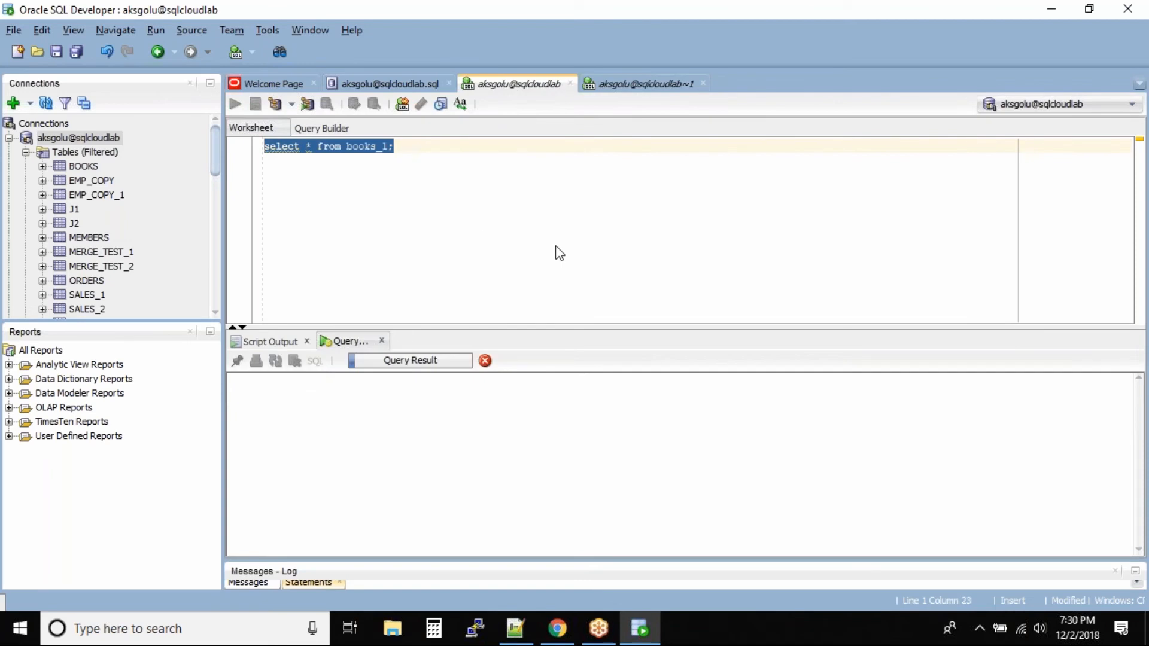
click(235, 103)
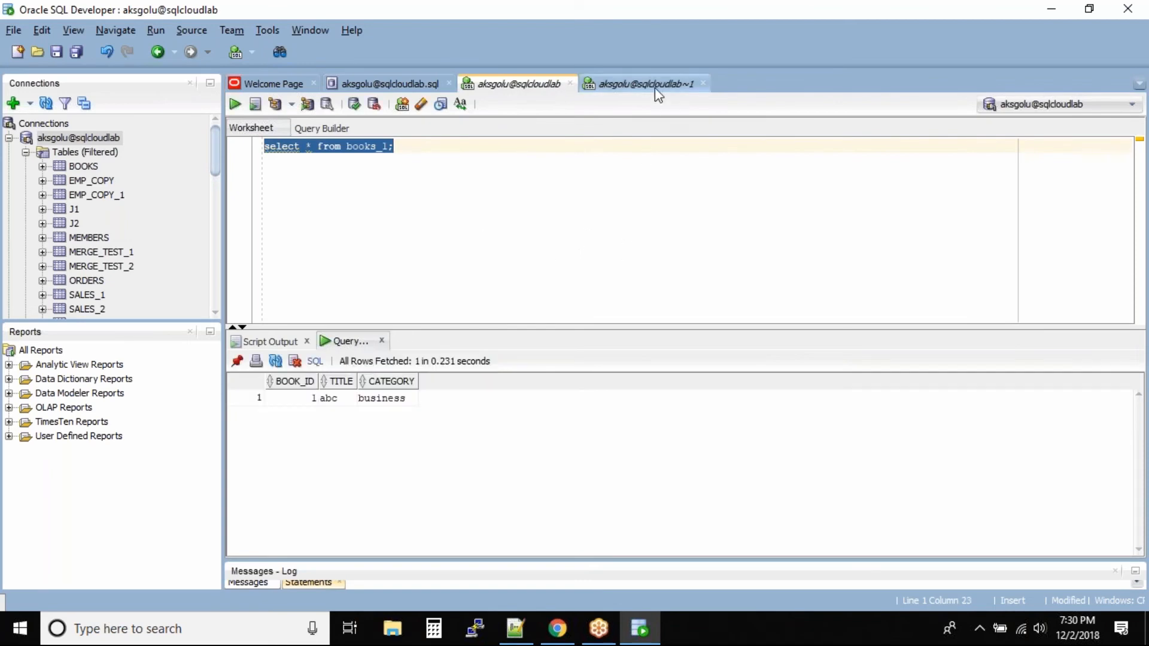
click(651, 84)
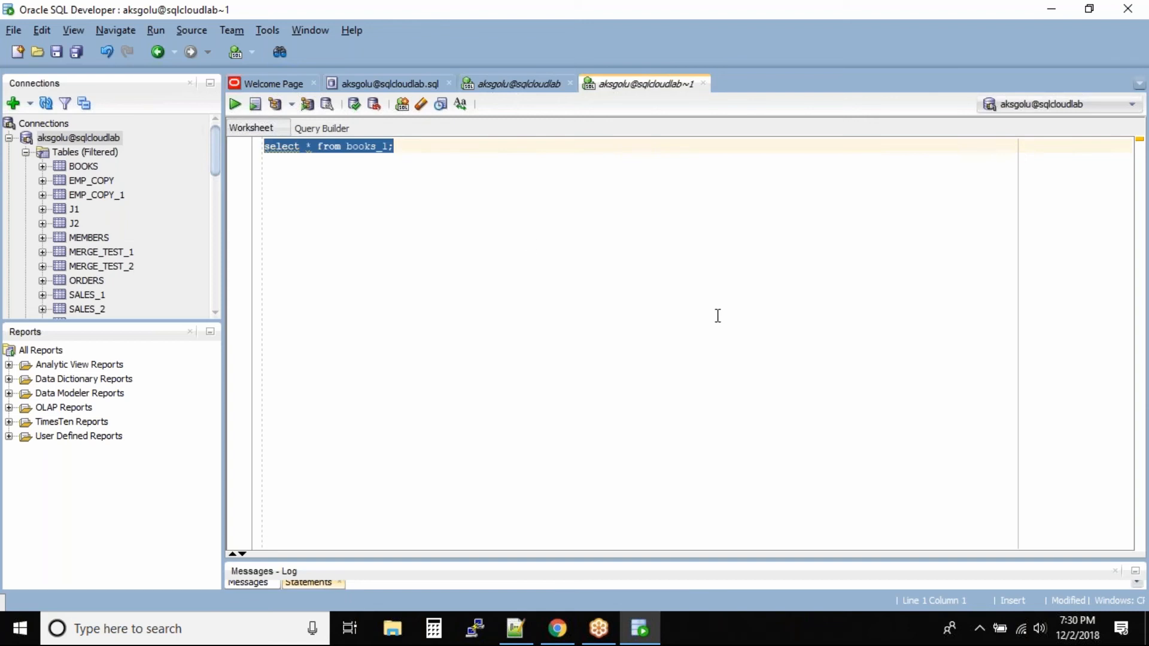
- Run the books_1 query in the second session and compare its single row with the first
click(235, 103)
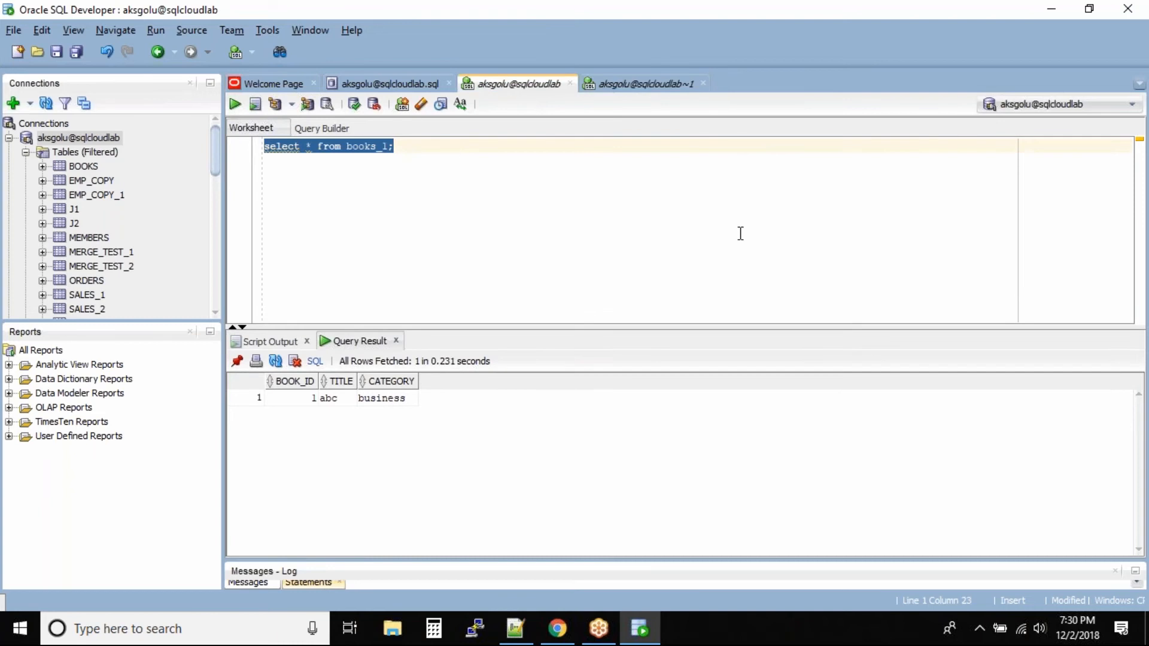
mouse_move(529, 86)
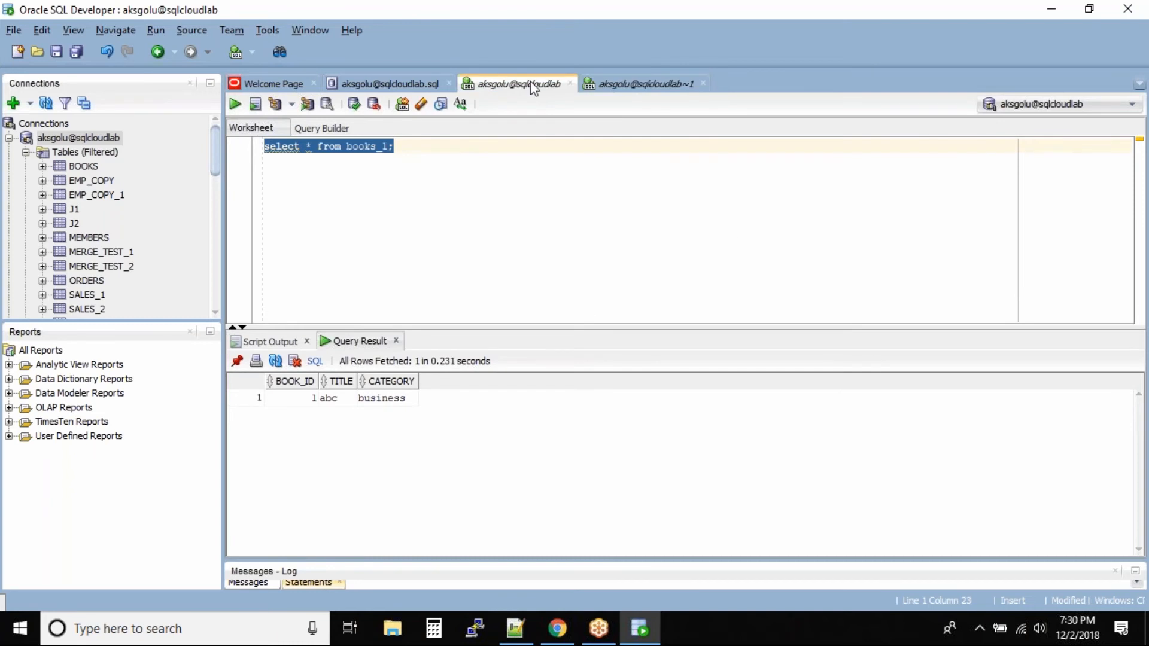
mouse_move(518, 96)
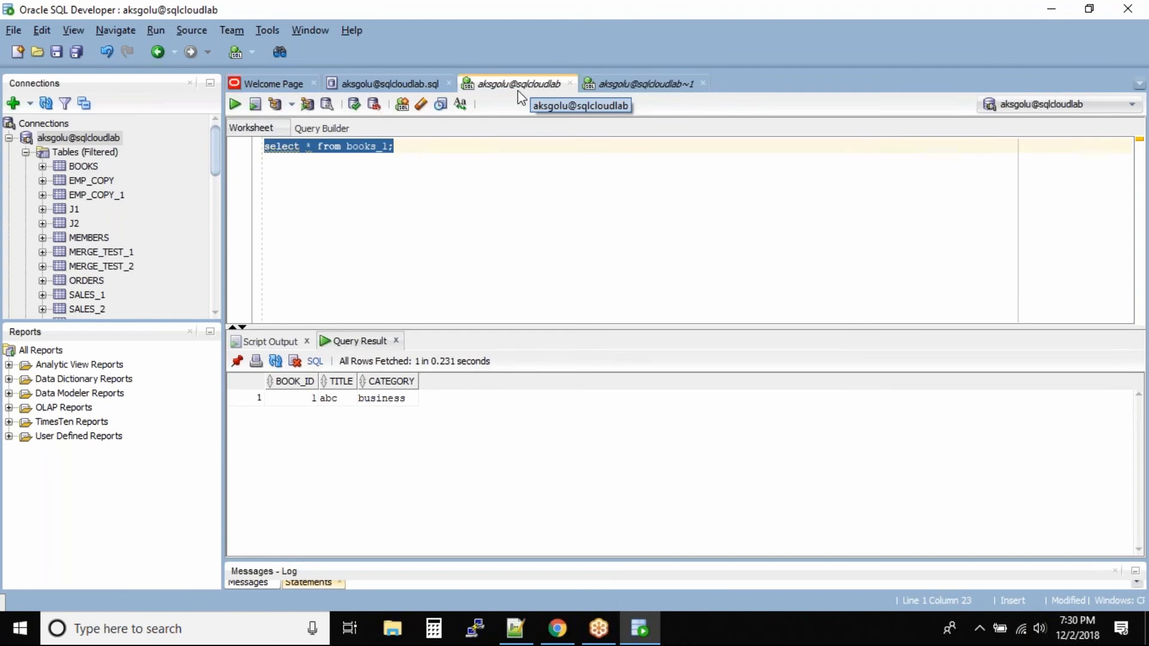
mouse_move(507, 126)
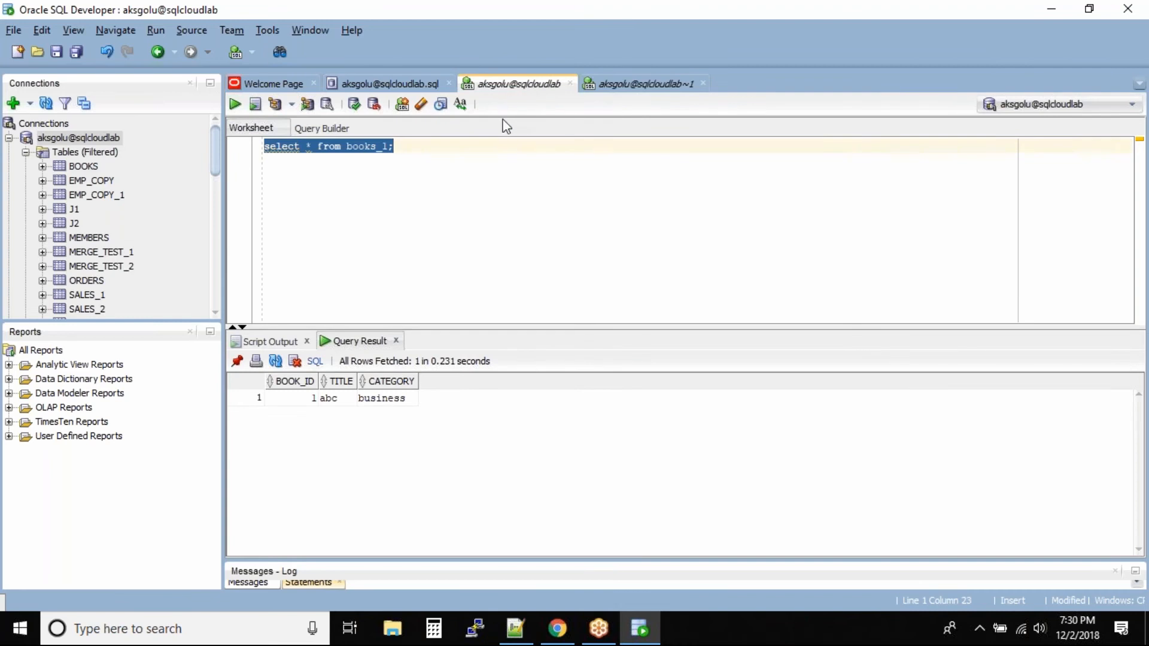
mouse_move(639, 84)
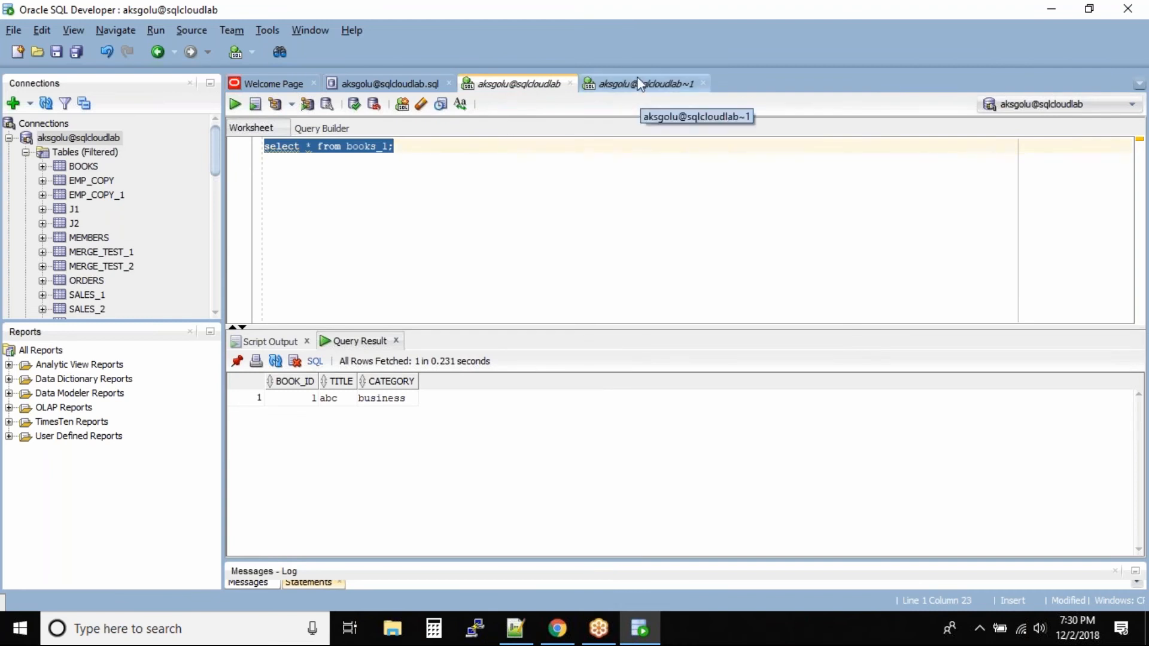
click(641, 84)
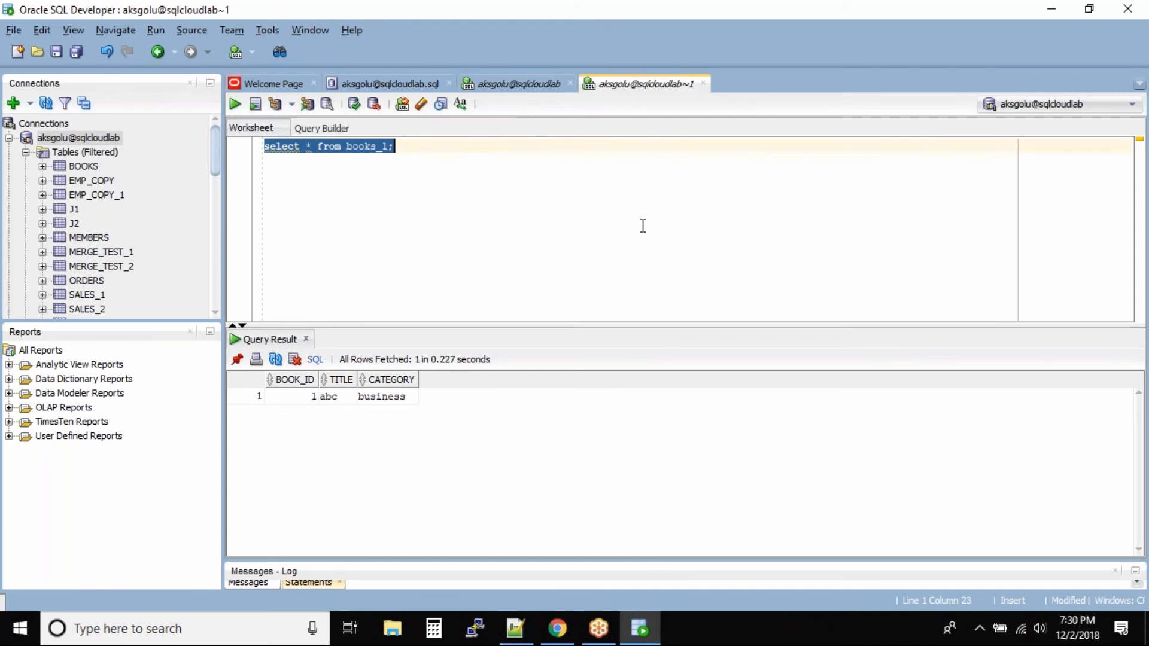
mouse_move(617, 159)
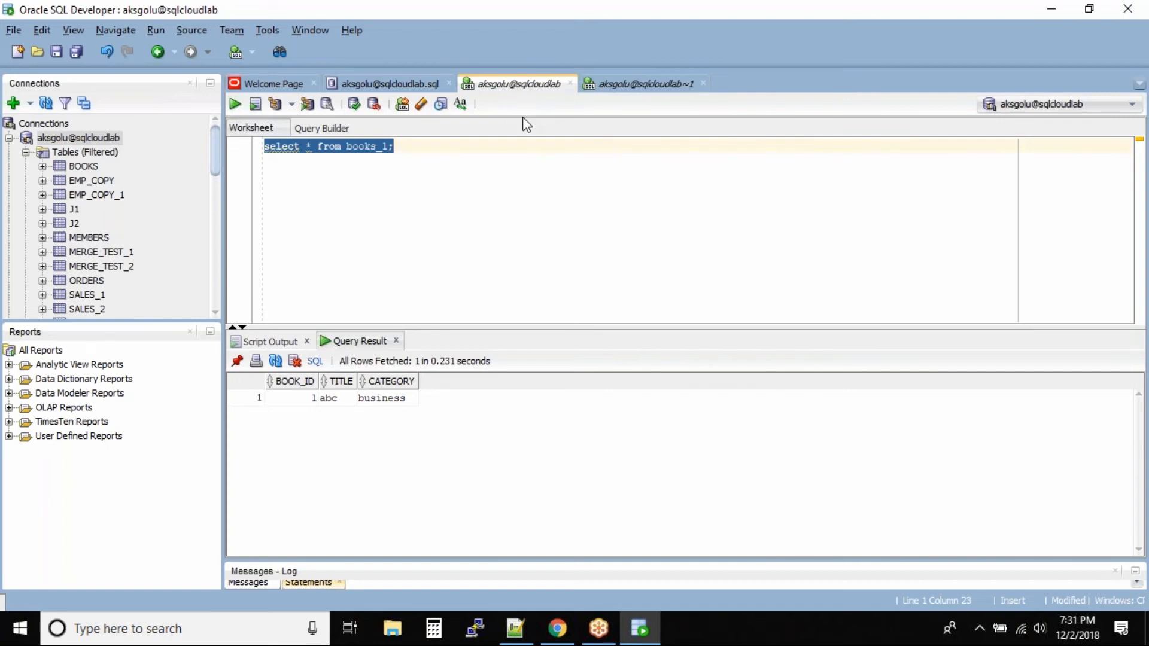
mouse_move(524, 102)
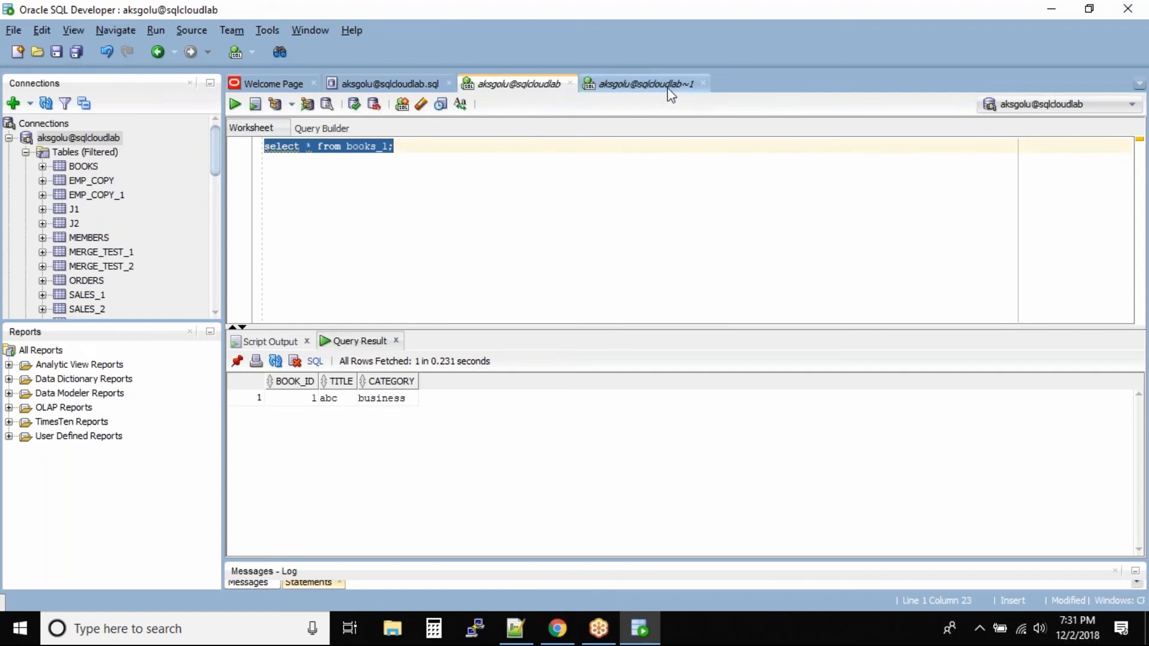
click(646, 83)
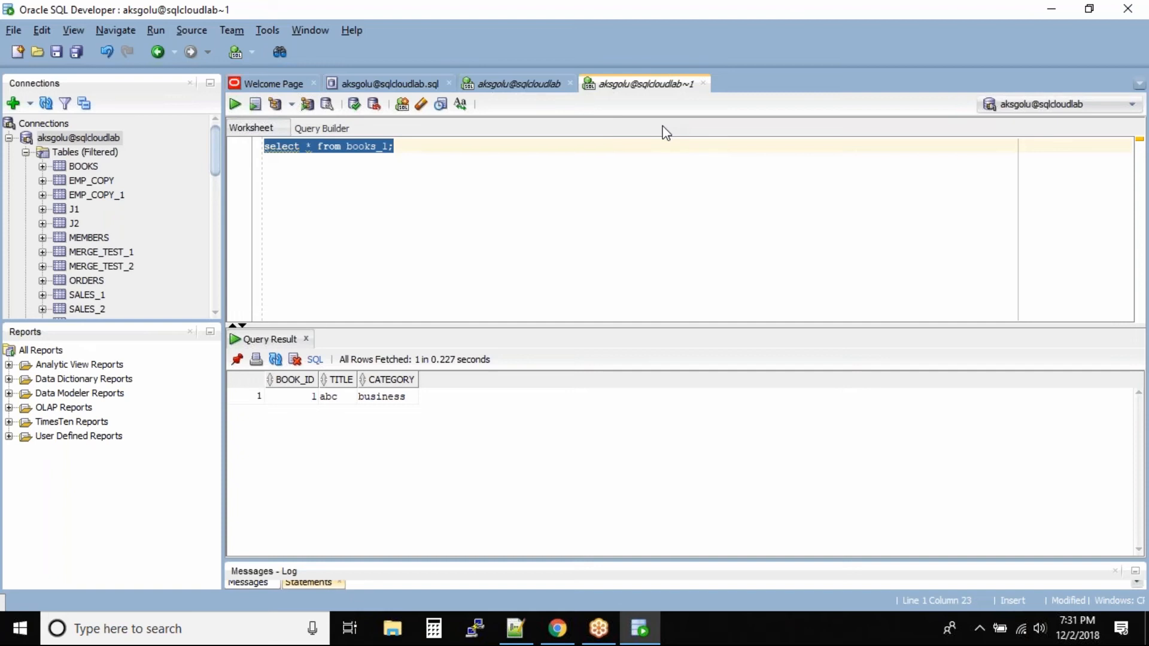
click(513, 83)
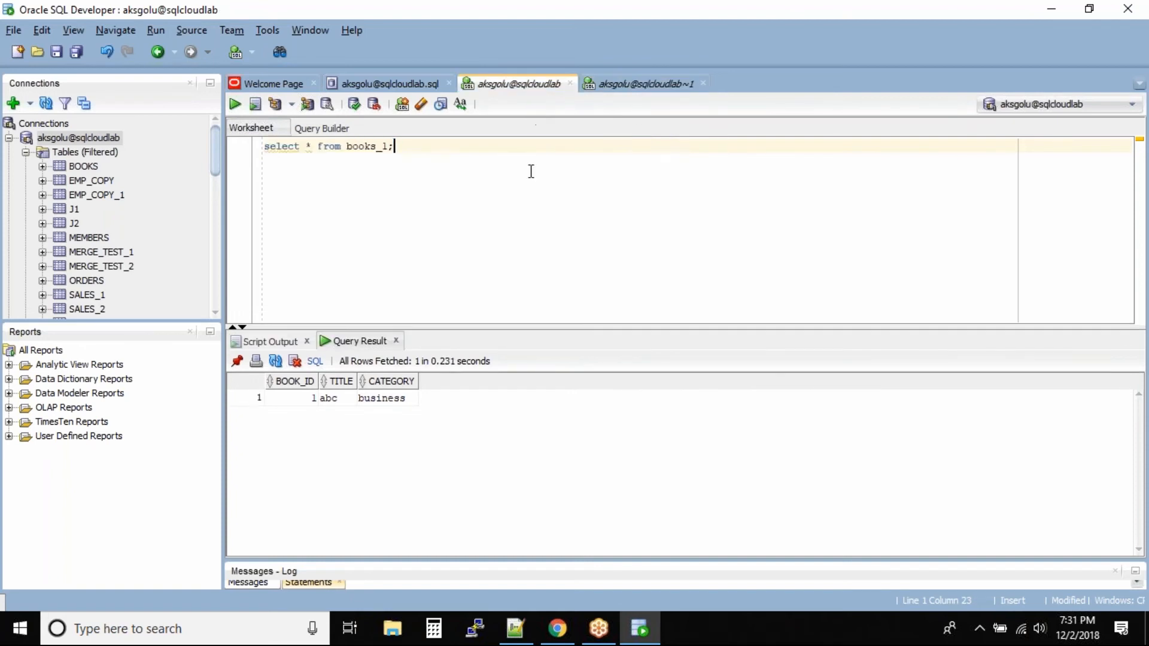
click(643, 84)
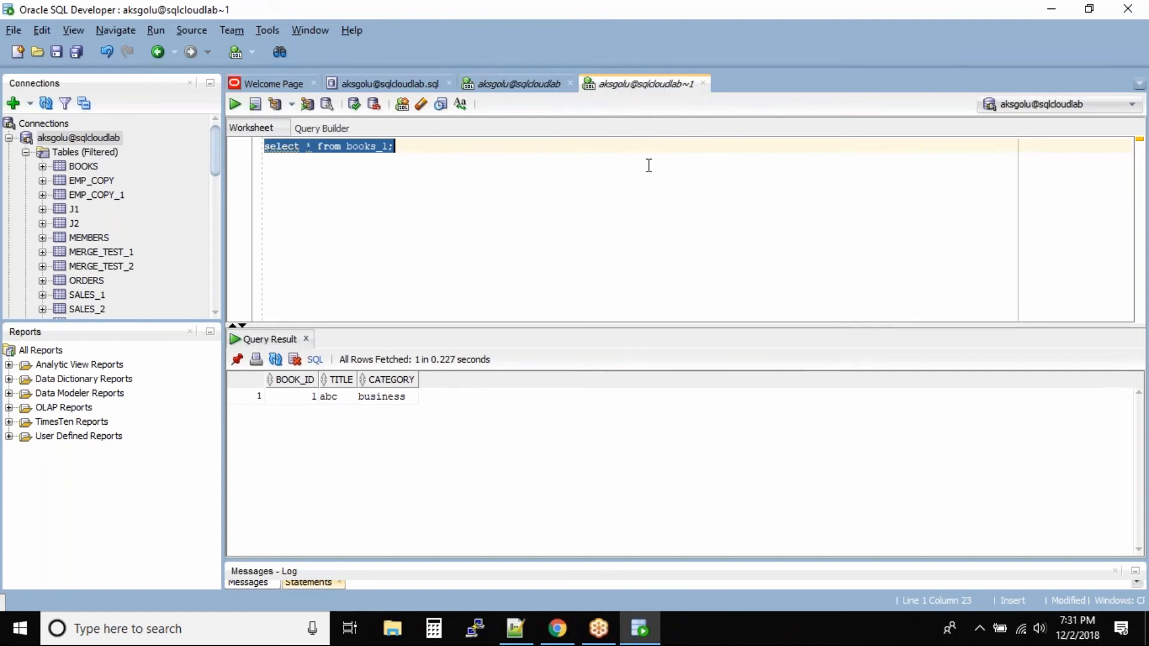
mouse_move(667, 184)
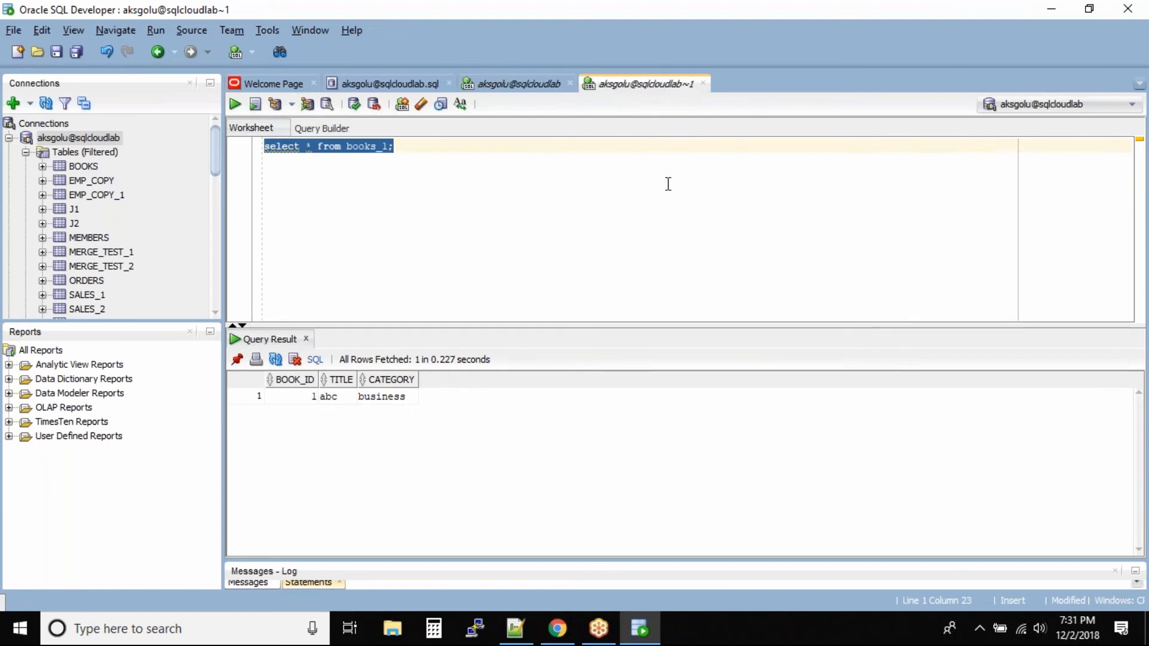
mouse_move(656, 62)
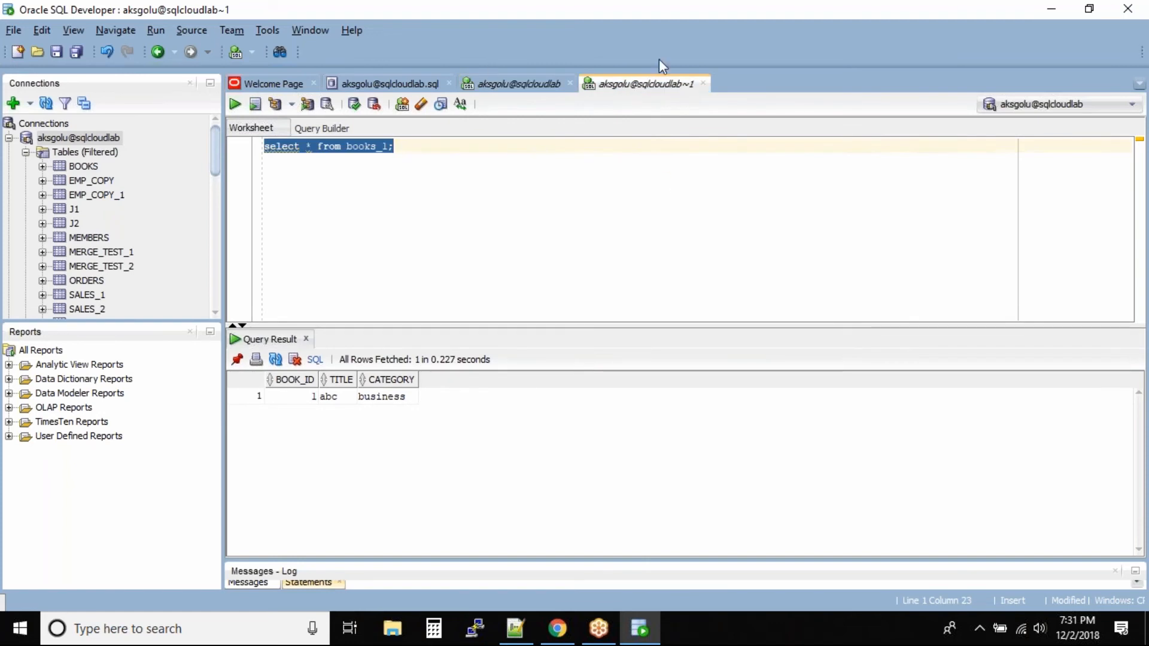
- Toggle between the two worksheets to confirm matching results and start a new line in the first
click(517, 84)
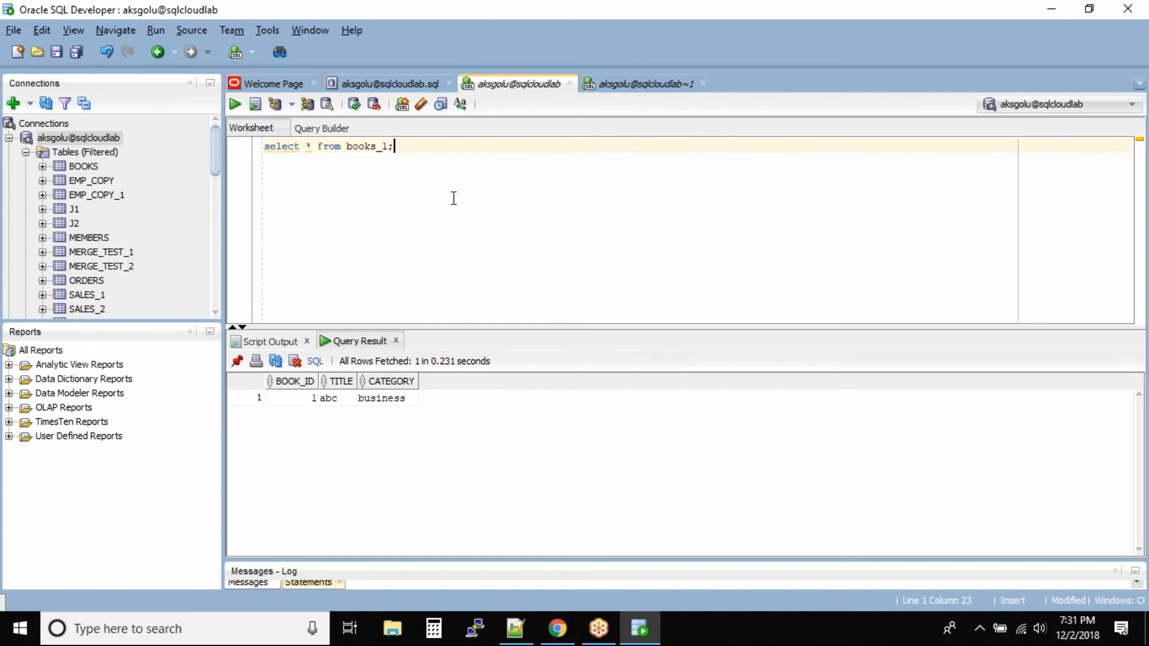
click(640, 84)
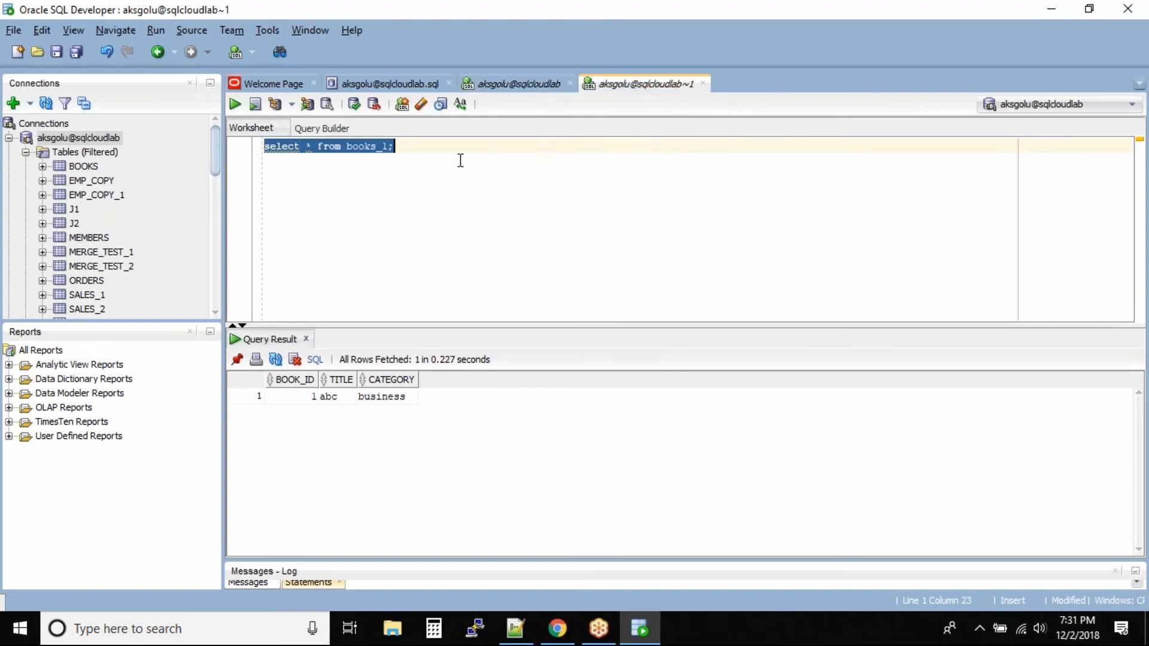
click(517, 84)
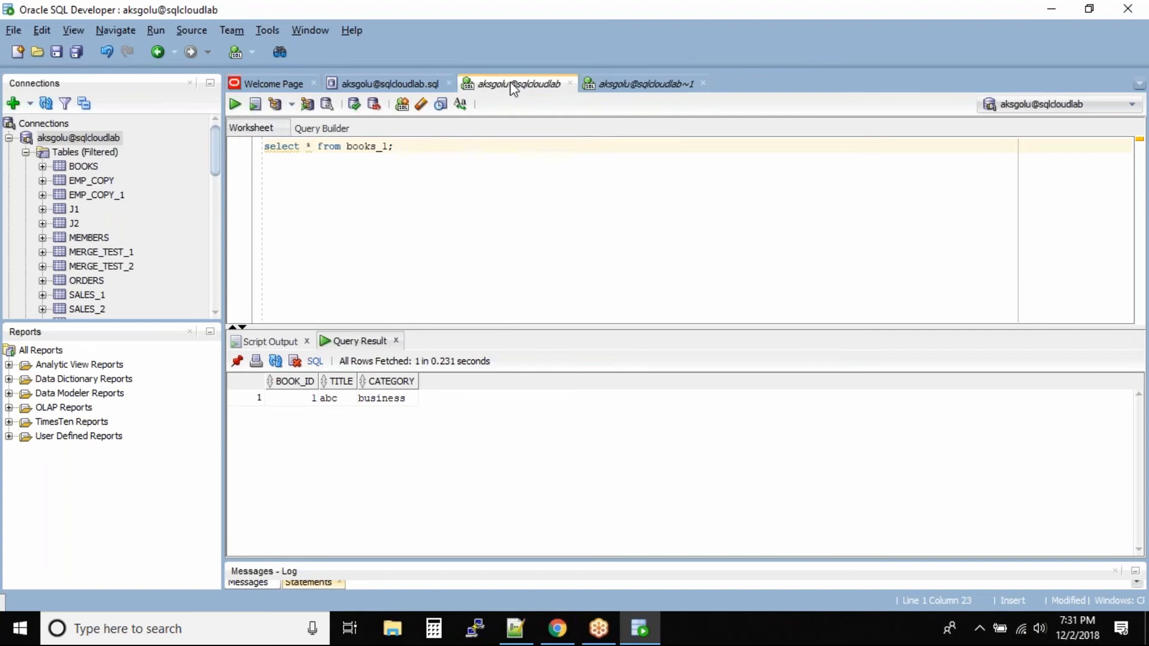
click(640, 84)
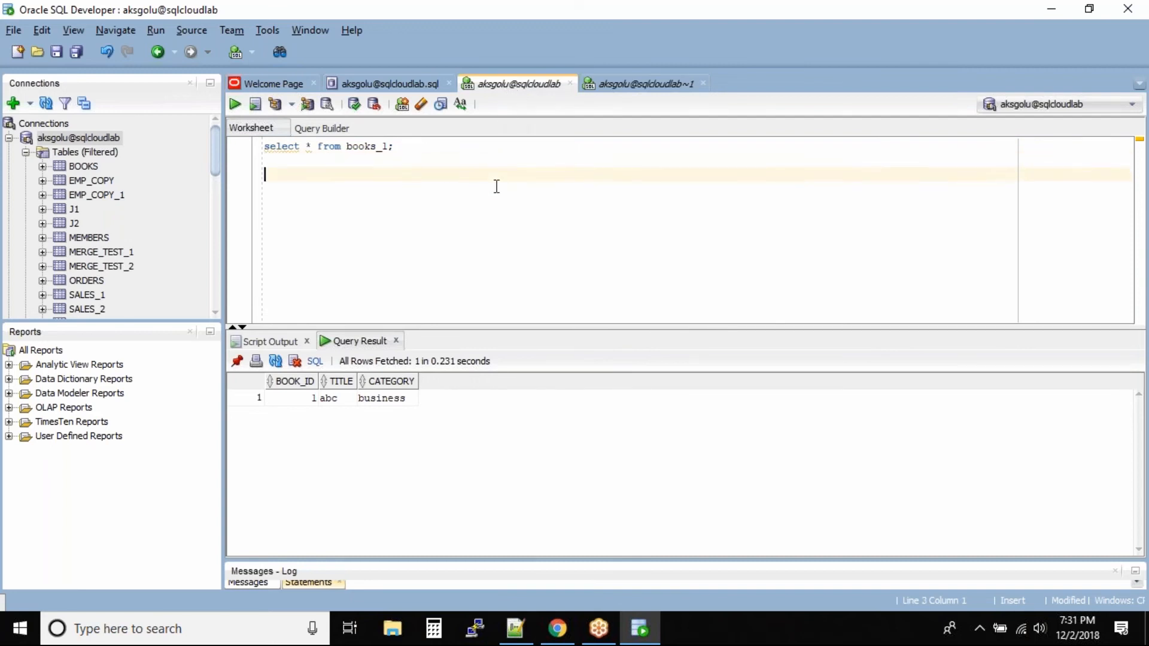
- Insert the row (2,'xyz','Sales') into BOOKS_1 via Run Script, reporting 1 row inserted
text(INSERT INT)
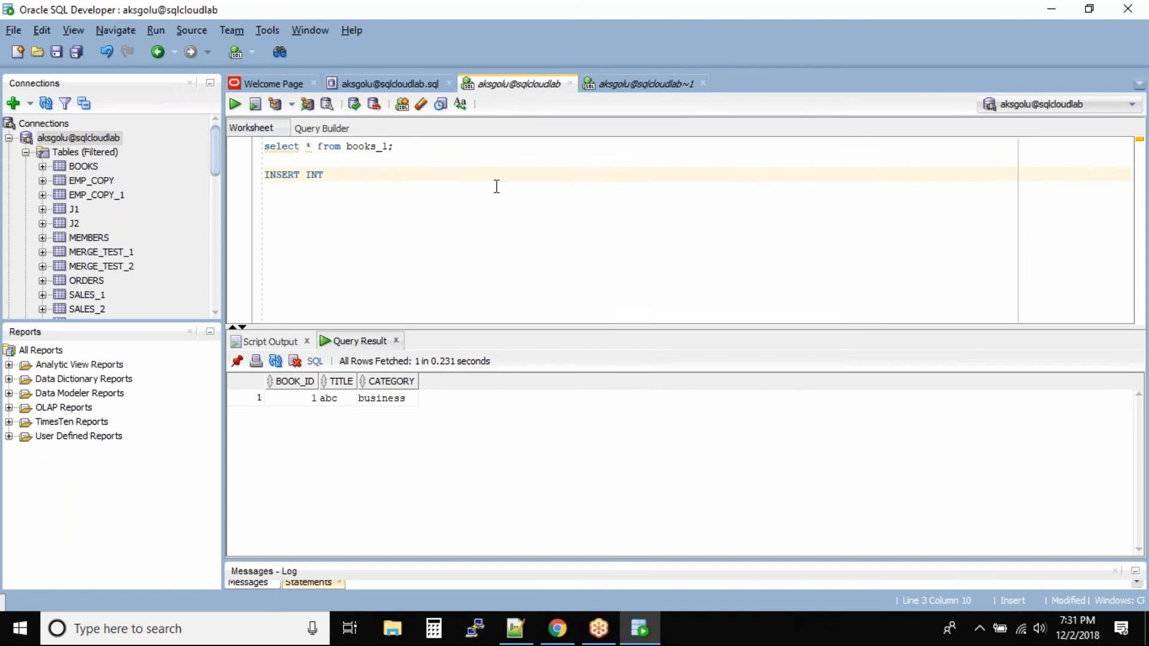
text(O BOOKS_1 V)
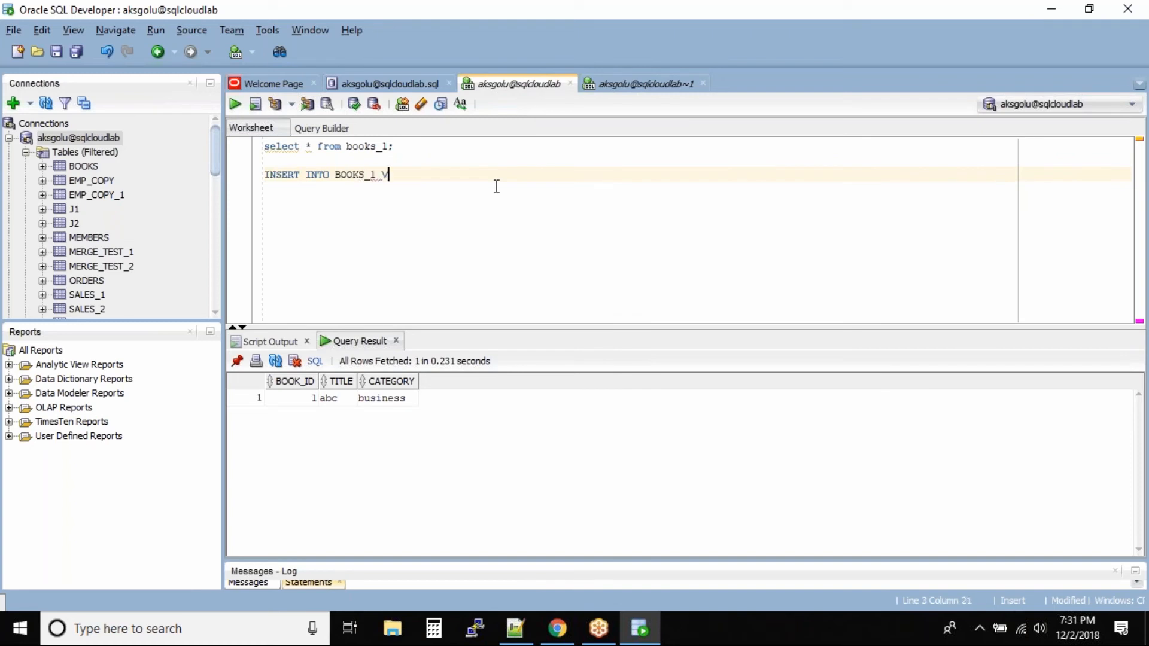
text(ALUES)
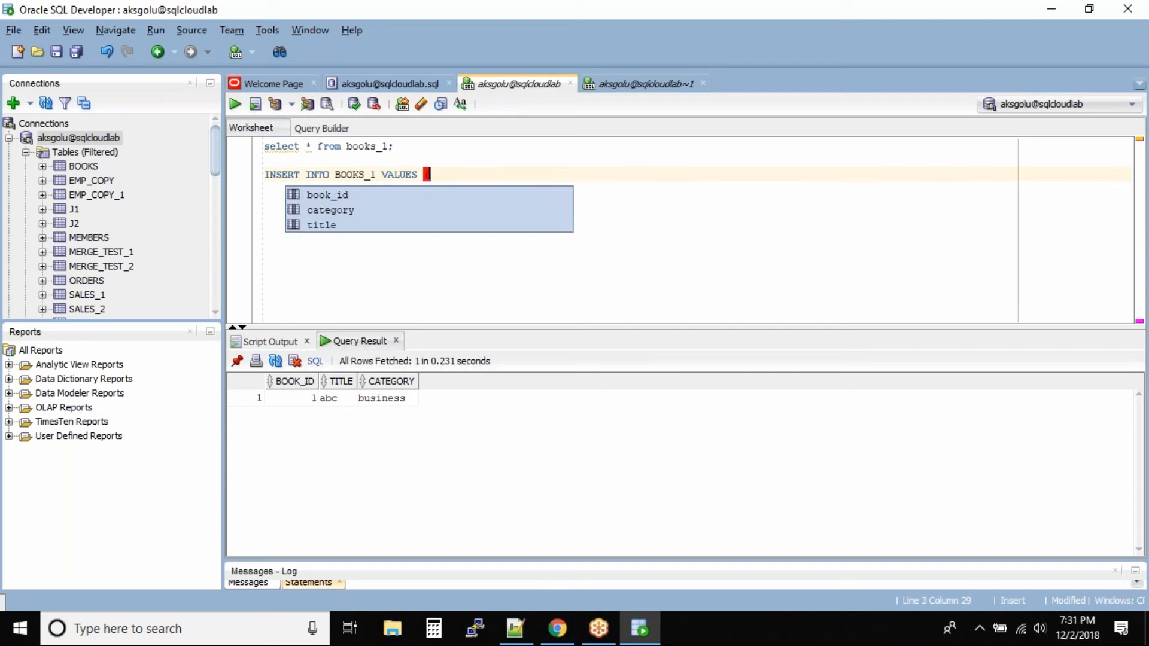
text((2,)
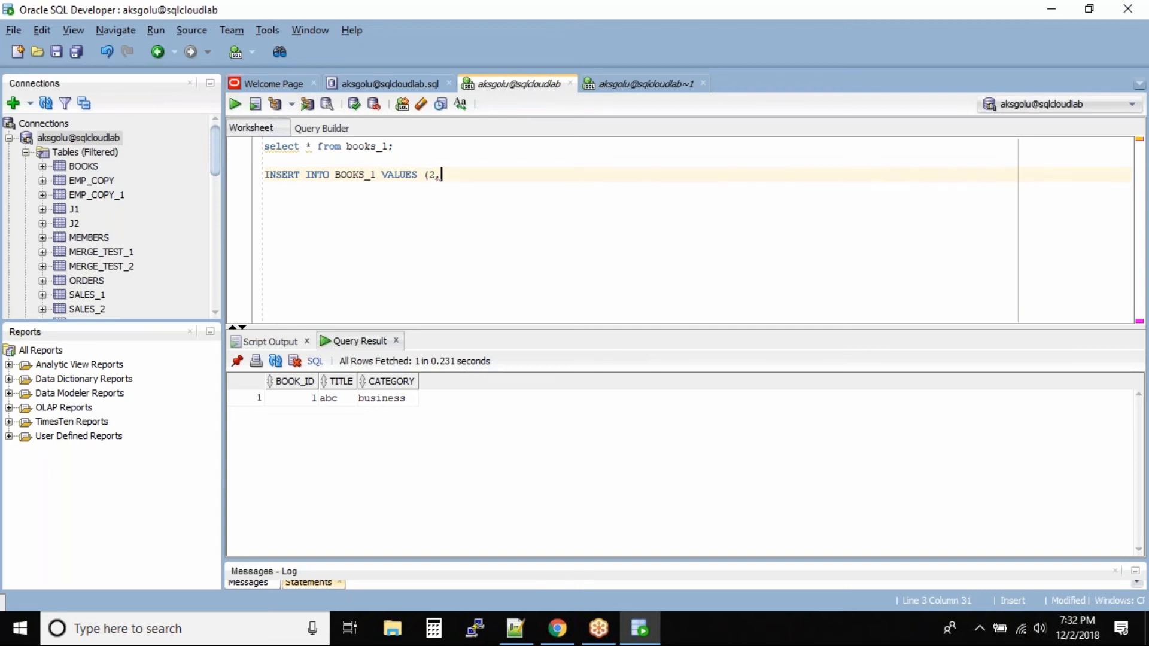
text('xyz)
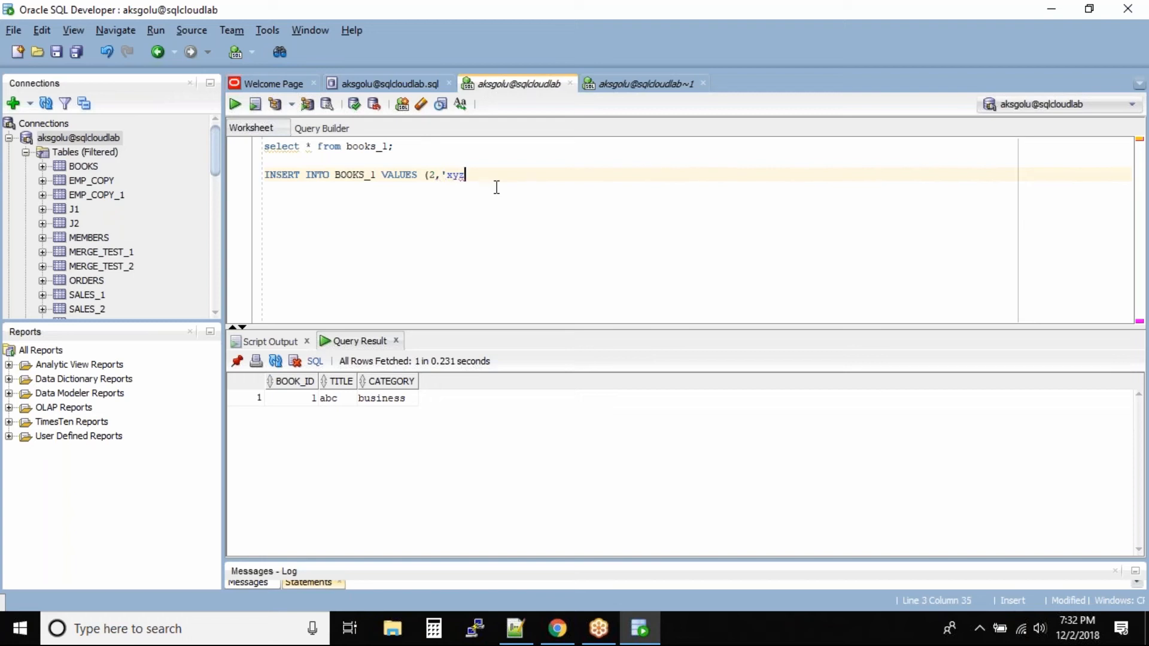
text(',)
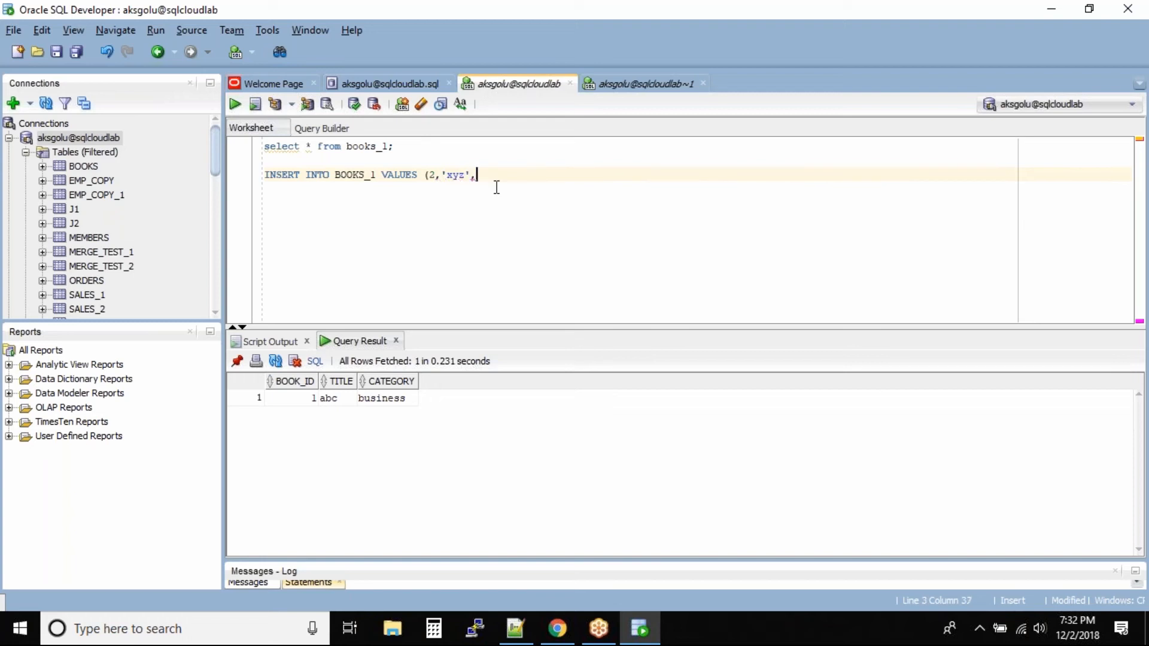
text(')
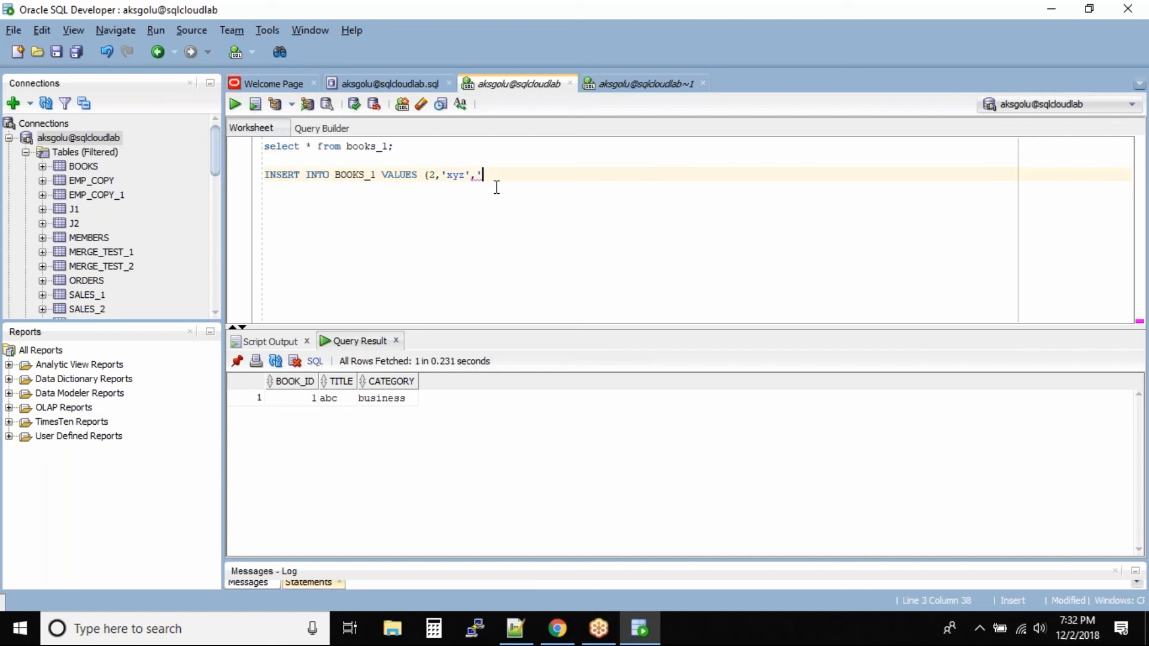
text(Sale)
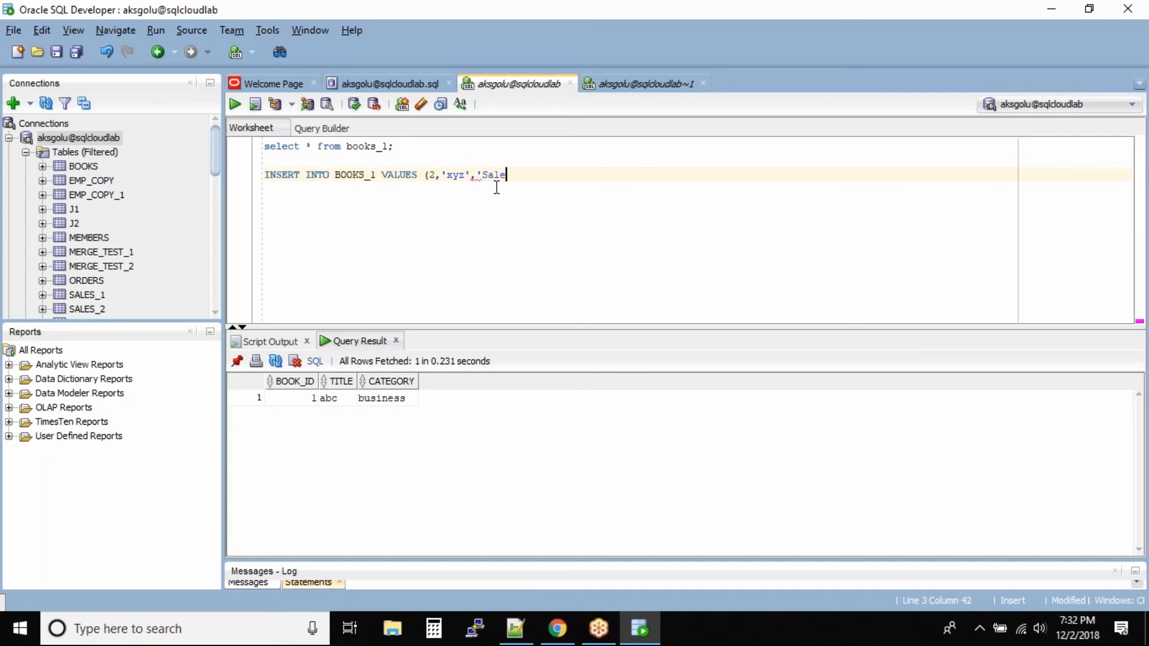
text(s');)
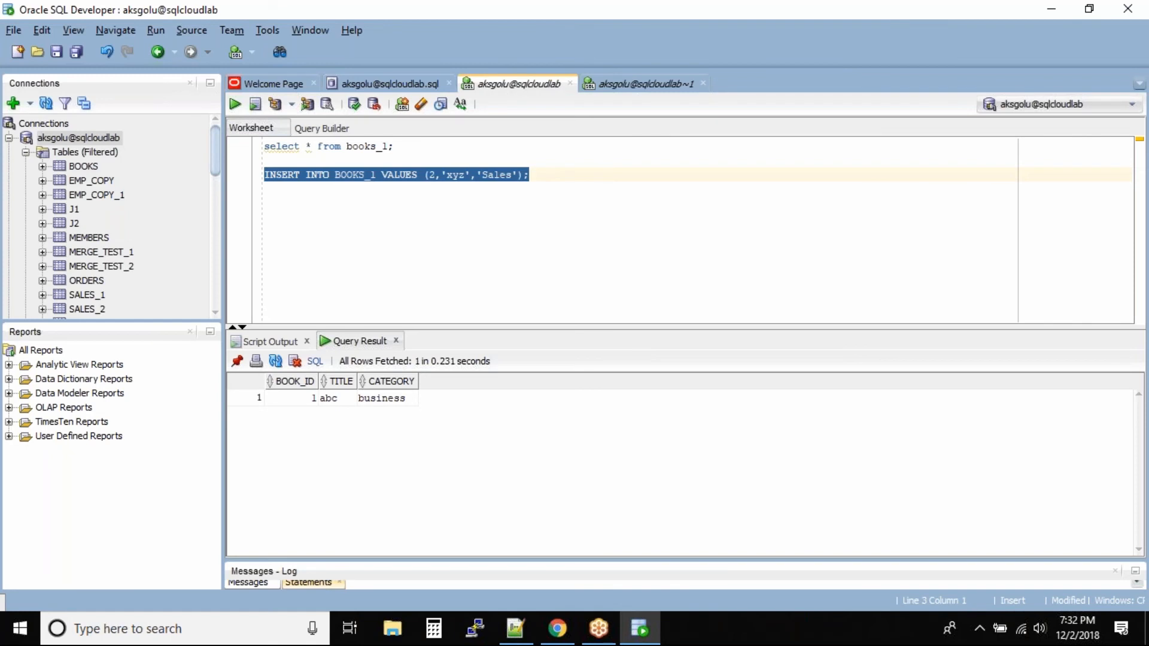
click(254, 103)
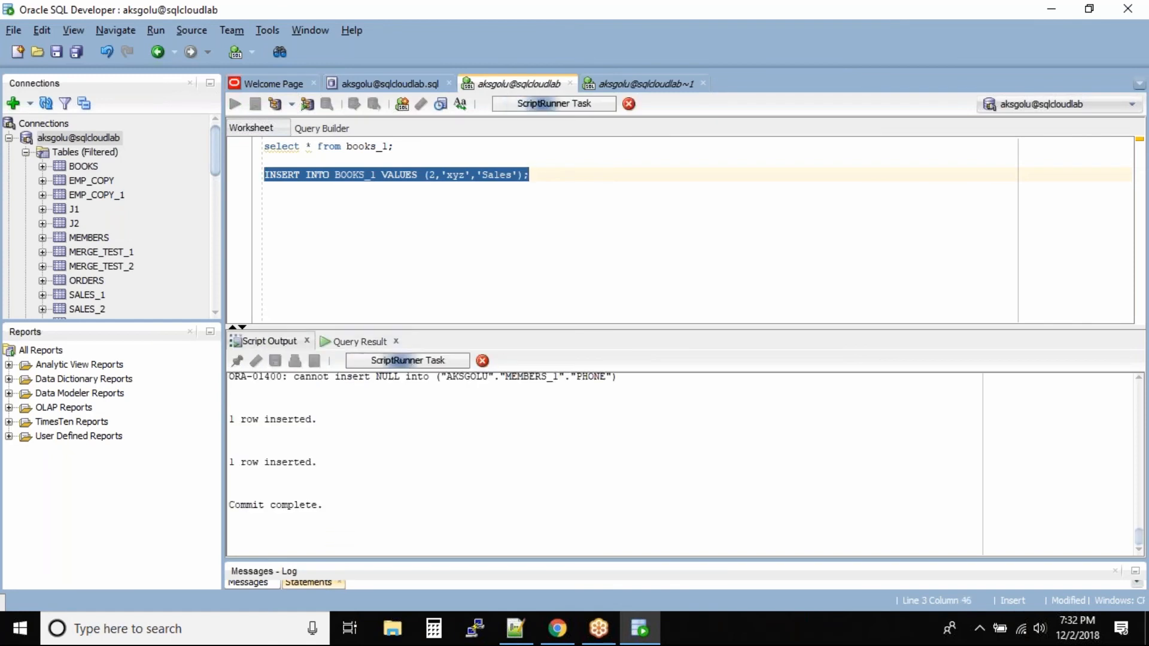
click(234, 104)
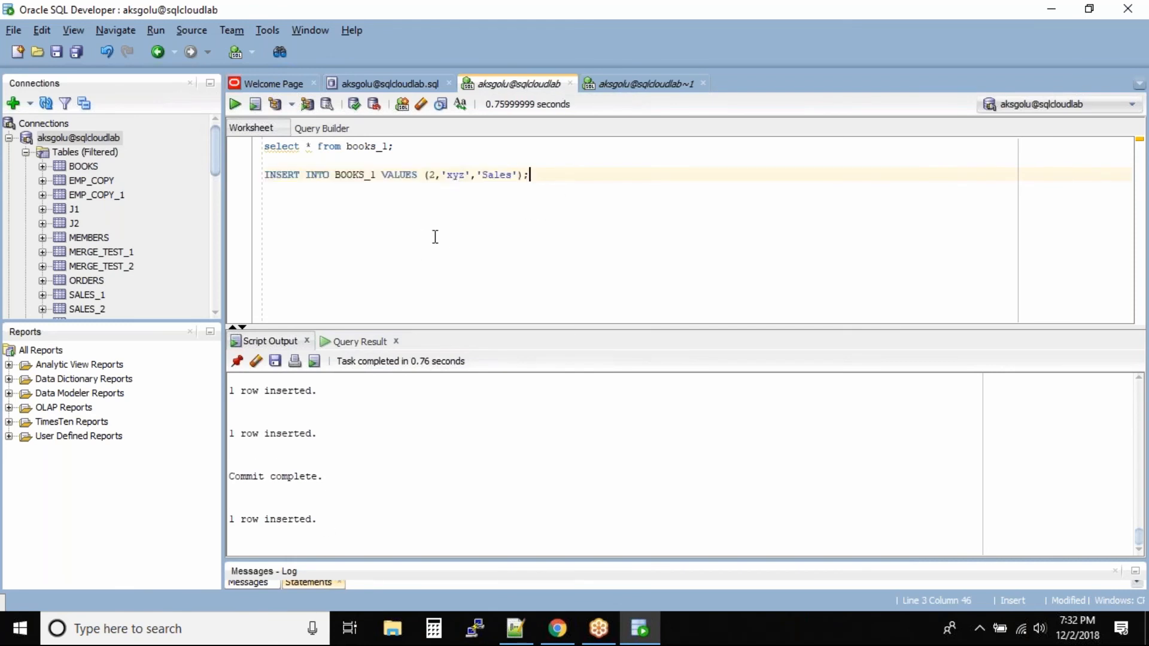
mouse_move(562, 204)
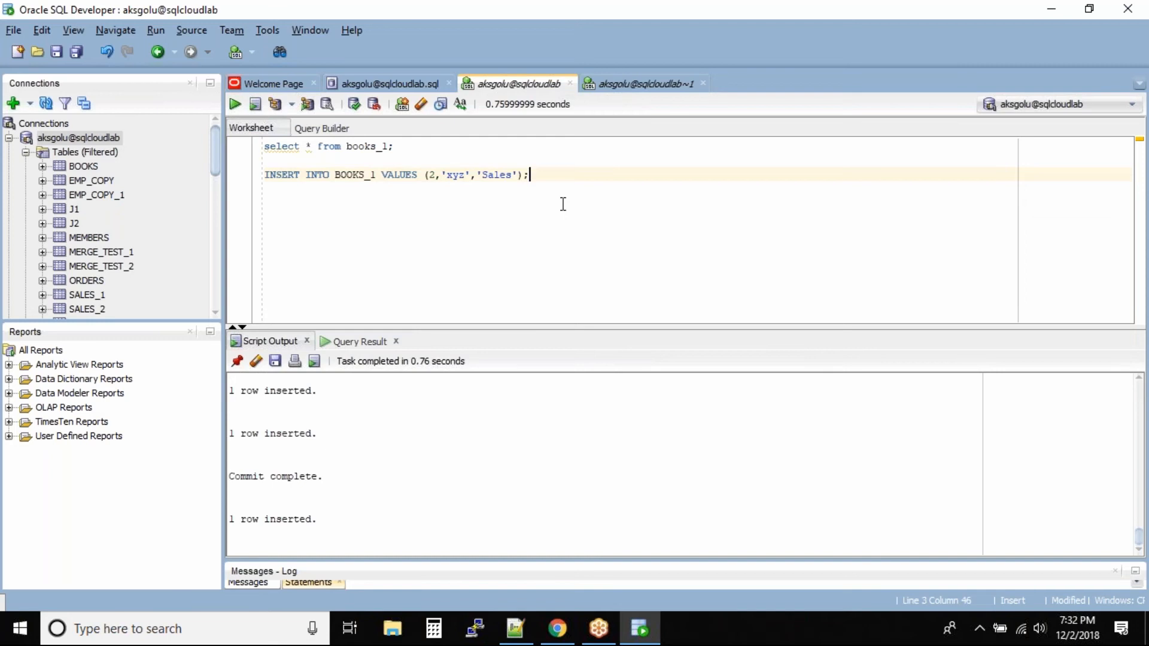
- Re-query books_1 in the first worksheet, returning rows 2 xyz Sales and 1 abc business
text(select)
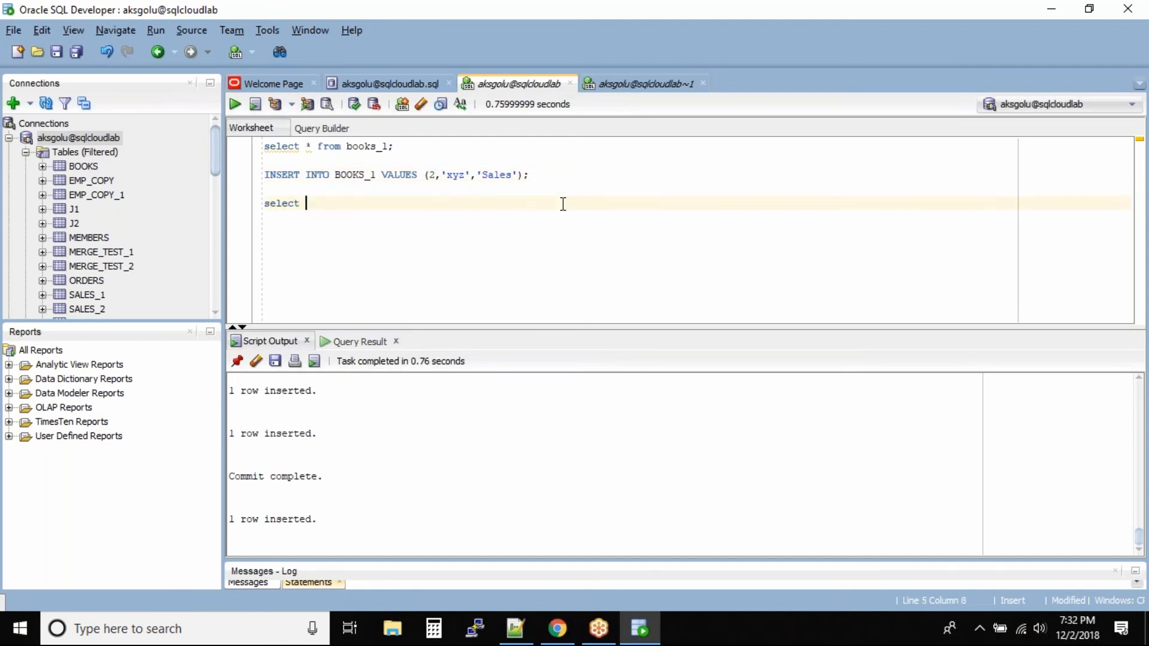
text(* from books_1;)
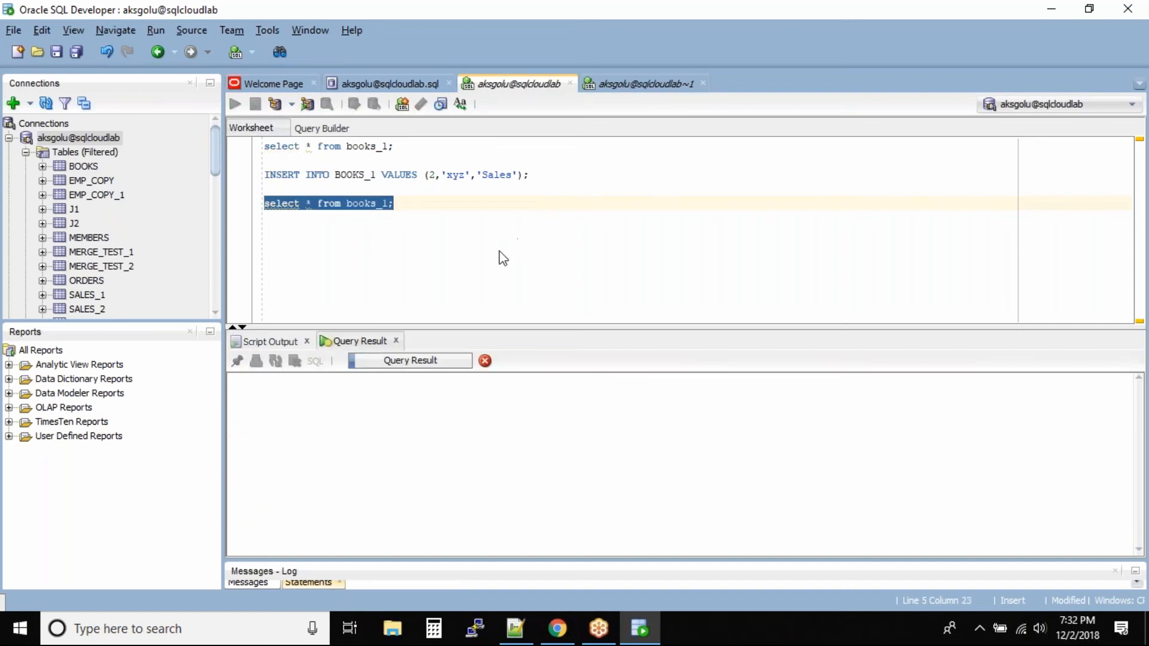
click(234, 103)
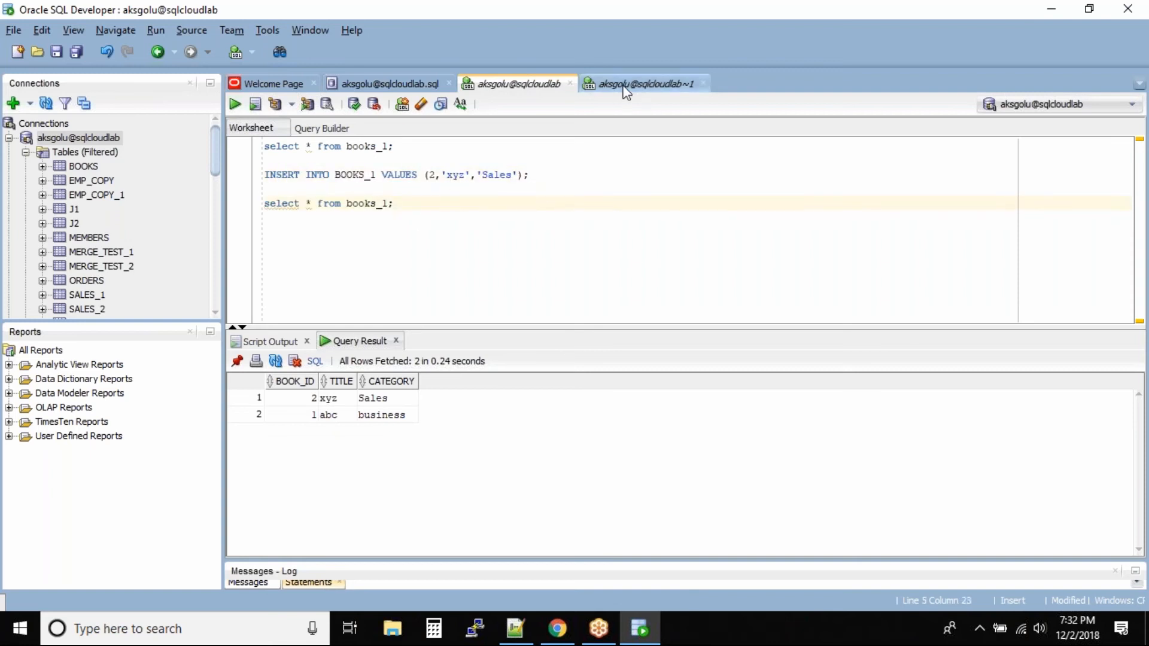
- Run the books_1 query in the second aksgolu worksheet, which also returns both rows
click(639, 83)
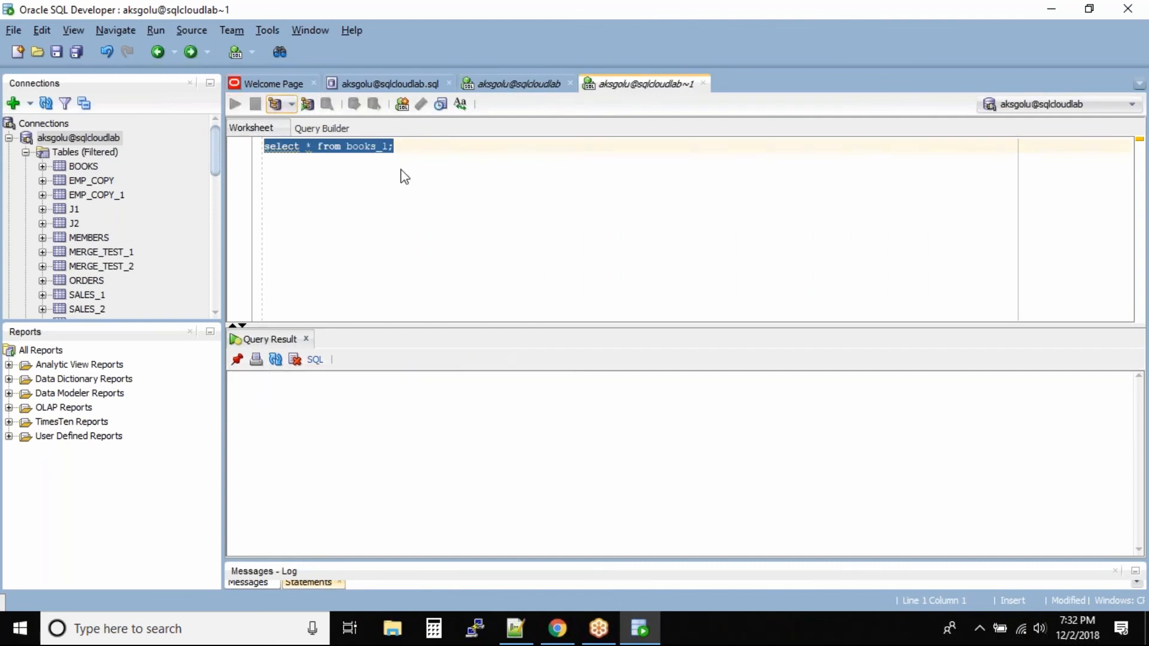
click(235, 103)
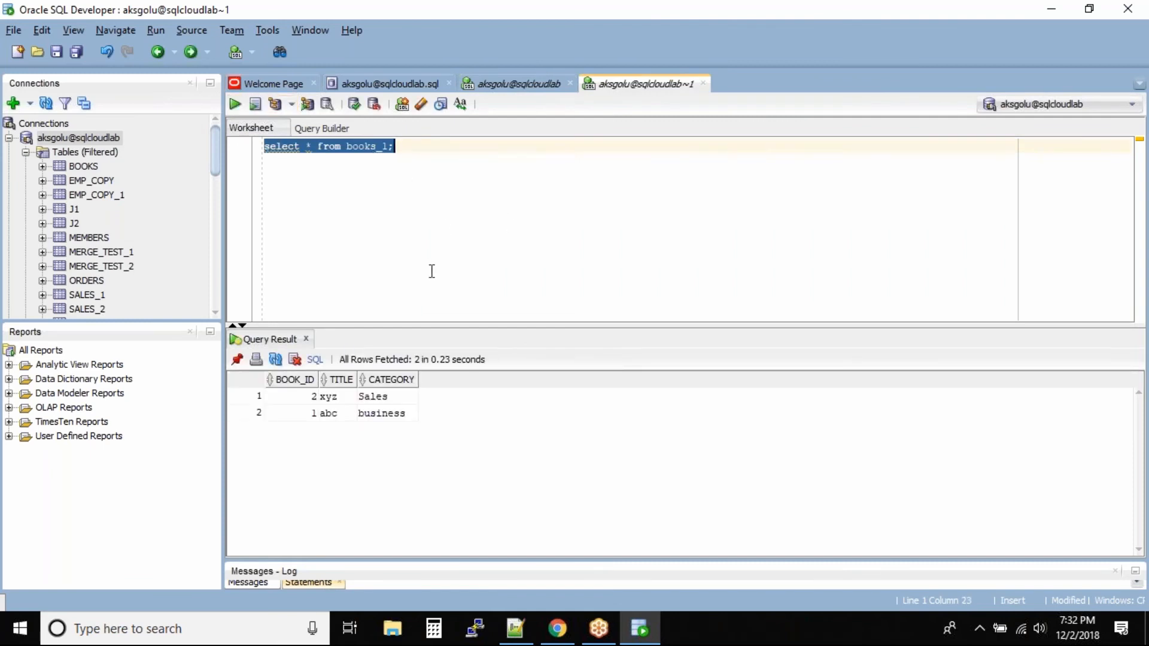
mouse_move(433, 274)
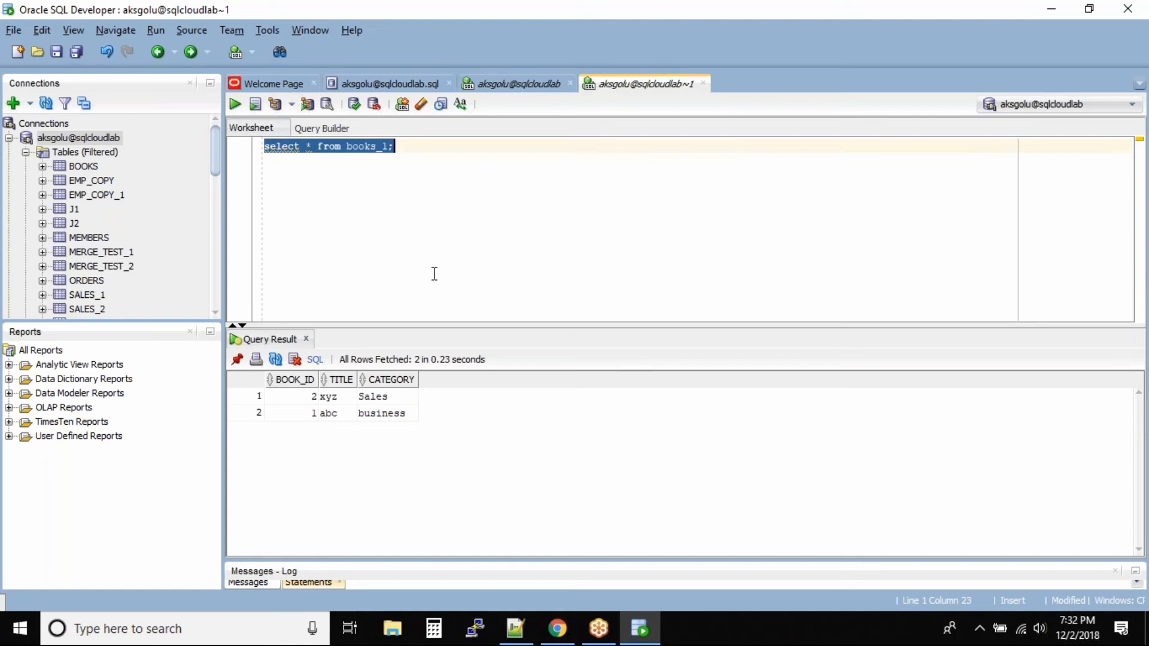
mouse_move(574, 203)
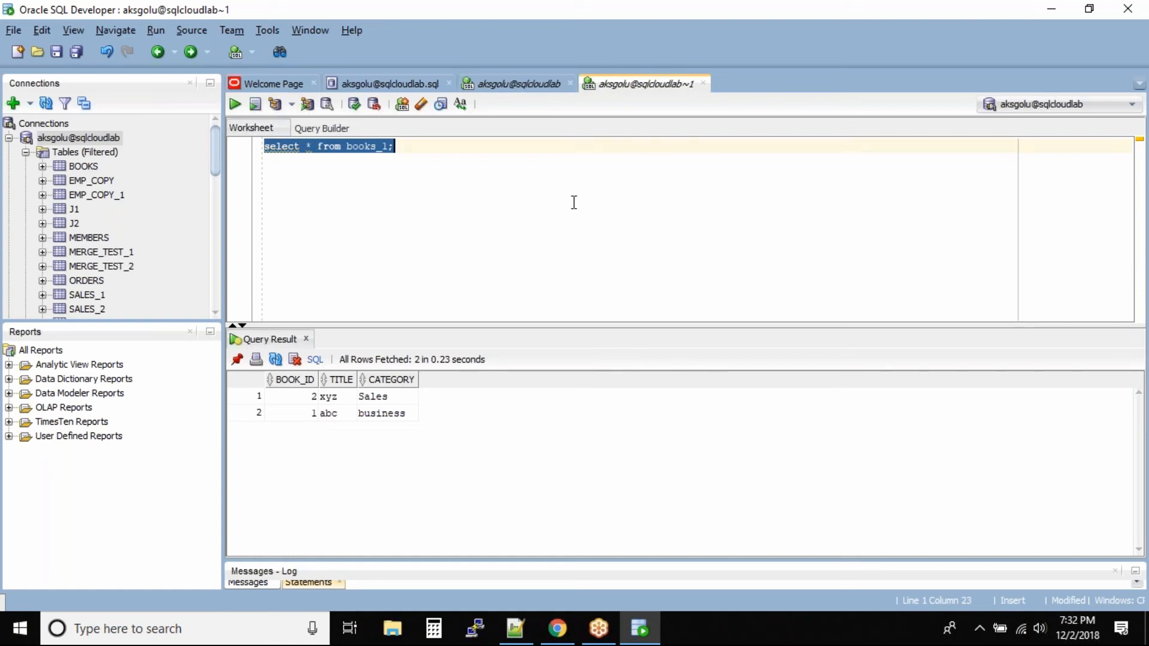
click(619, 165)
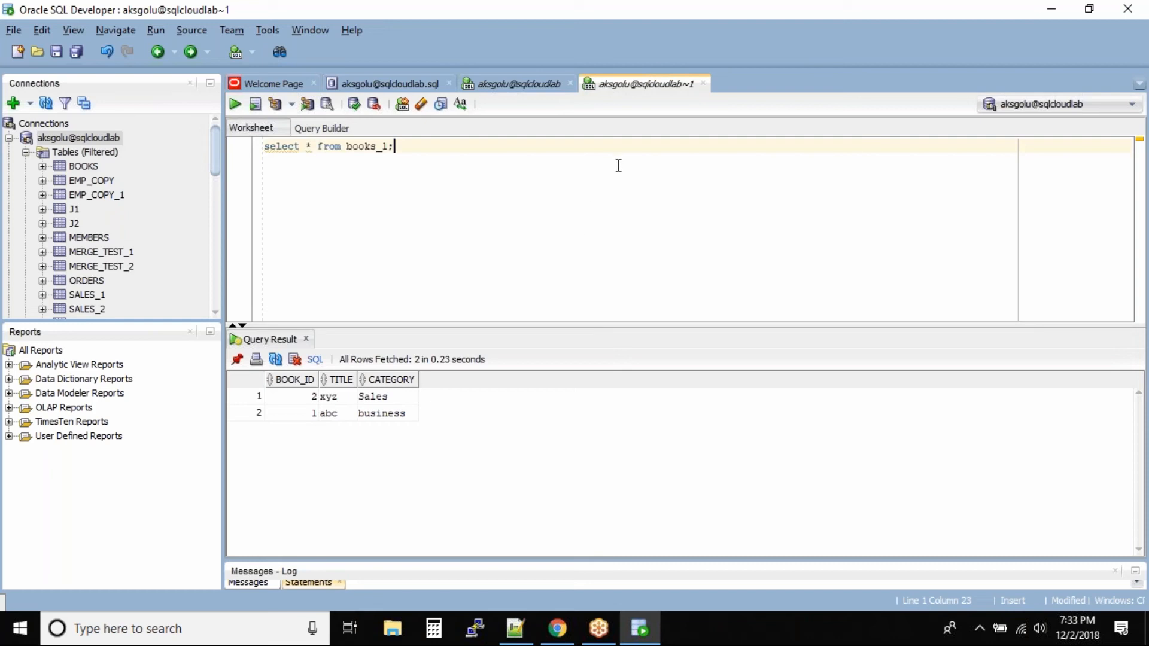
mouse_move(563, 211)
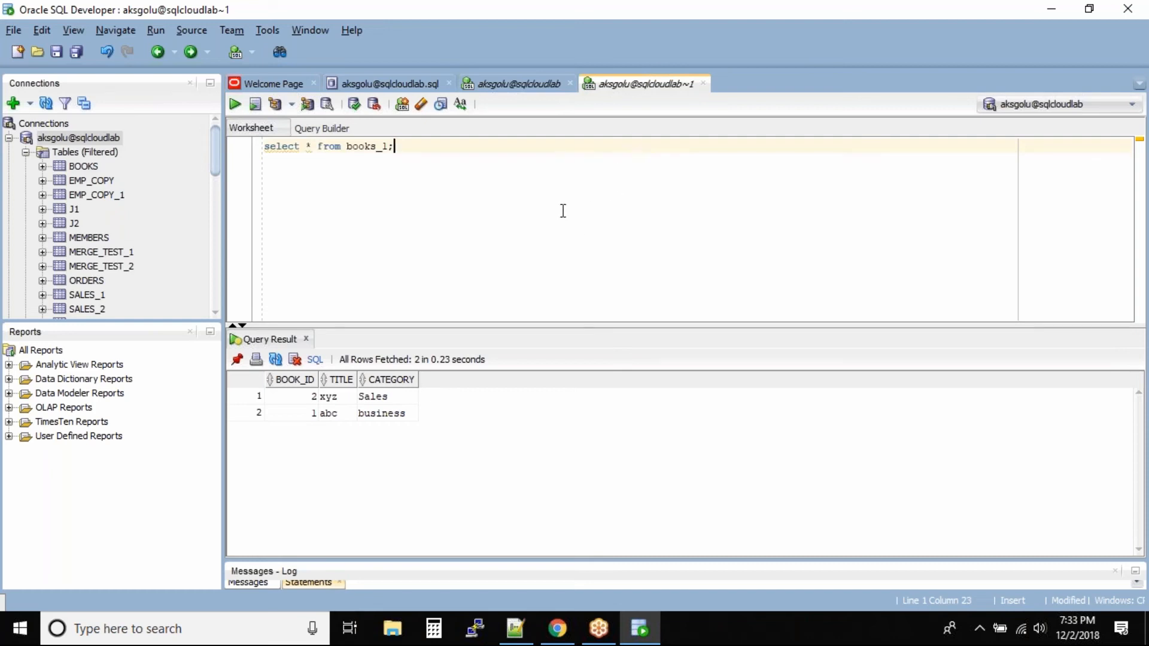
mouse_move(540, 450)
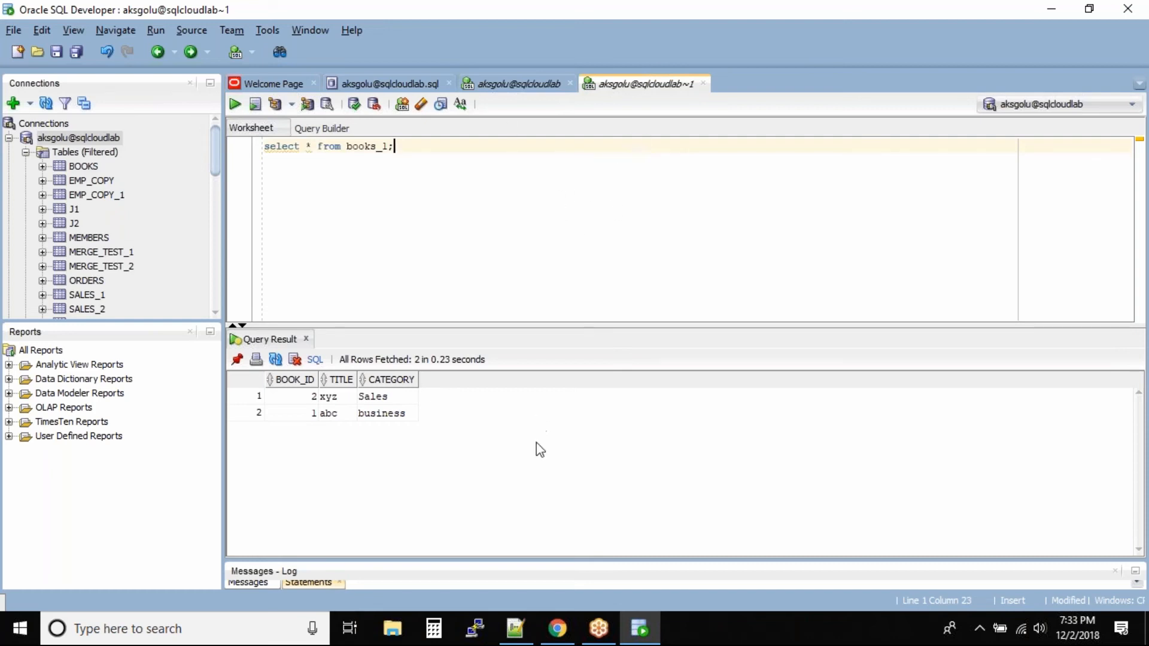
- Connect PuTTY to the 'SQL Cloud Lab' saved session and log in as ec2-user
click(476, 629)
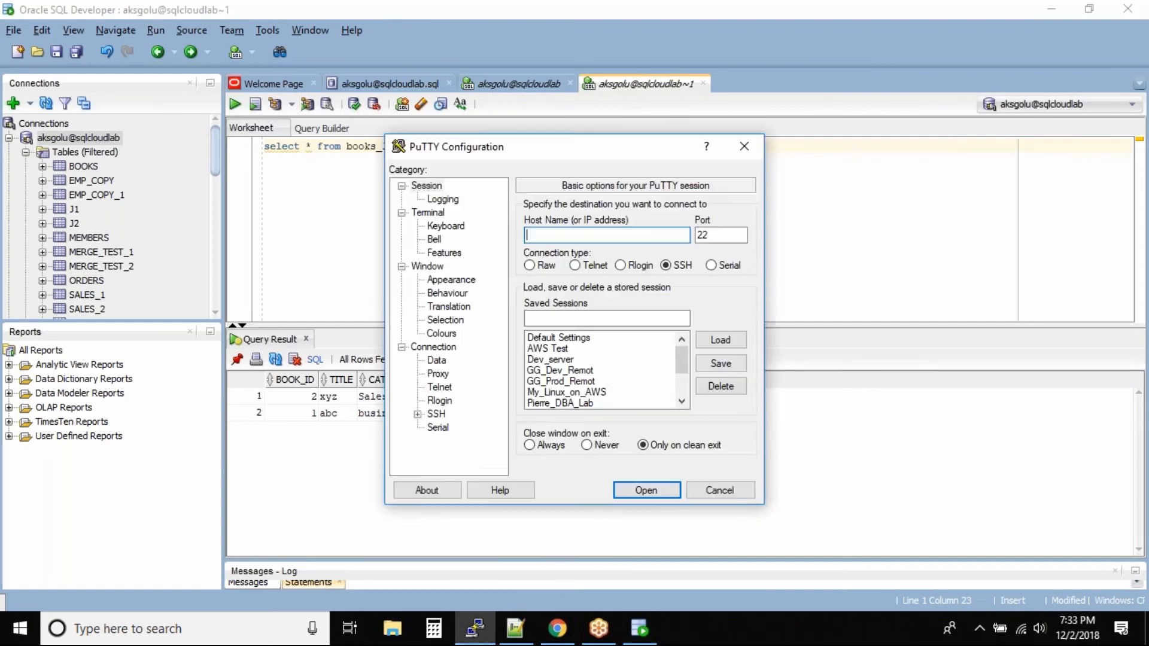
click(558, 371)
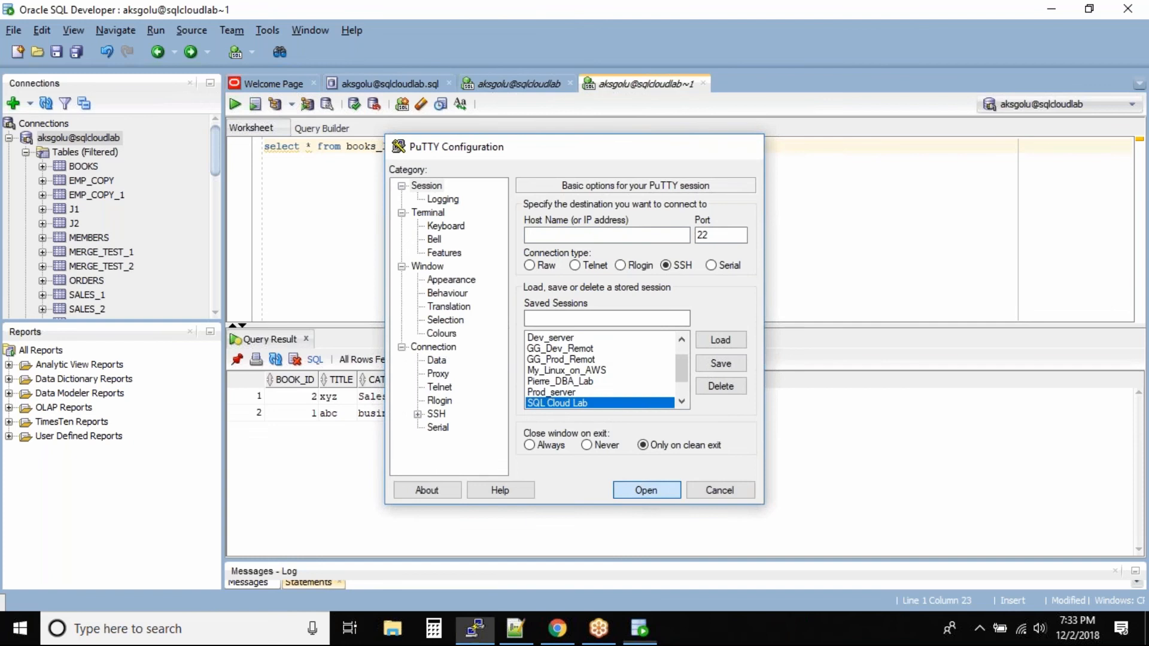
click(646, 490)
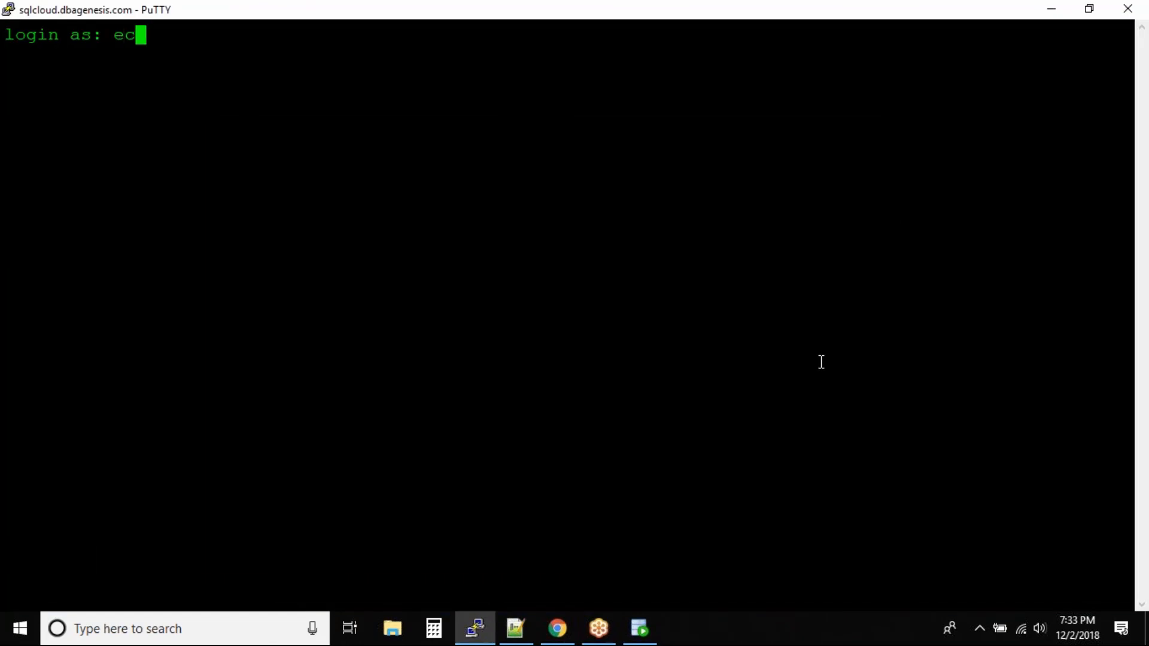
text(2-user;)
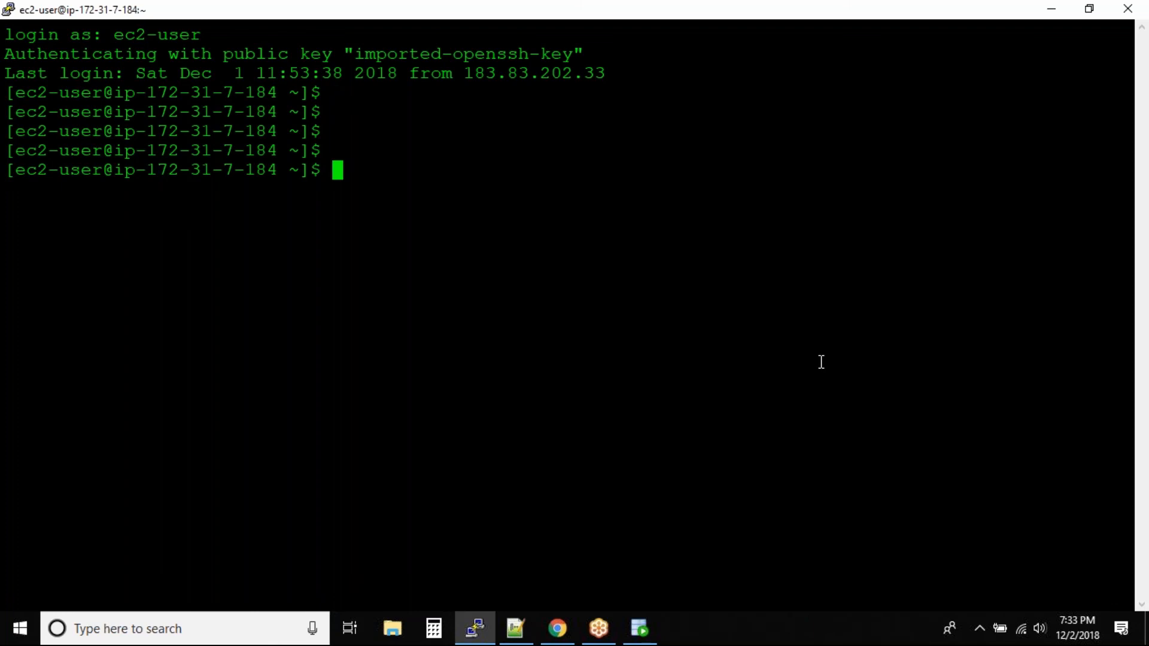
- Switch to the oracle OS user and connect SQL*Plus as sysdba
text(su - oracle)
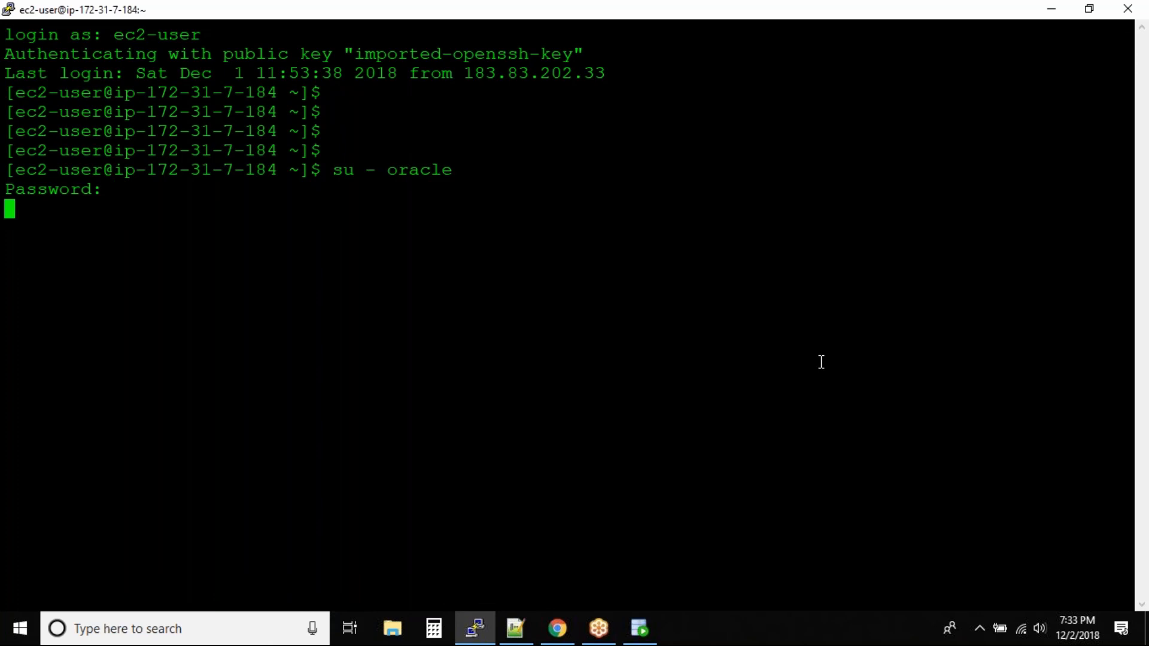
text(s)
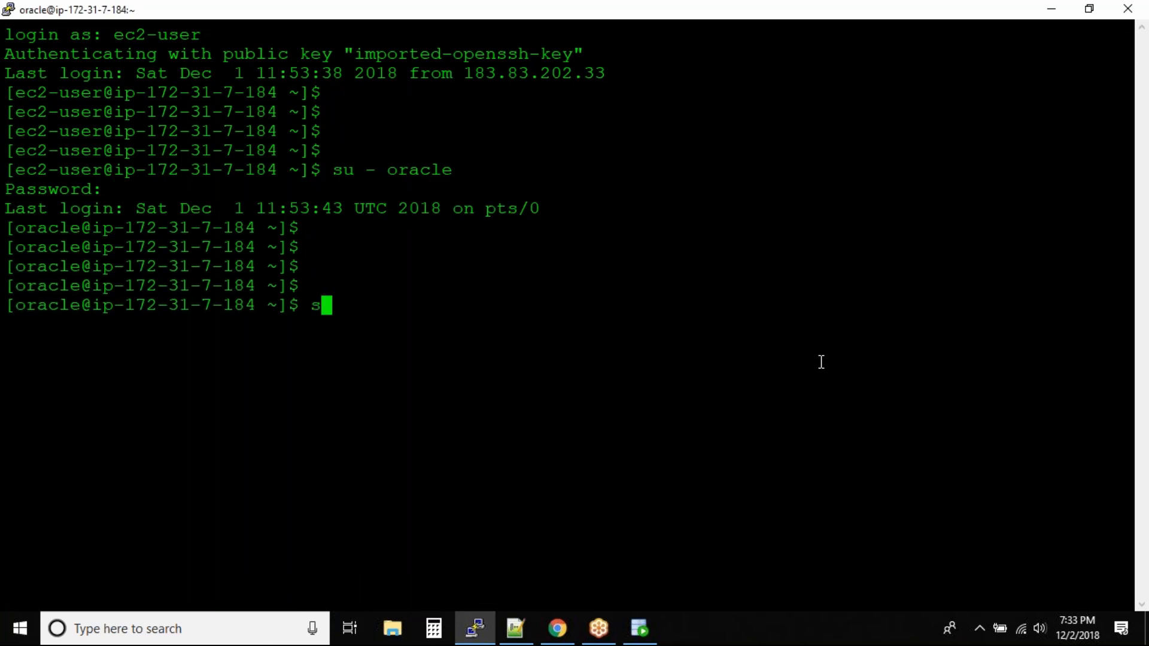
text(qlplus /)
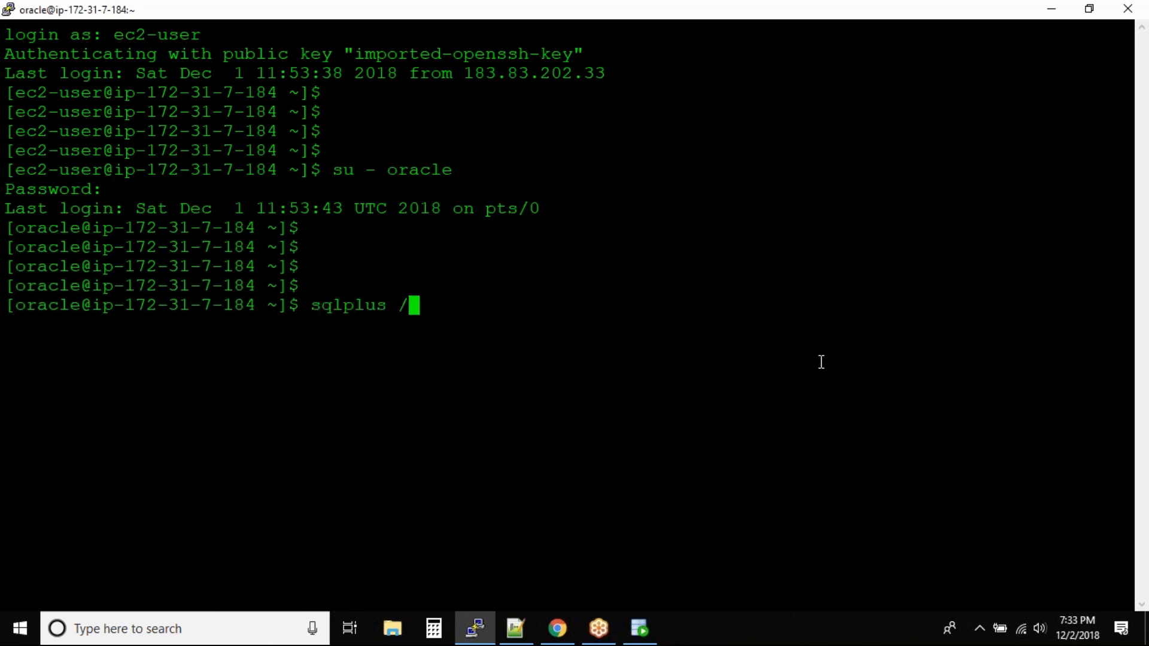
text(as sysdba)
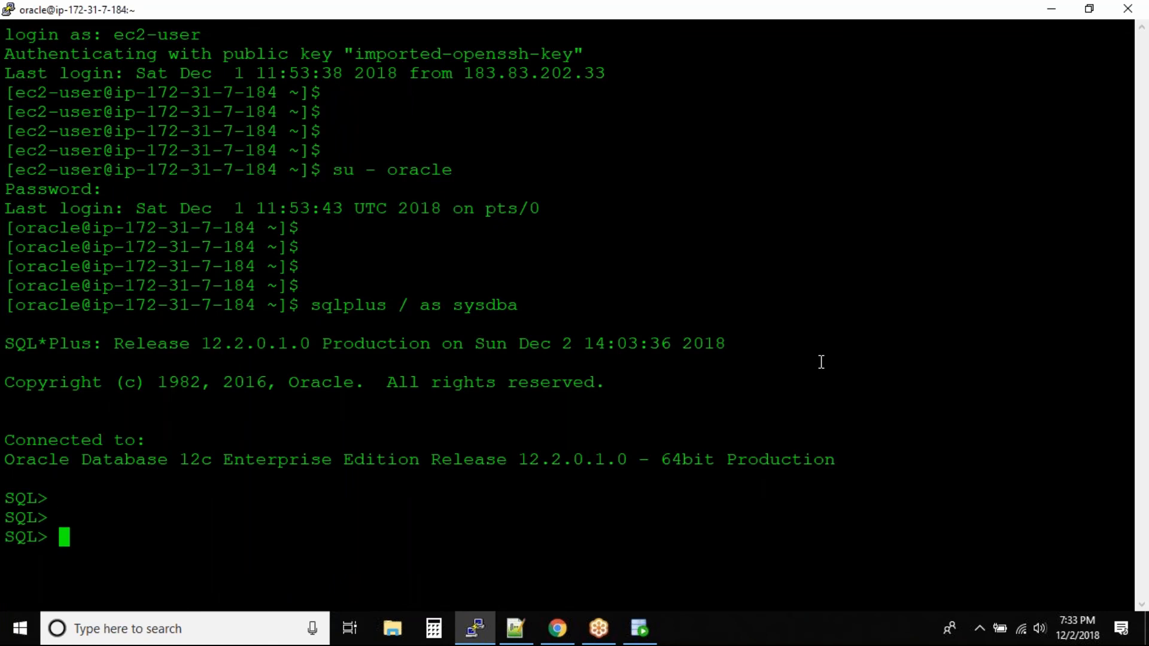
text(create user)
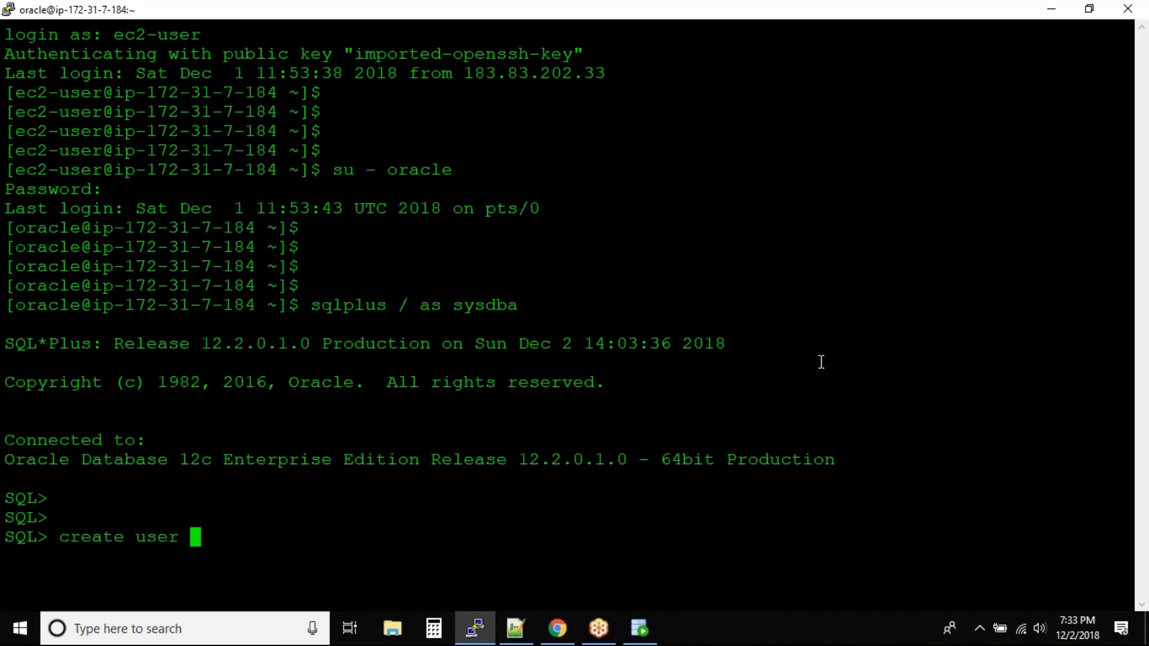
text(test1)
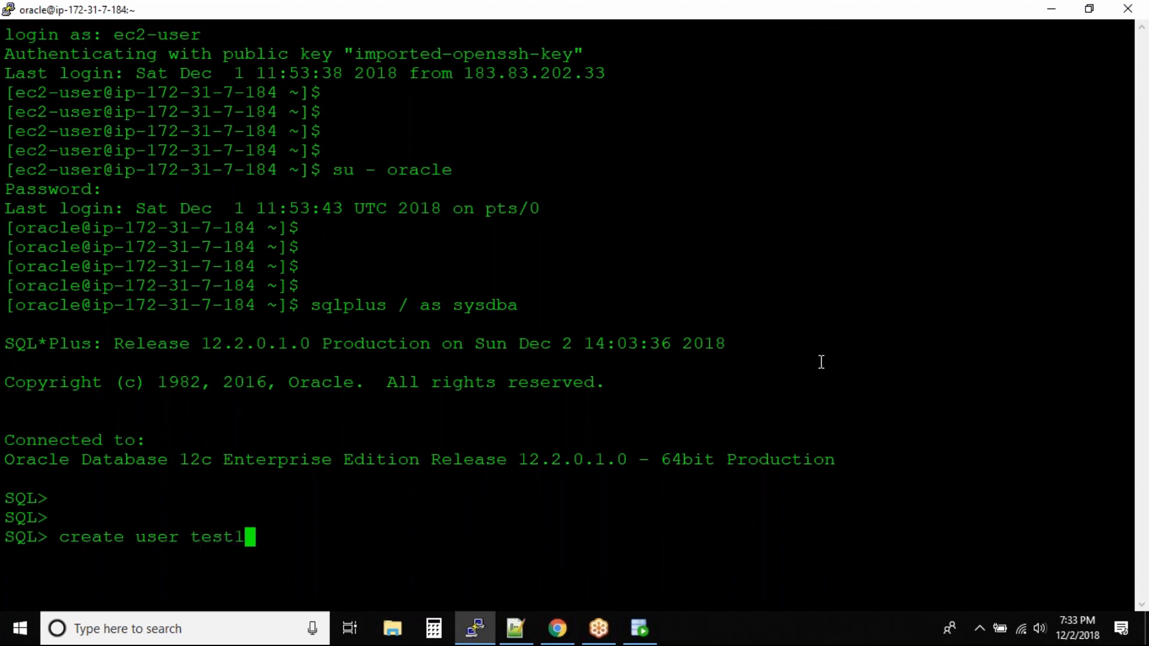
text(identified by)
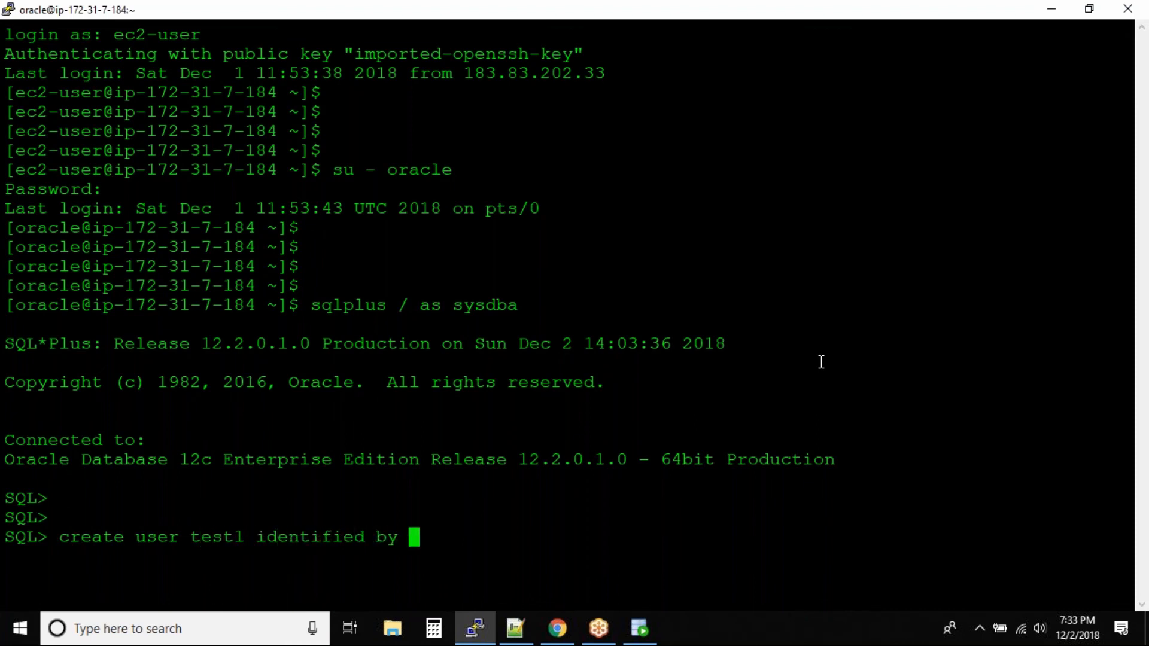
text(test1;)
text(gratn con)
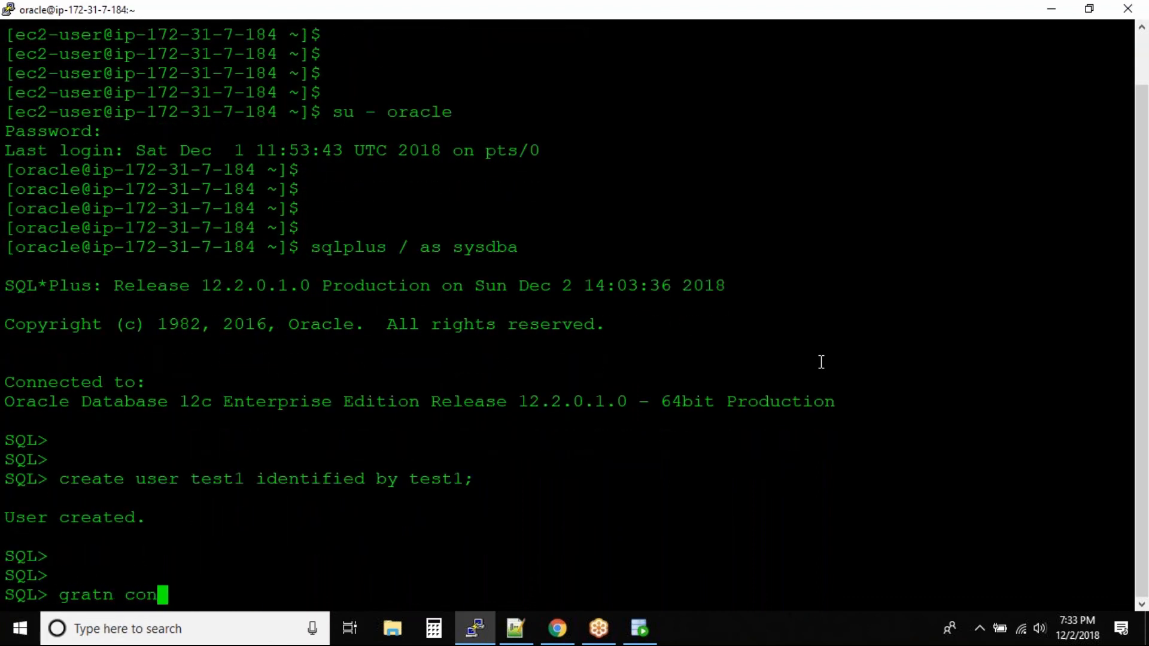
- Grant connect and resource privileges to test1, correcting typos along the way
key(BackSpace)
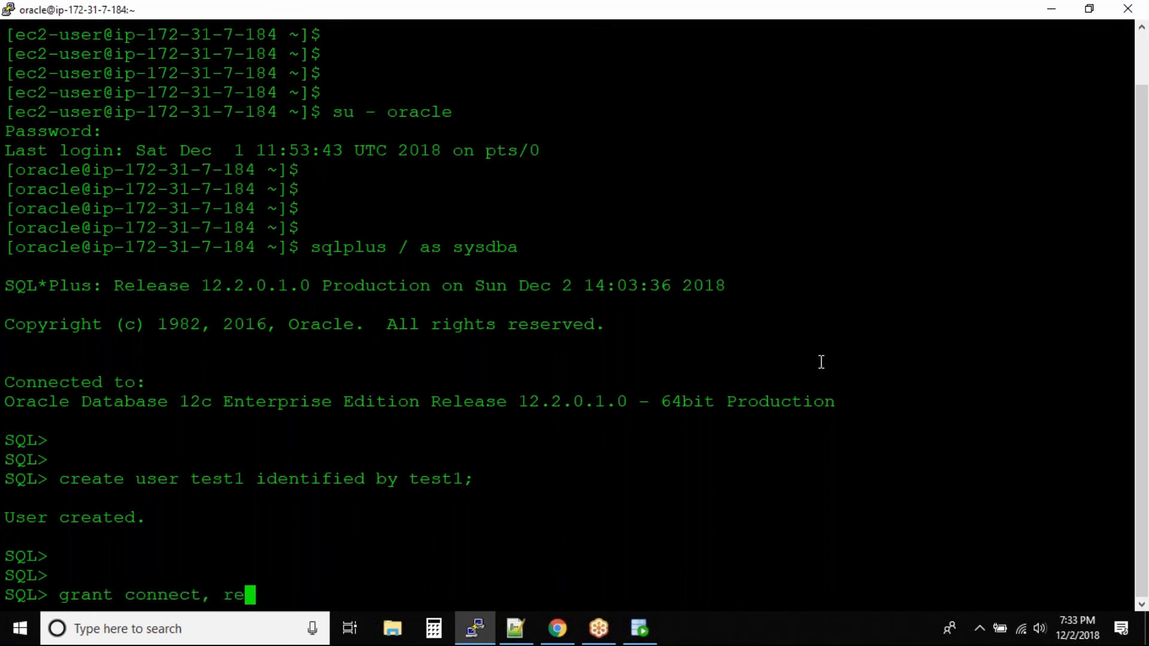
text(source,)
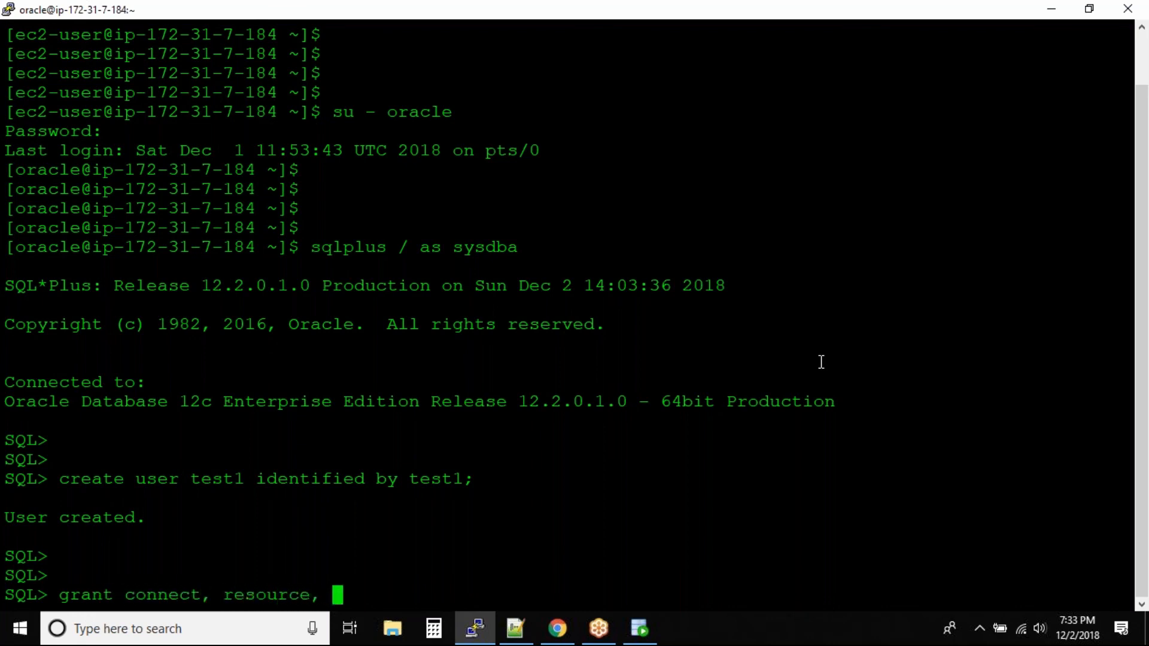
text(create table)
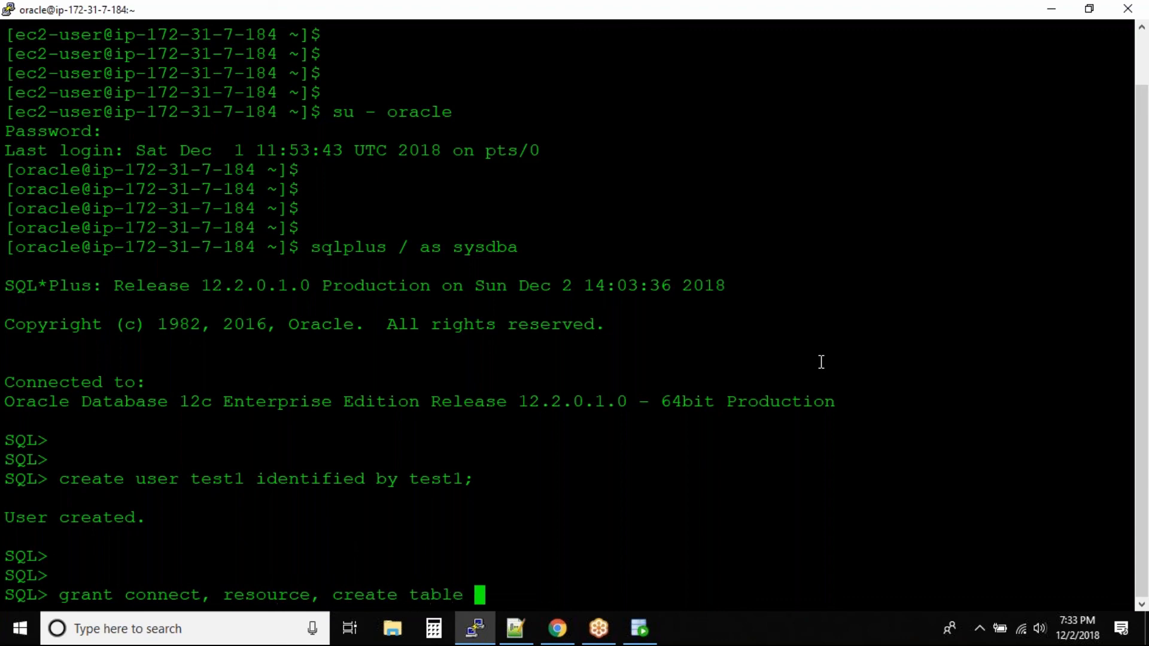
text(to test)
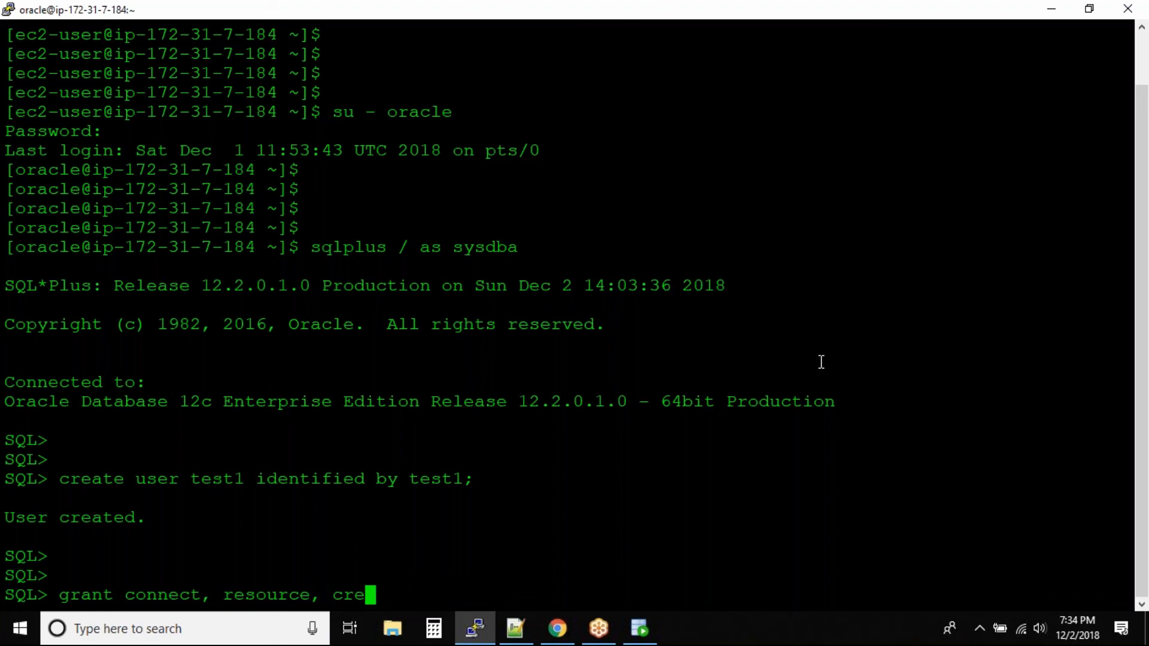
key(BackSpace)
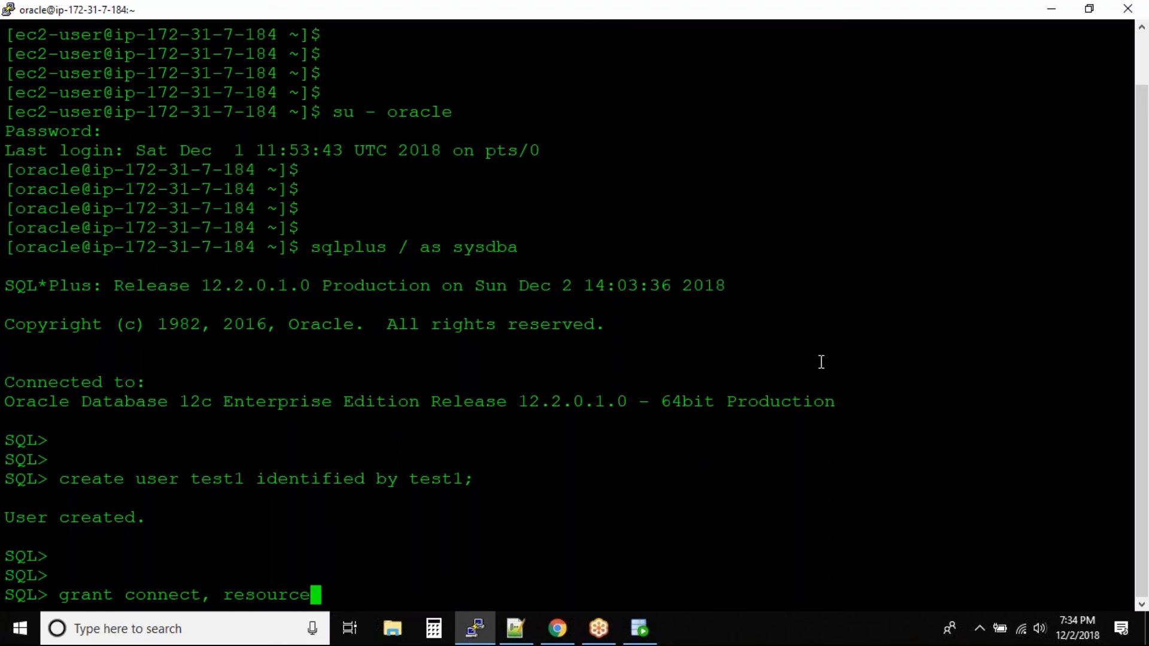
text(to test)
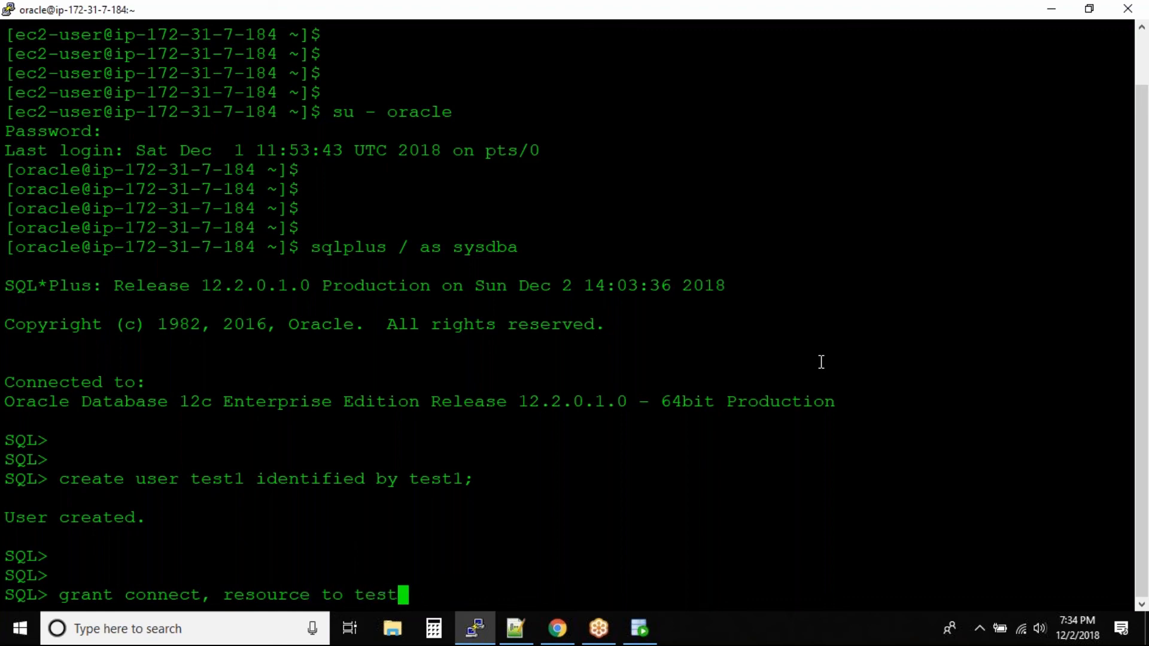
key(Return)
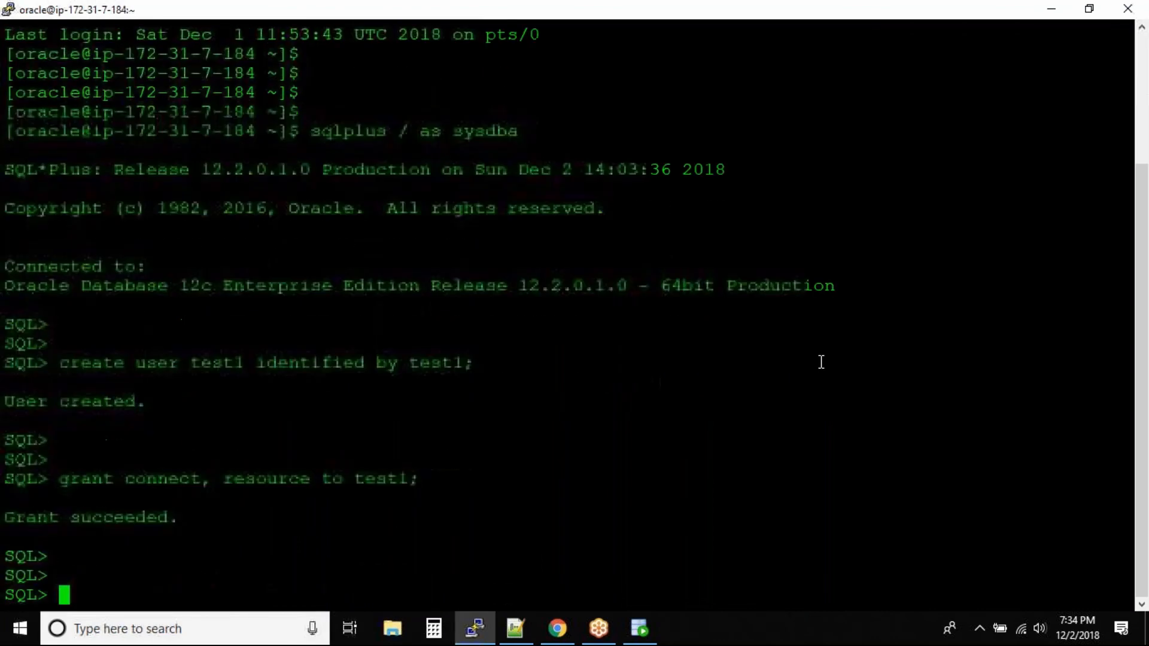
- Grant select on aksgolu.books_1 to test1
text(grat)
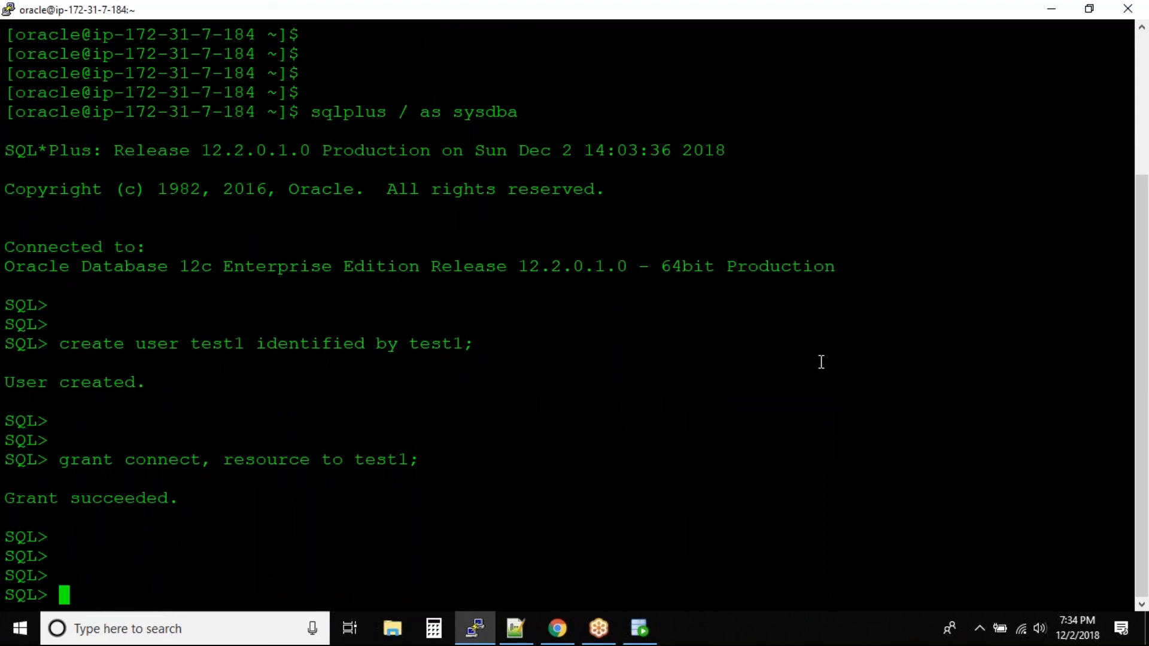
text(grant select on)
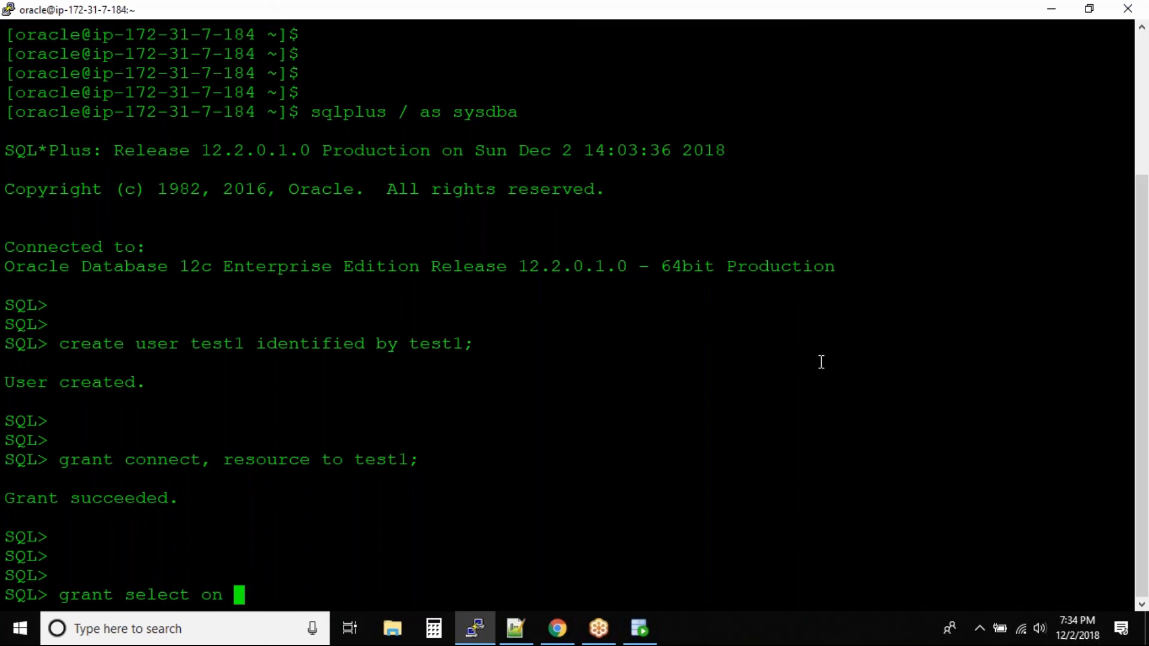
text(aksgolu)
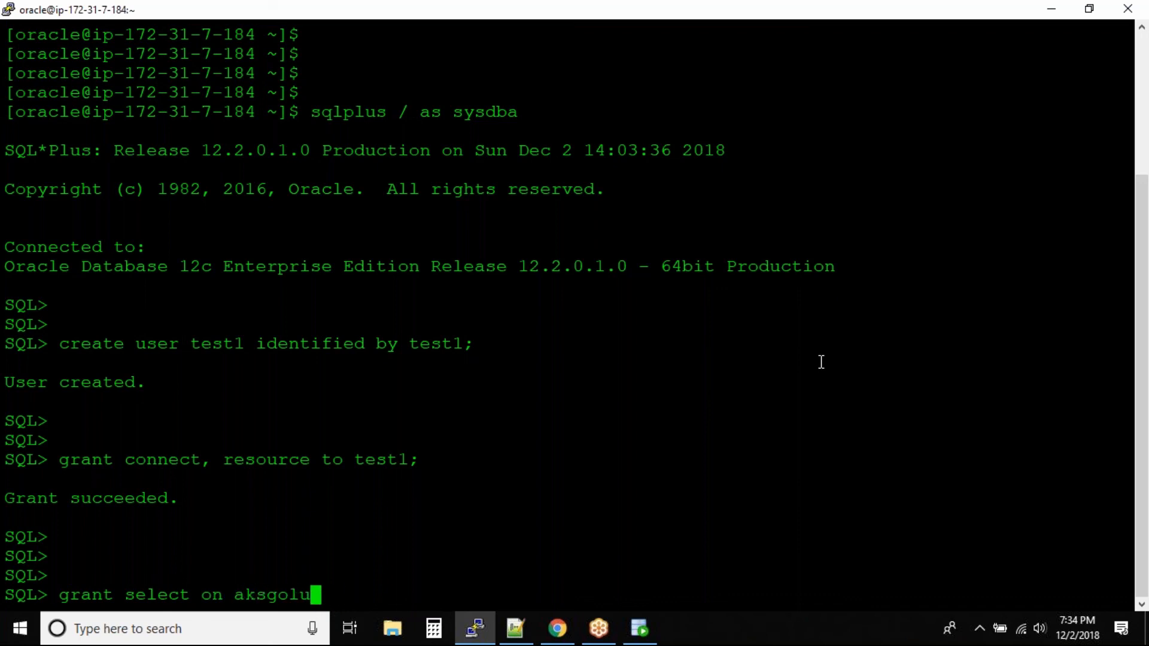
text(.books)
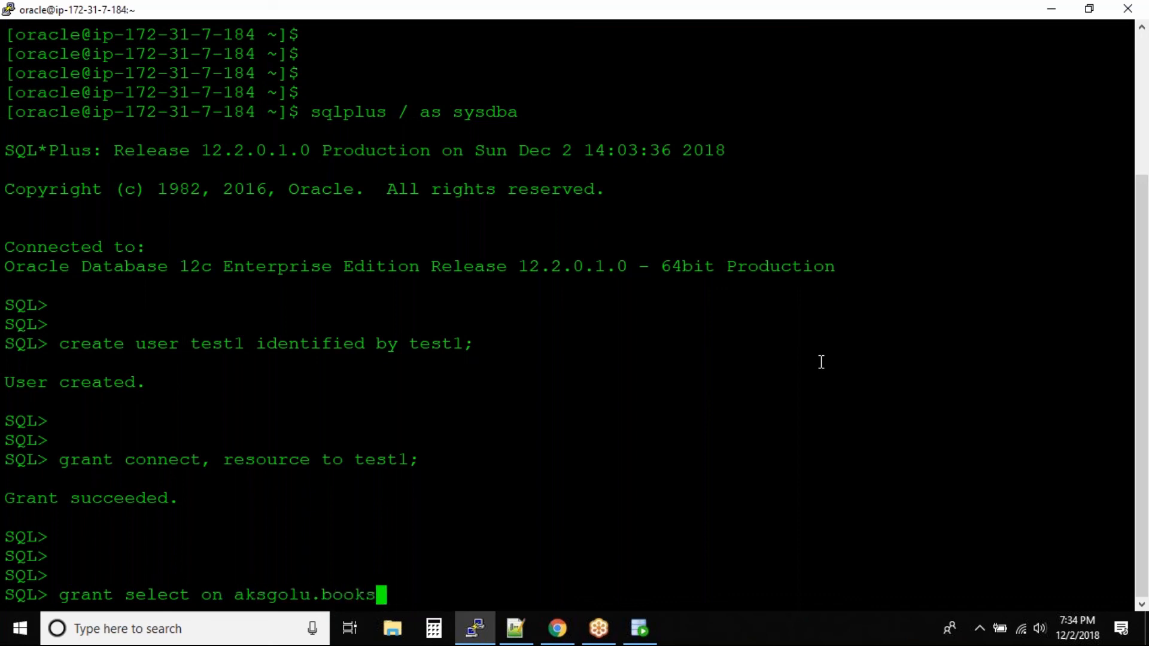
text(_1 to)
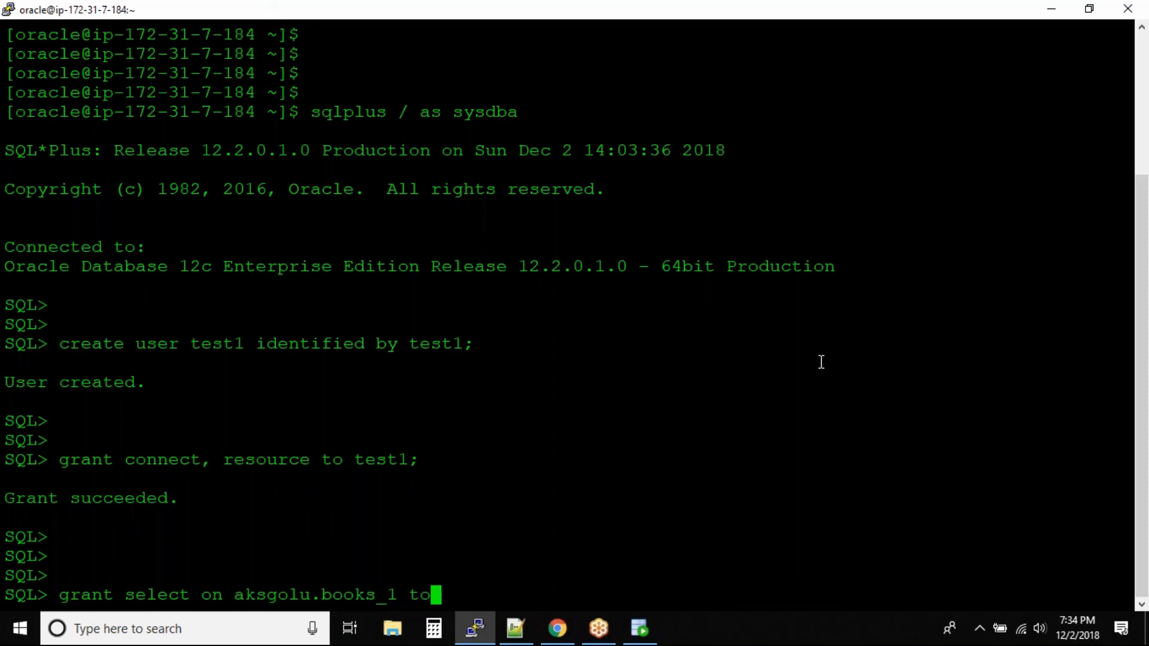
text(test1;)
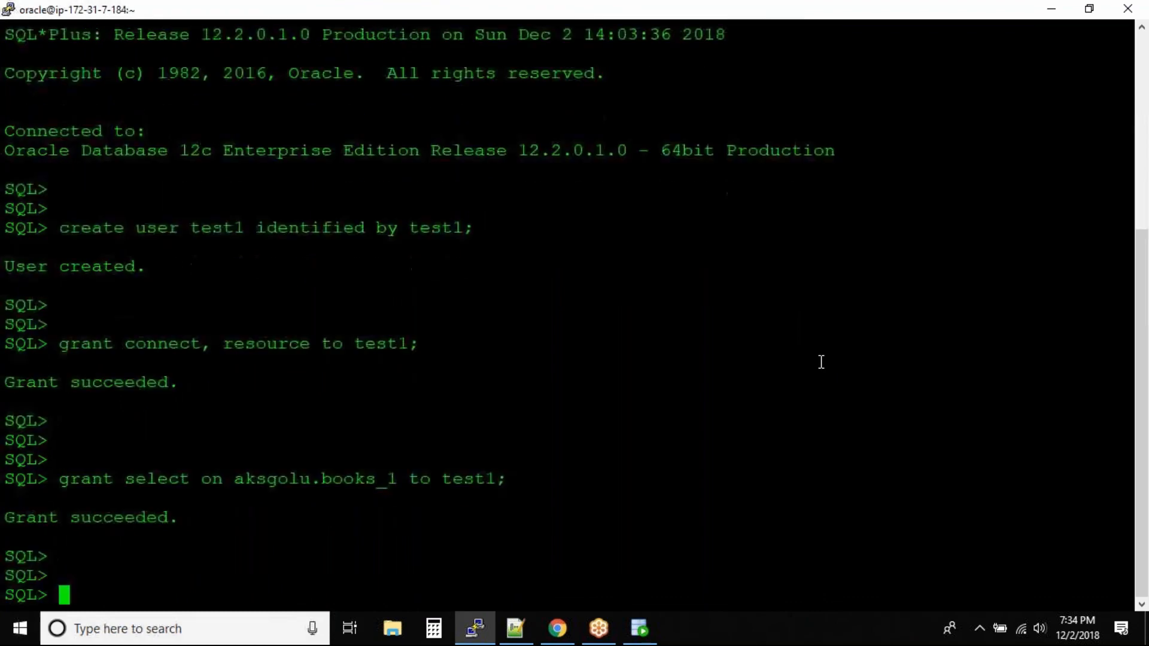
- Return to SQL Developer and dismiss the aksgolu connection's context menu without choosing anything
click(639, 628)
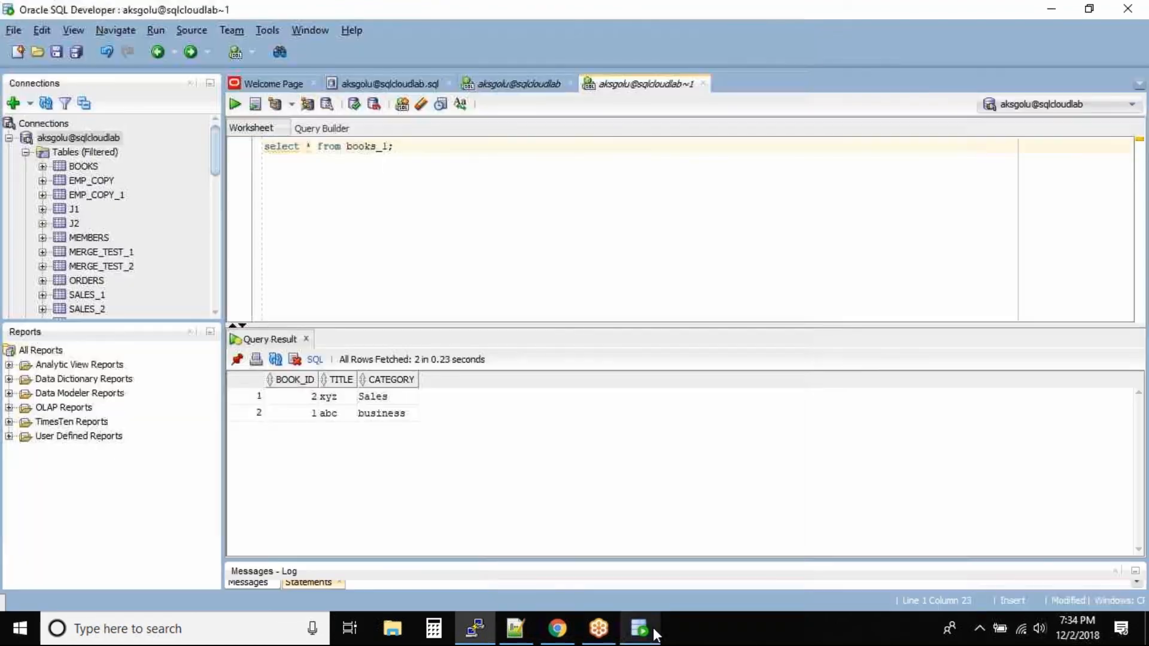
mouse_move(701, 83)
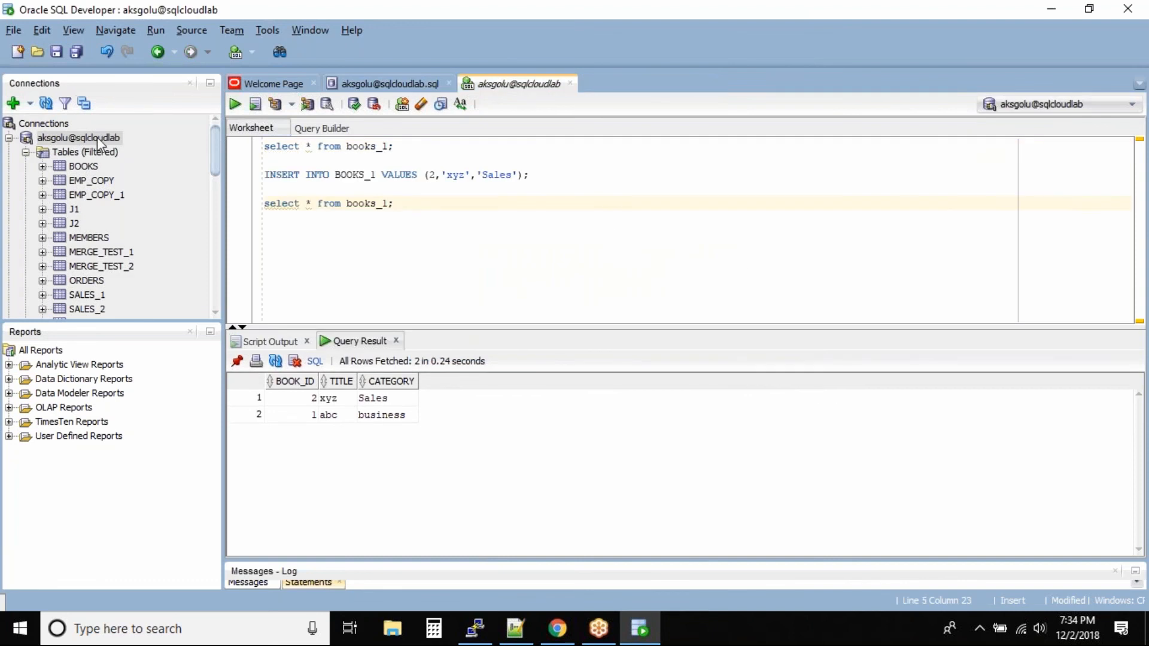
right_click(78, 138)
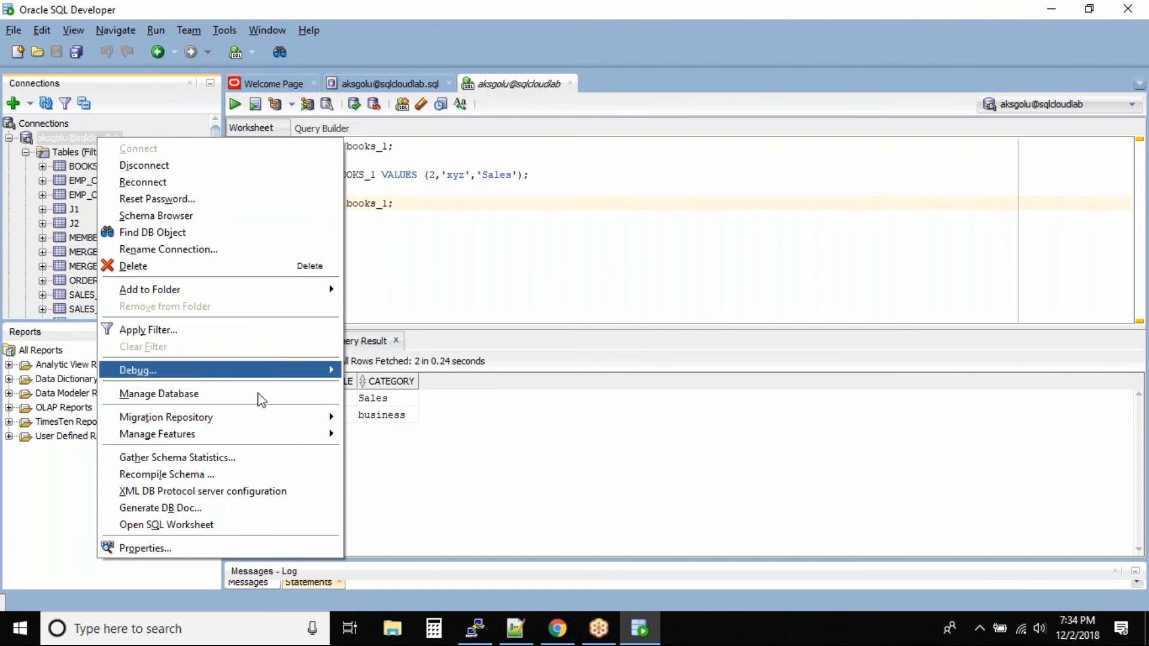
click(527, 191)
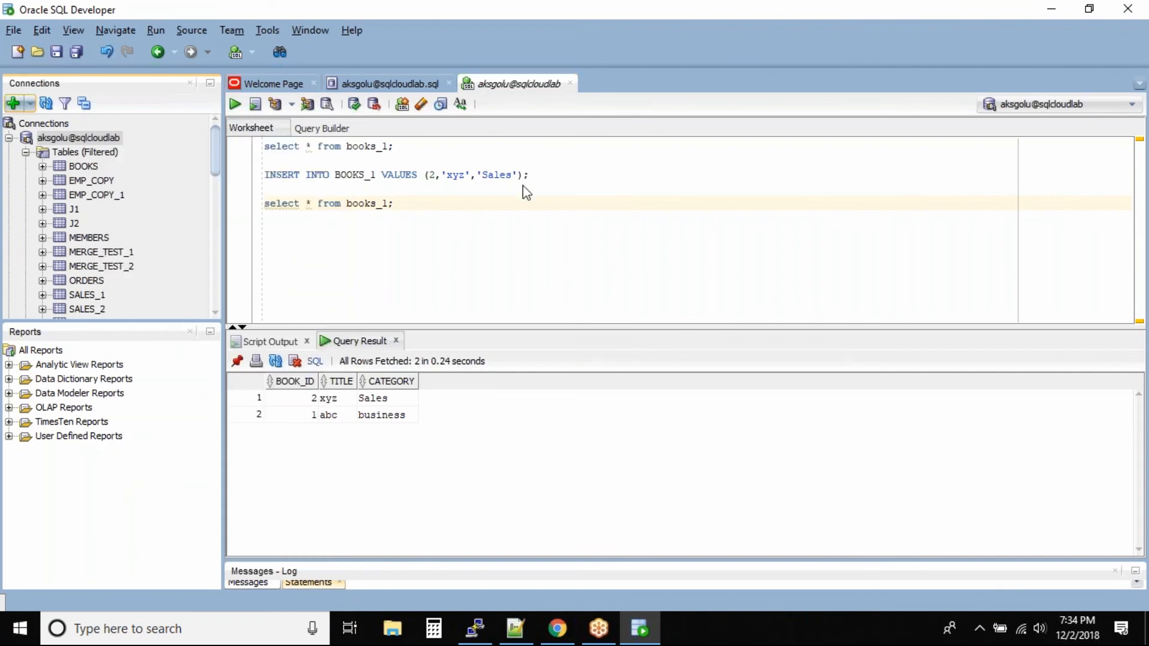
- Define connection test_1 for user test1 on sqlcloud.dbagenesis.com, SID testdb
click(9, 103)
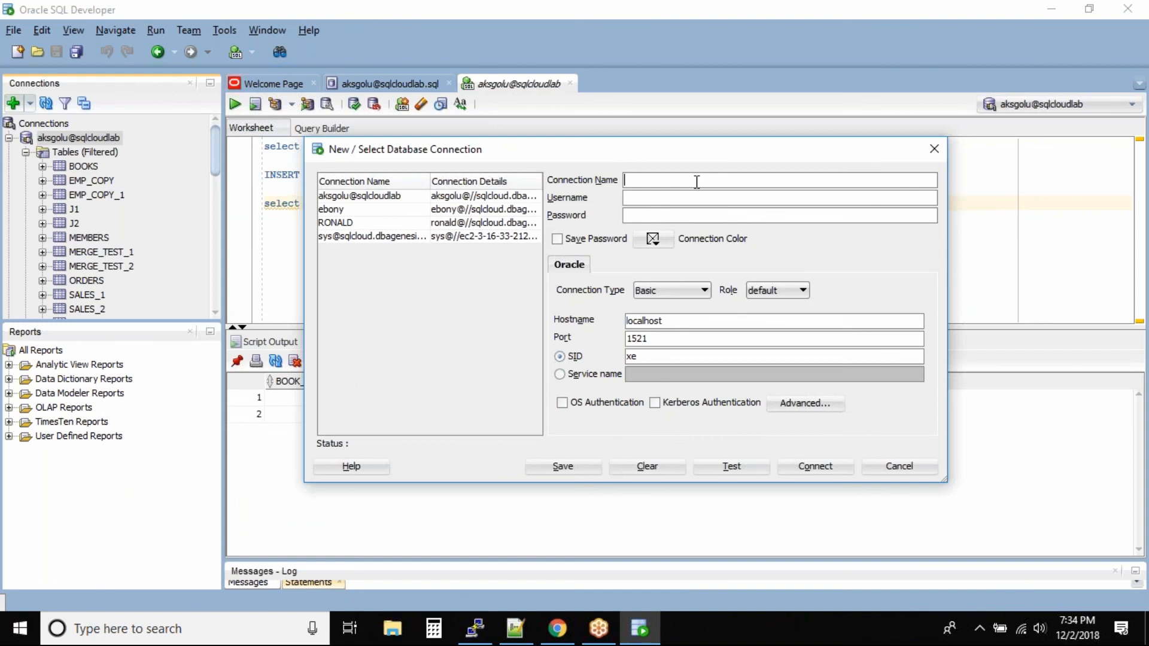
text(test_1)
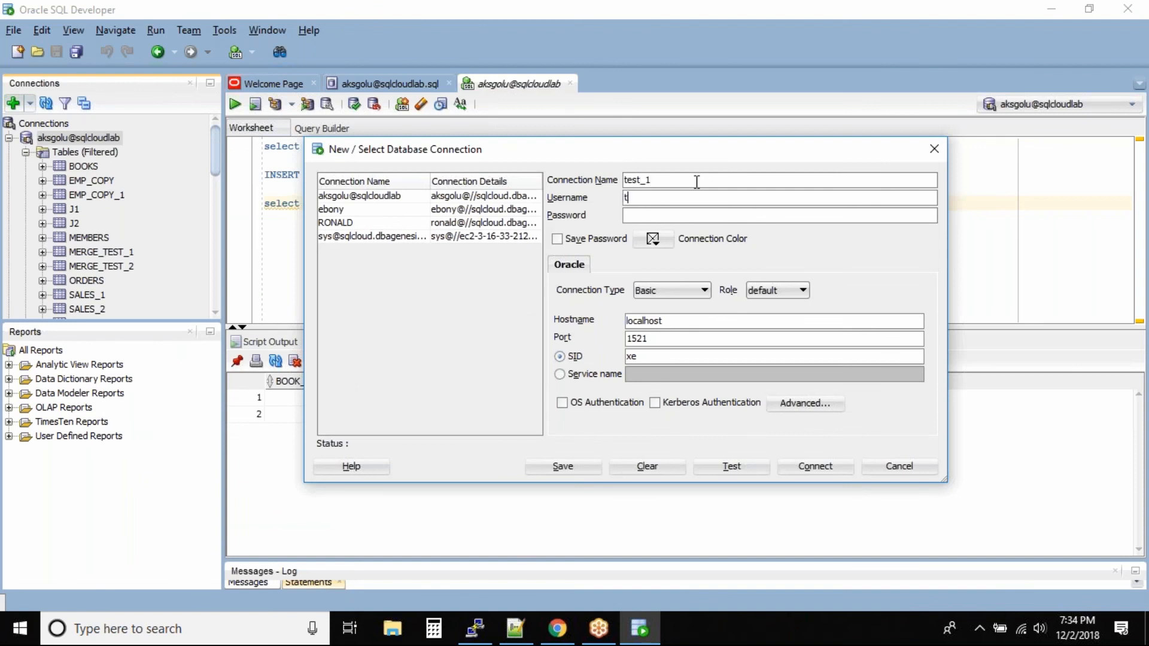
text(est1)
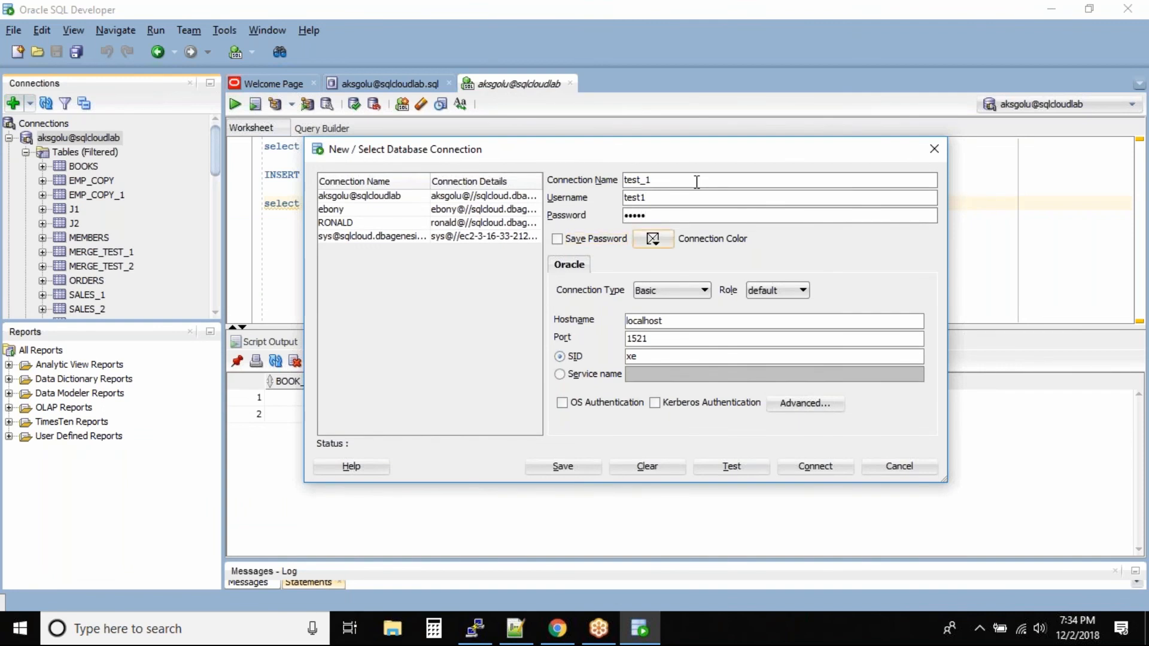
text(sqlcloud.dba)
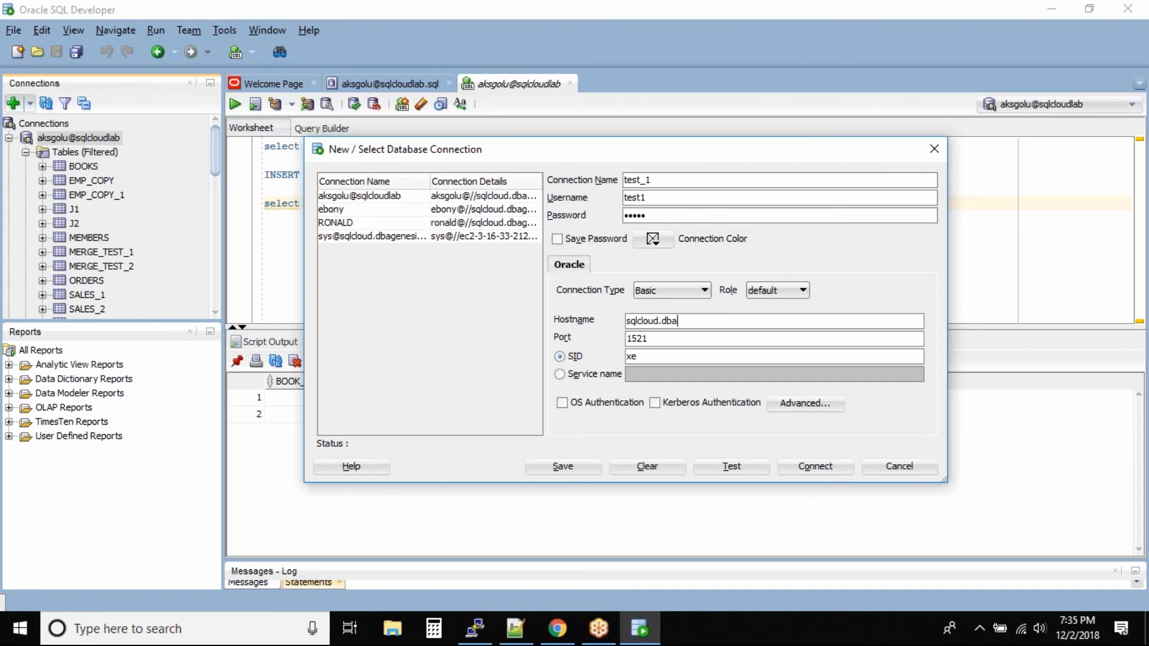
text(genesis.com)
click(774, 357)
text(testdb)
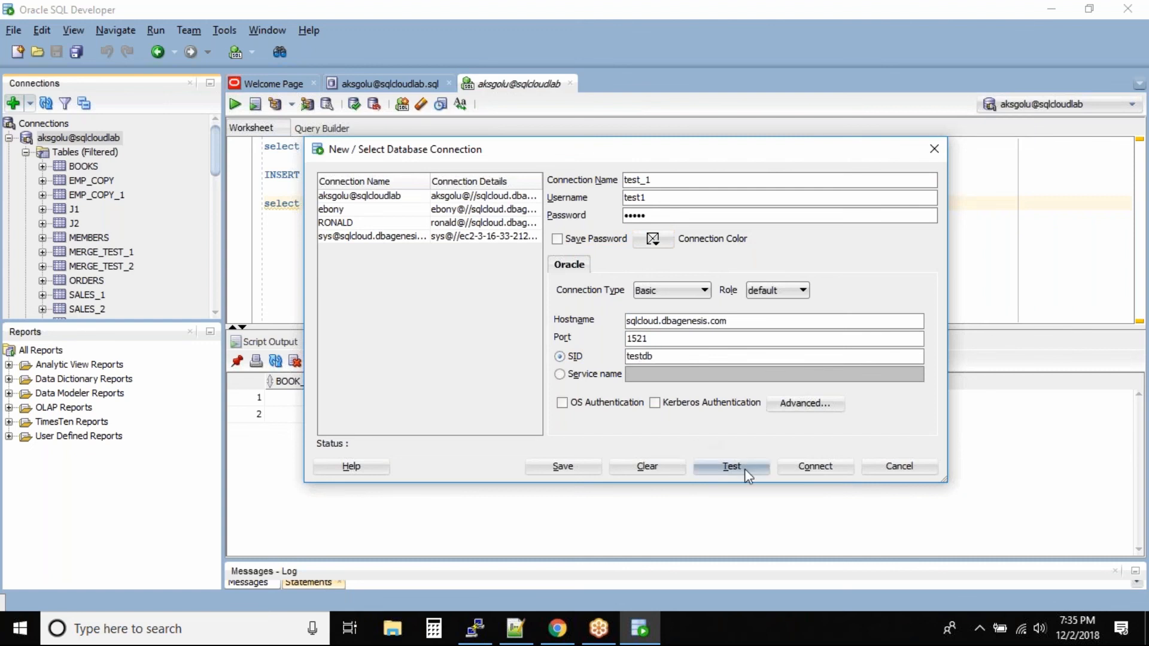
- Test the test_1 connection successfully and save it
click(731, 465)
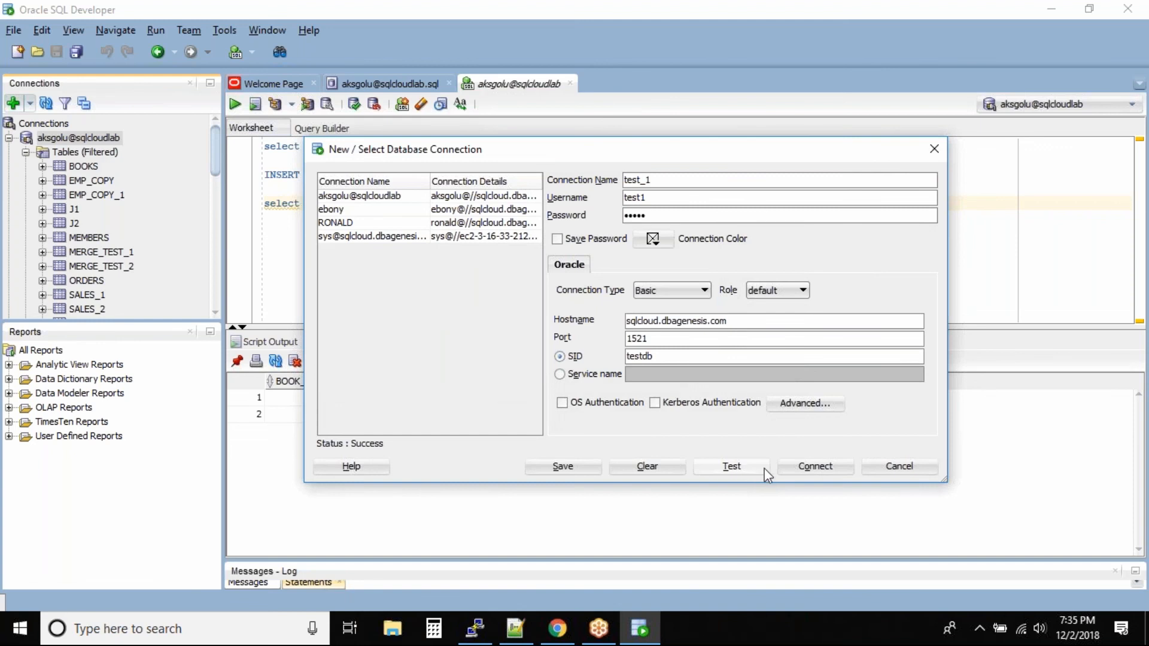
click(731, 465)
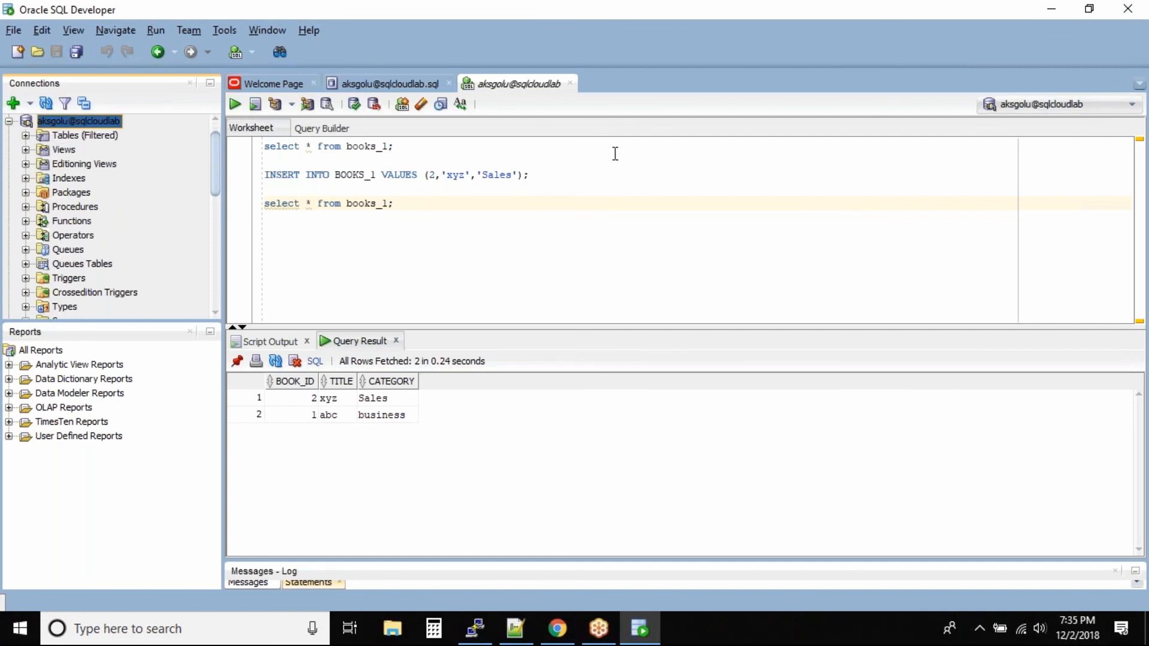
mouse_move(563, 127)
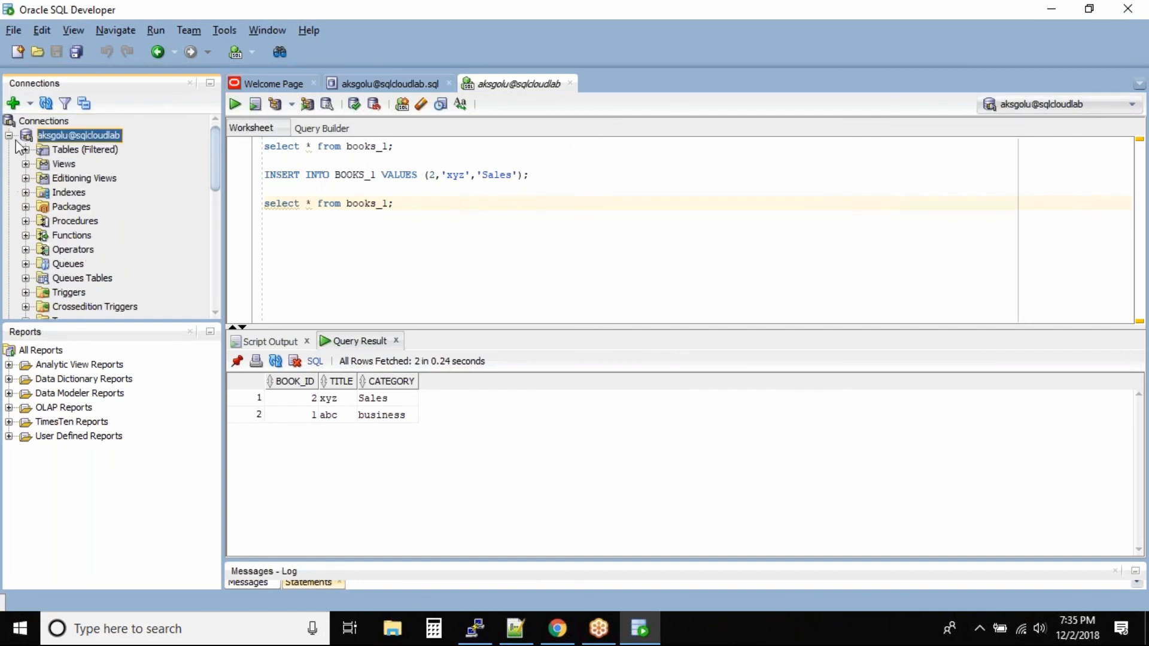
- Collapse aksgolu, connect test_1 and show its empty worksheet, then return to the terminal
click(7, 134)
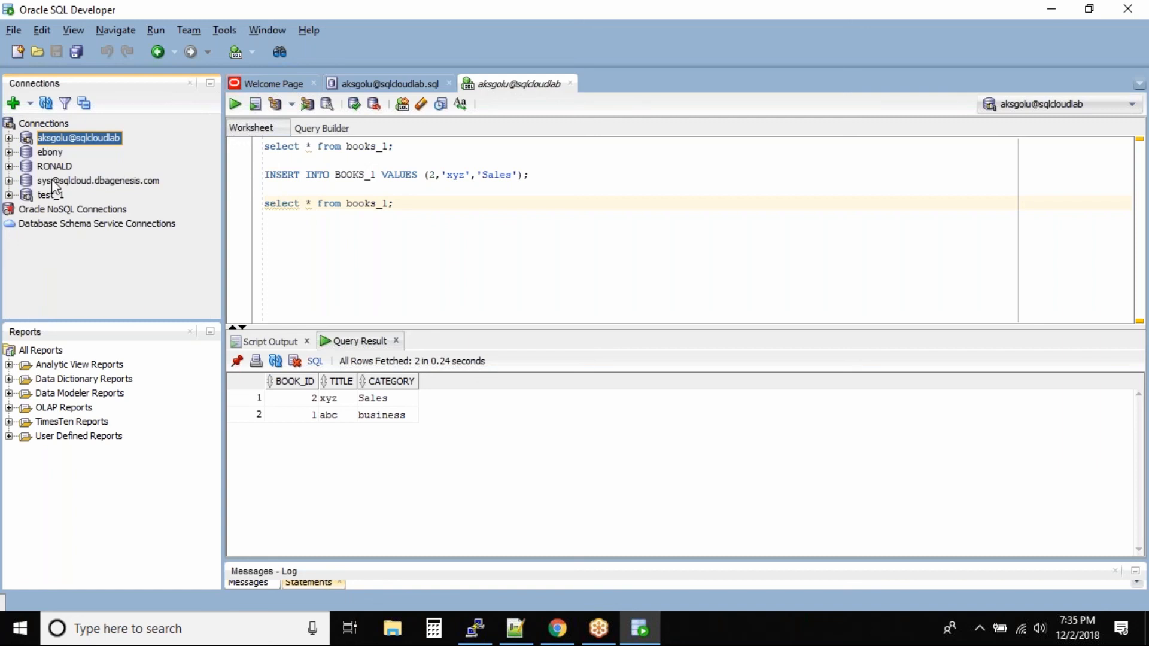
double_click(51, 194)
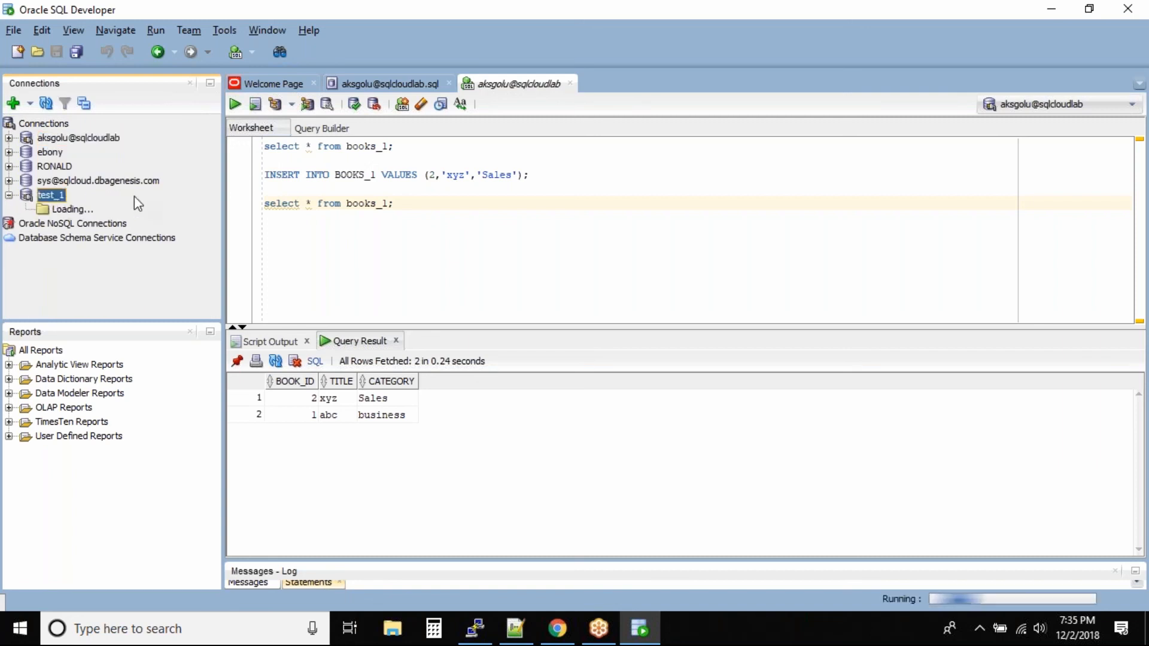
click(9, 194)
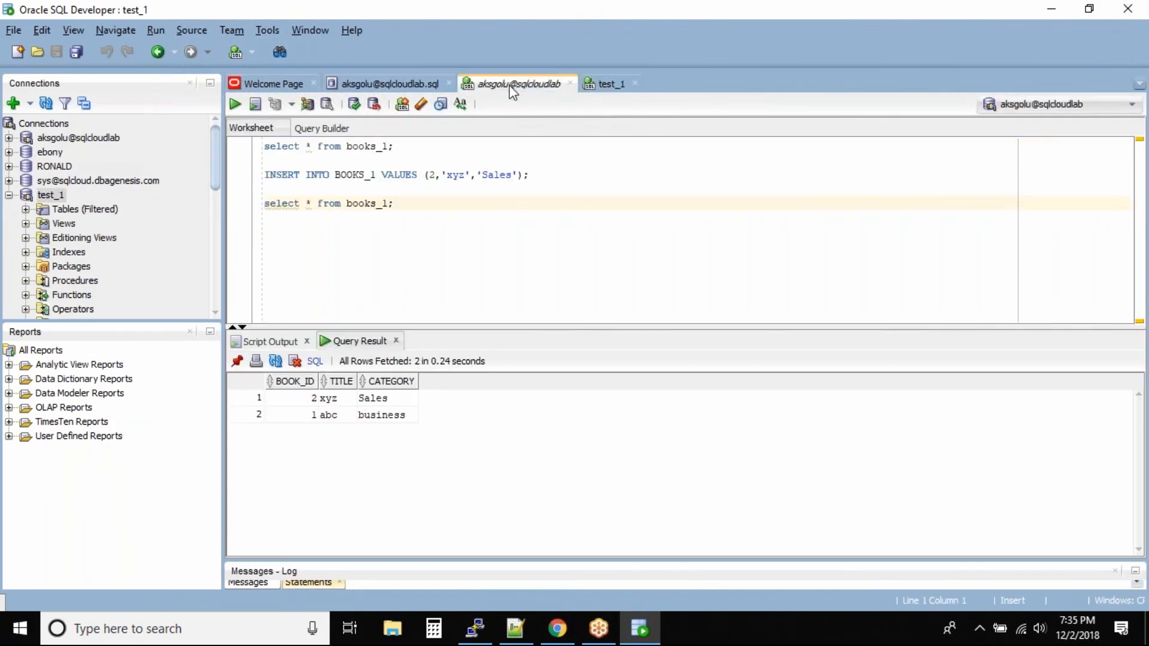
click(610, 83)
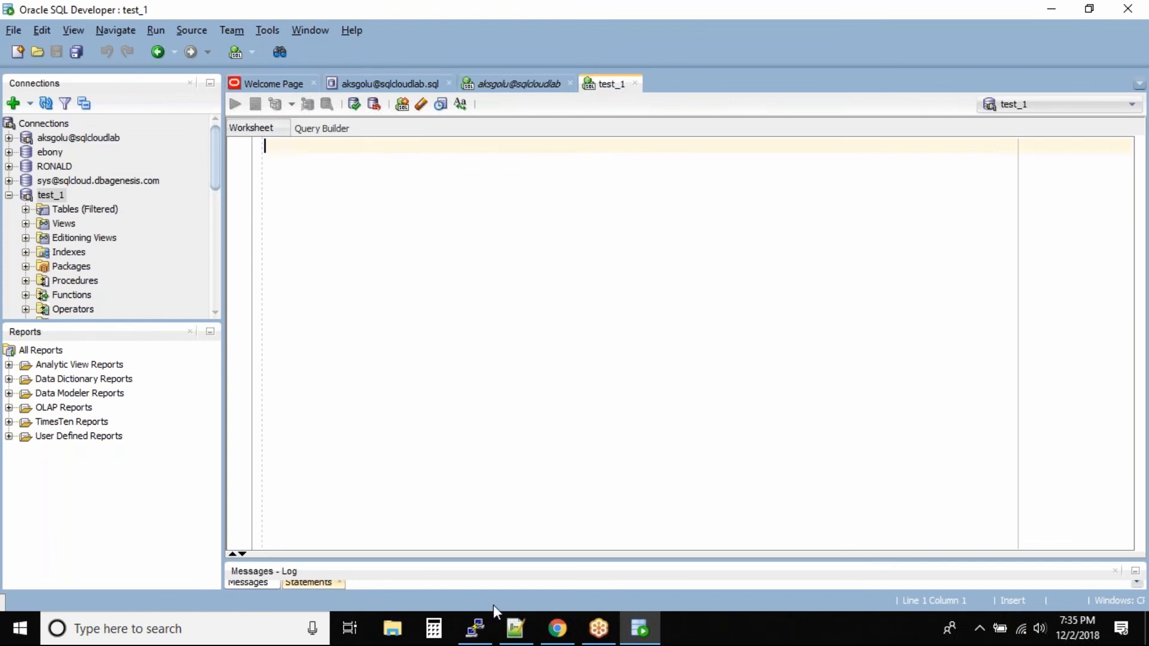
click(474, 628)
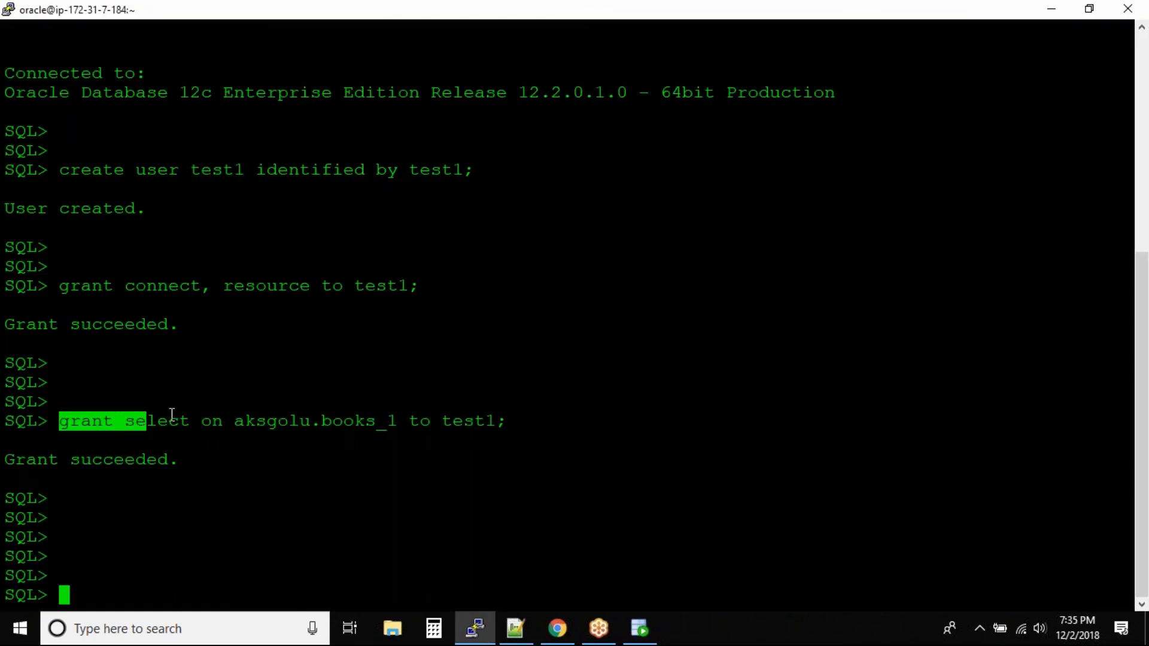
mouse_move(157, 429)
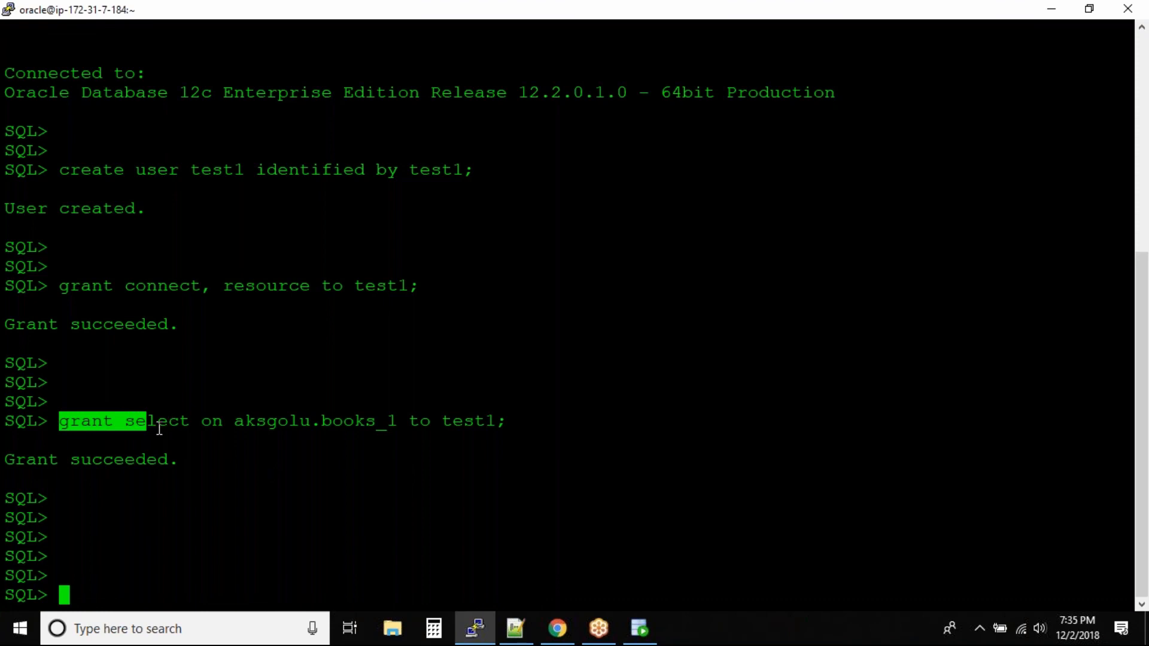
double_click(155, 421)
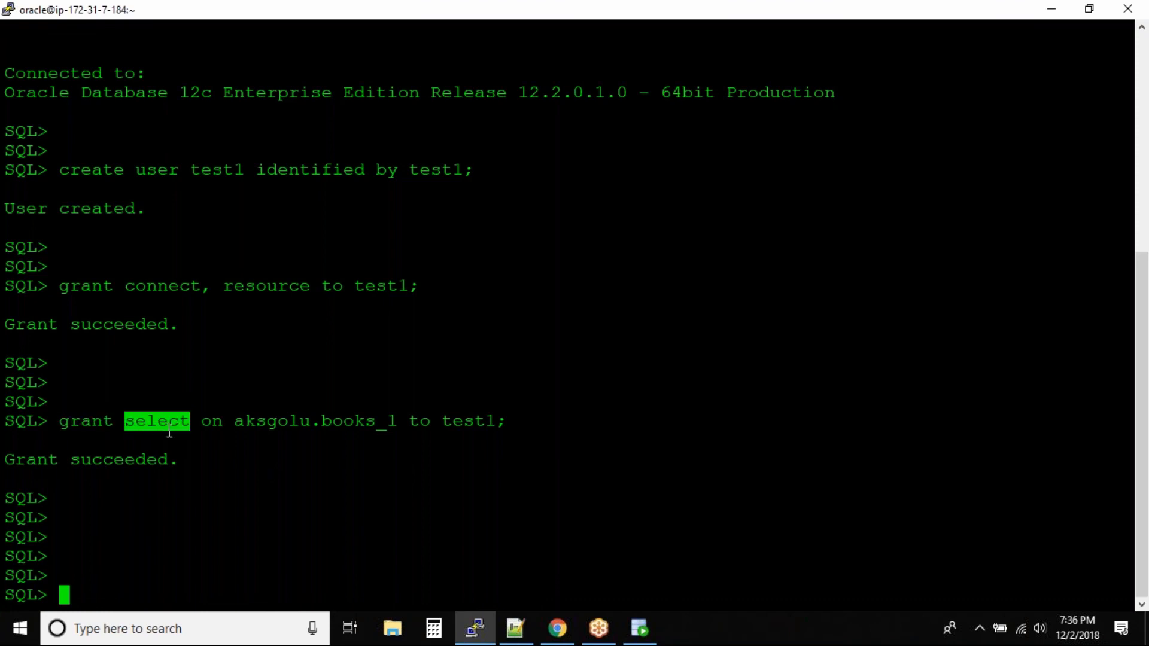
double_click(270, 421)
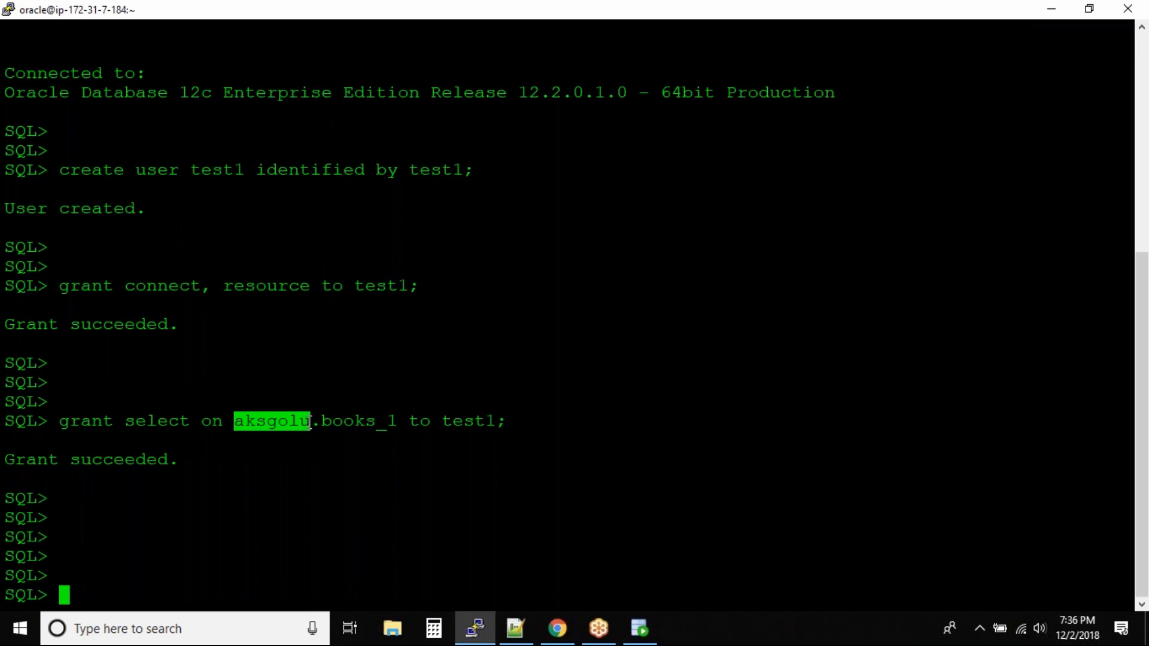
drag(235, 420, 396, 420)
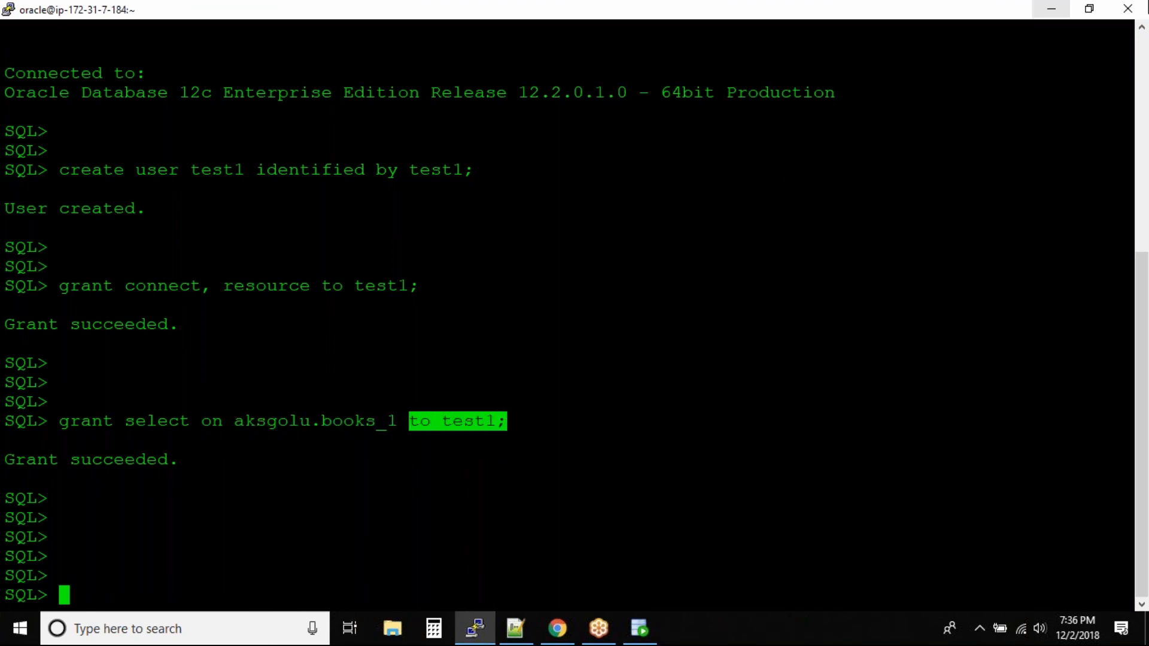
- Run select * from aksgolu.test1 in the test_1 worksheet
click(639, 627)
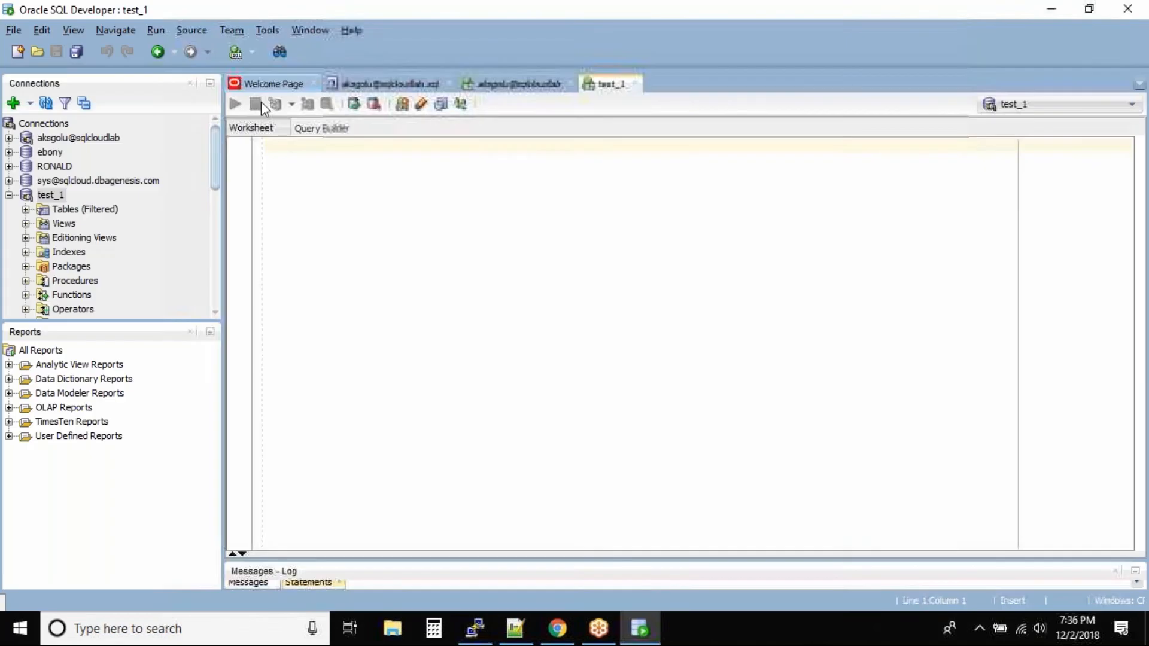
text(select * from)
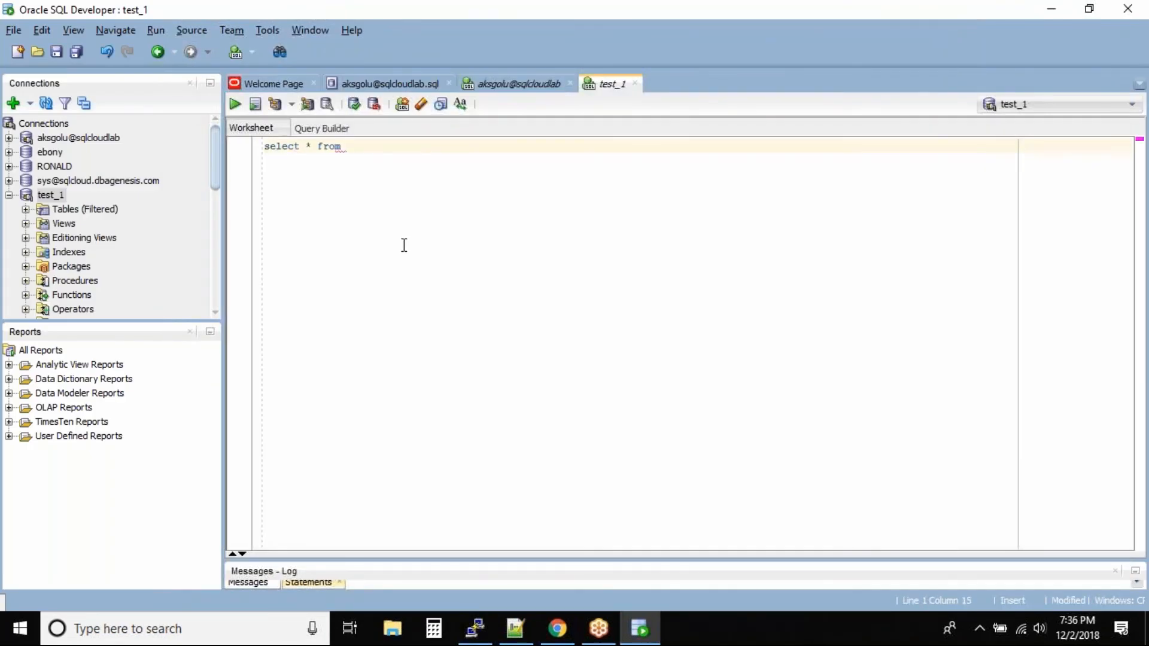
text(aksgolu.test1;)
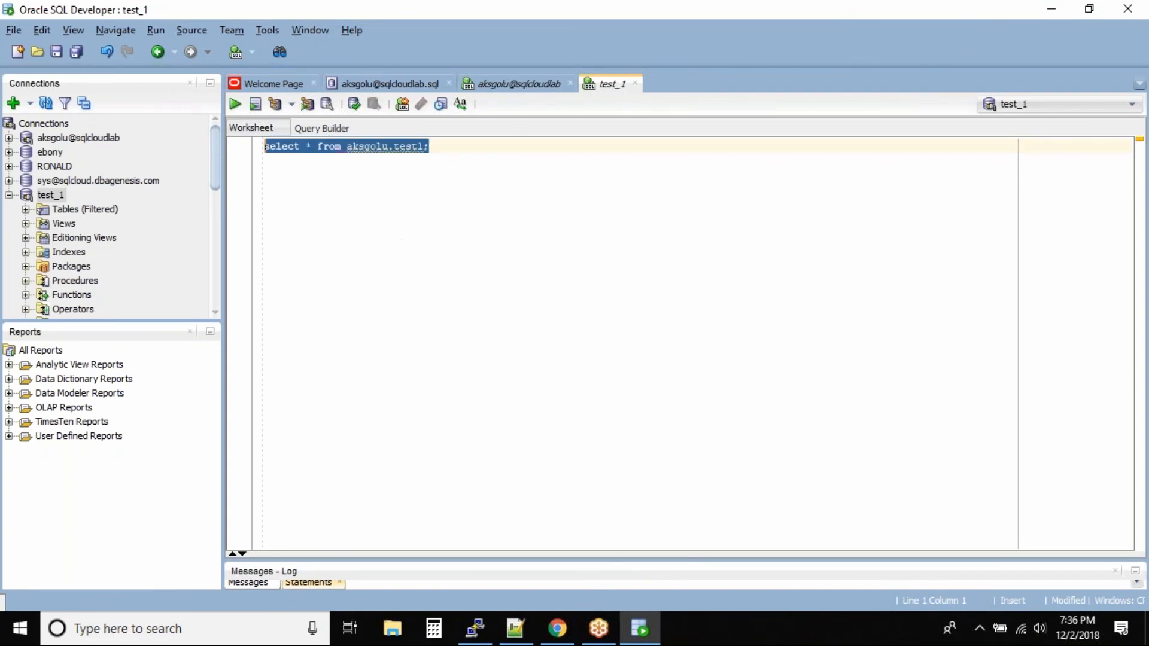
click(234, 104)
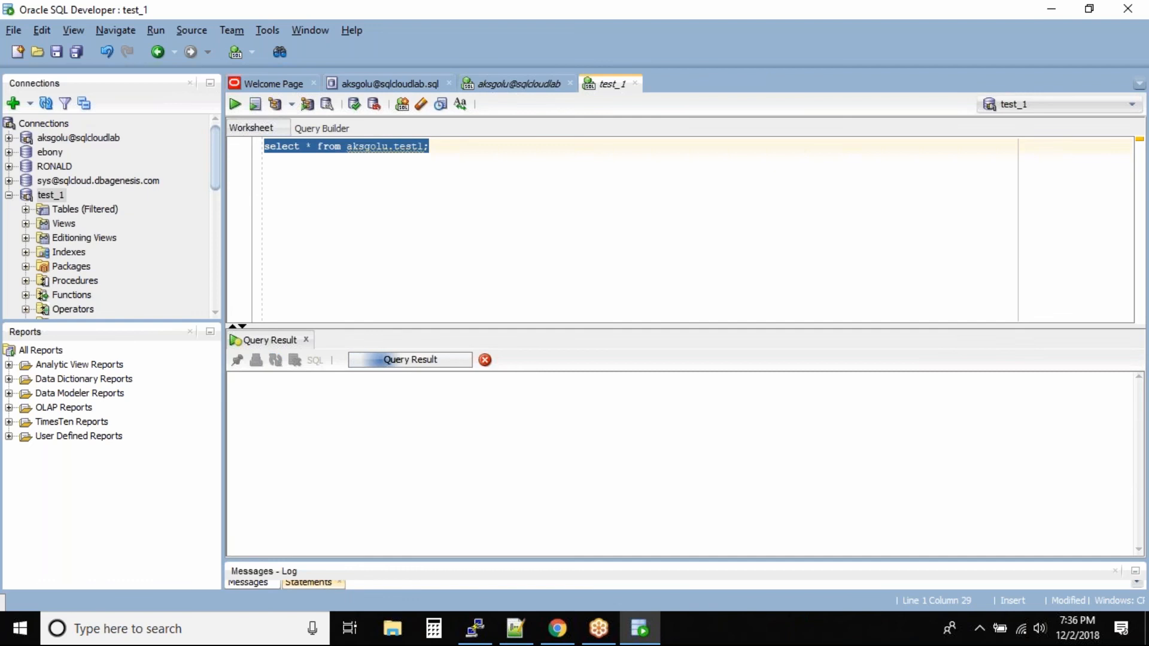
- Correct the table to aksgolu.books_1 and rerun, fetching one row: 1, abc, business
click(234, 103)
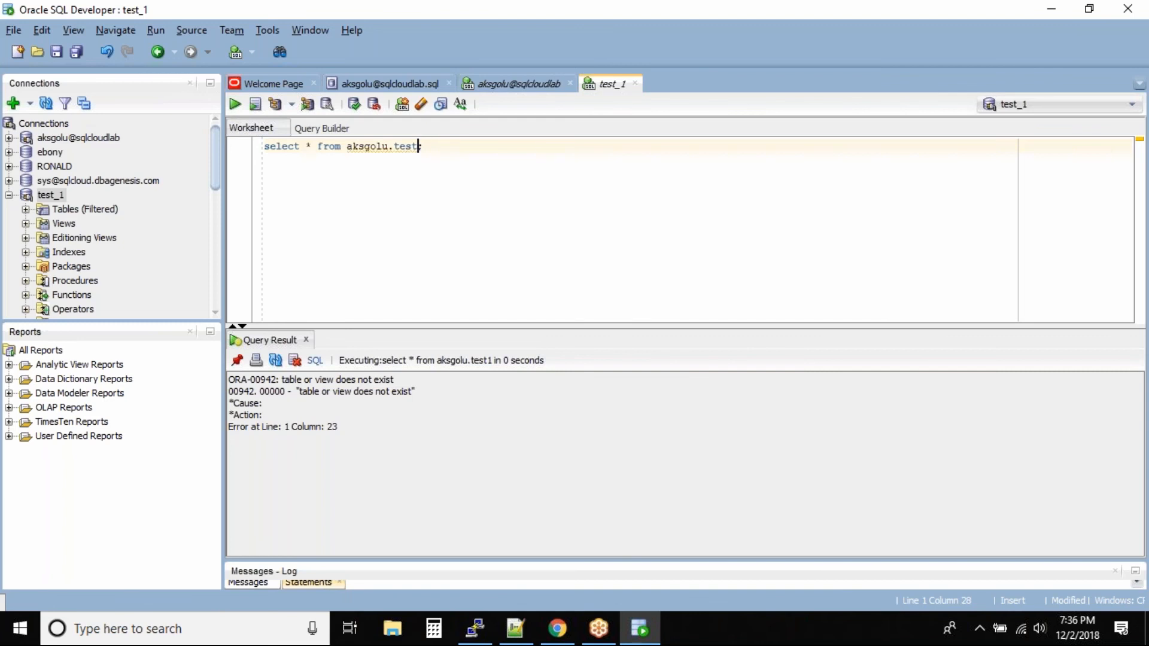
text(books_1)
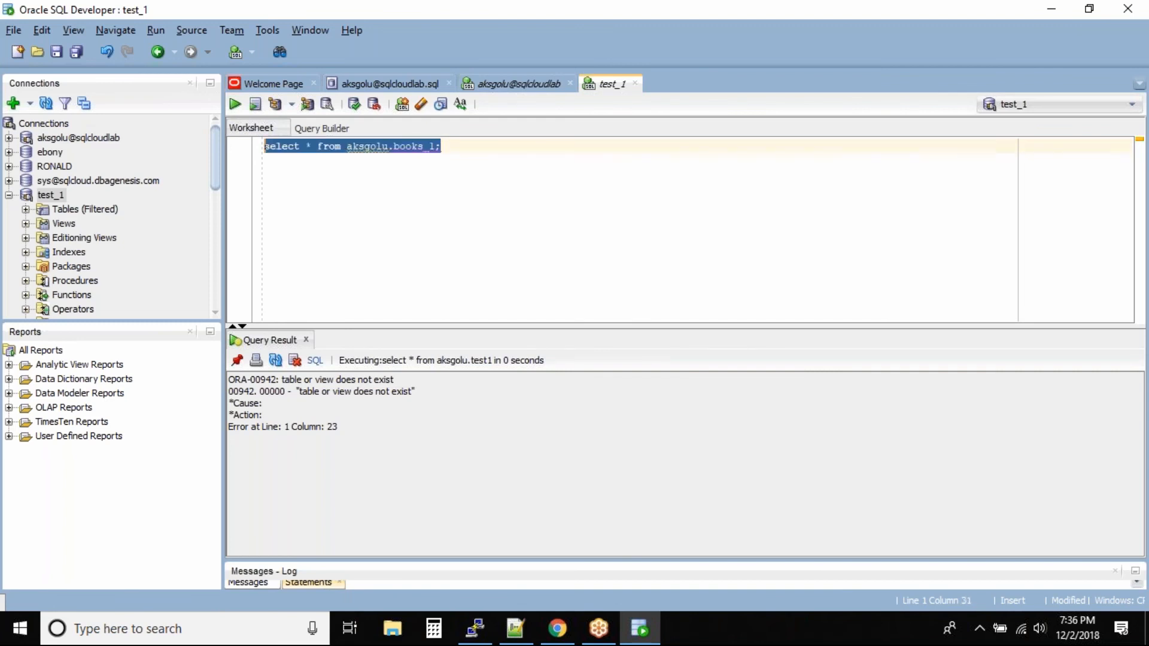
click(235, 103)
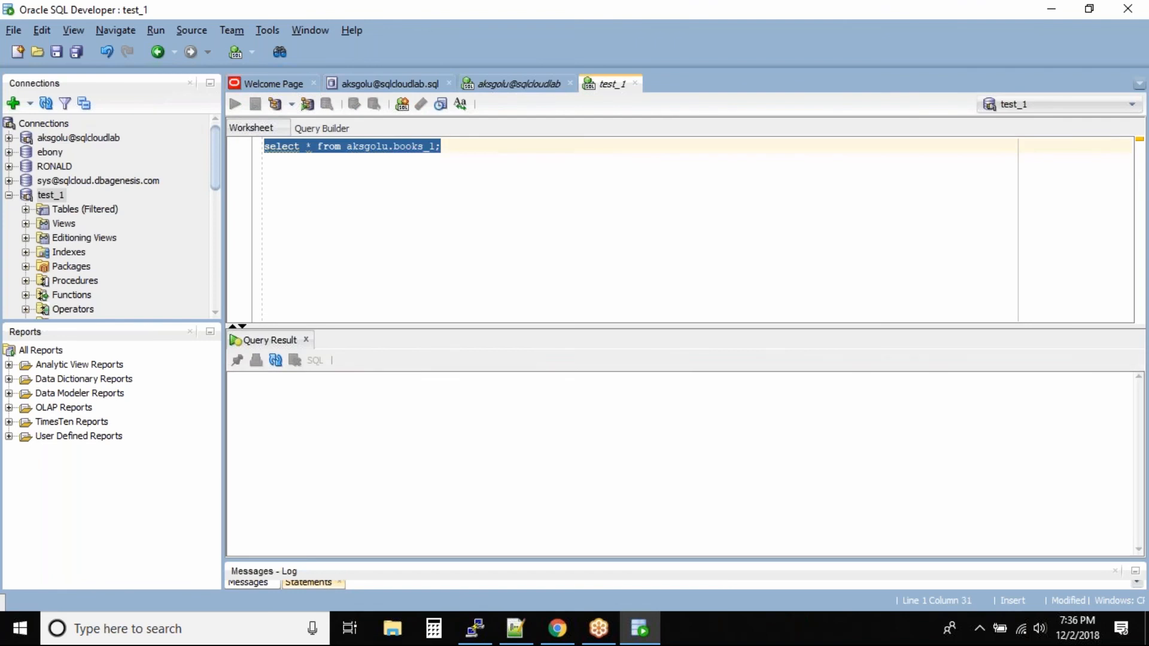
click(235, 104)
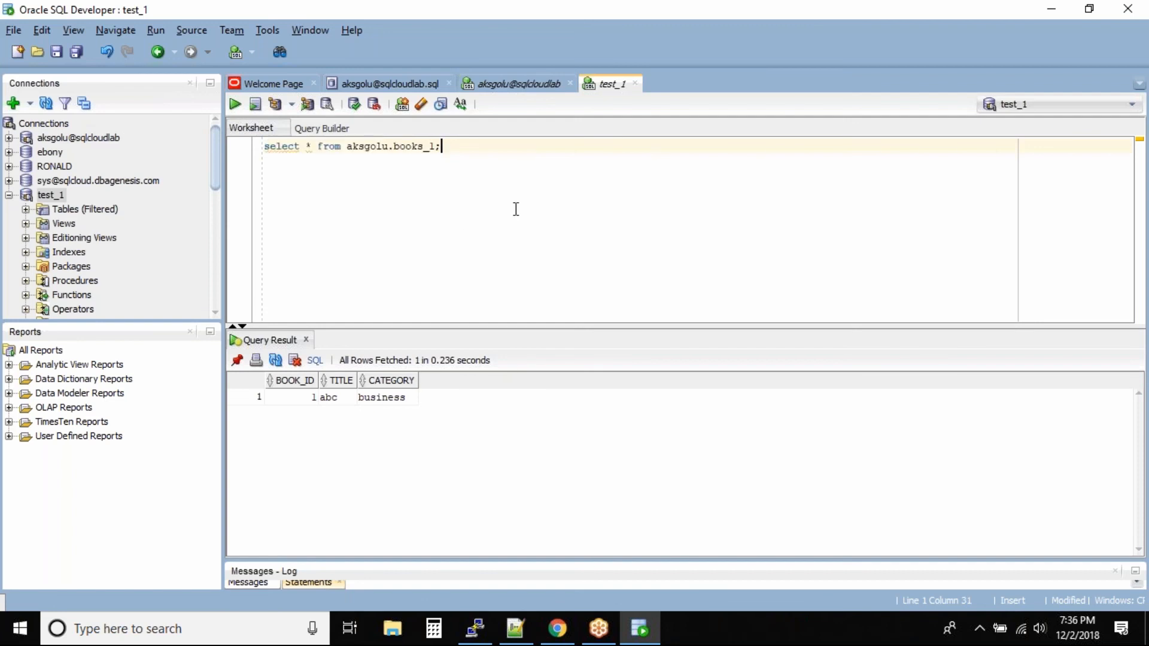
mouse_move(546, 120)
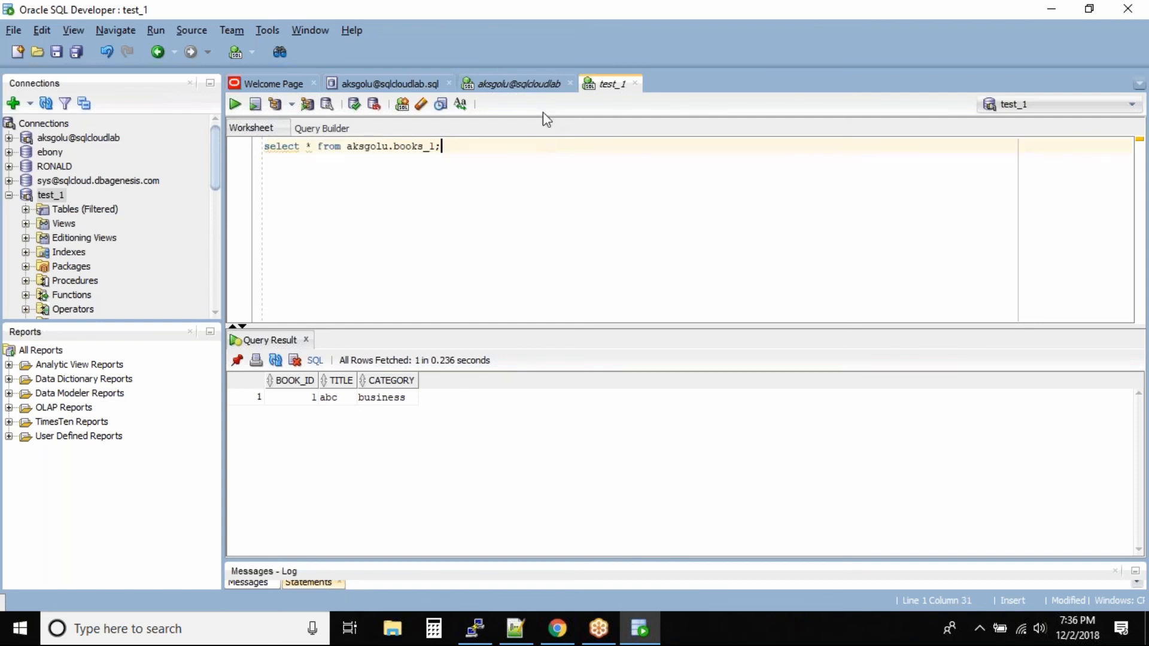
mouse_move(500, 208)
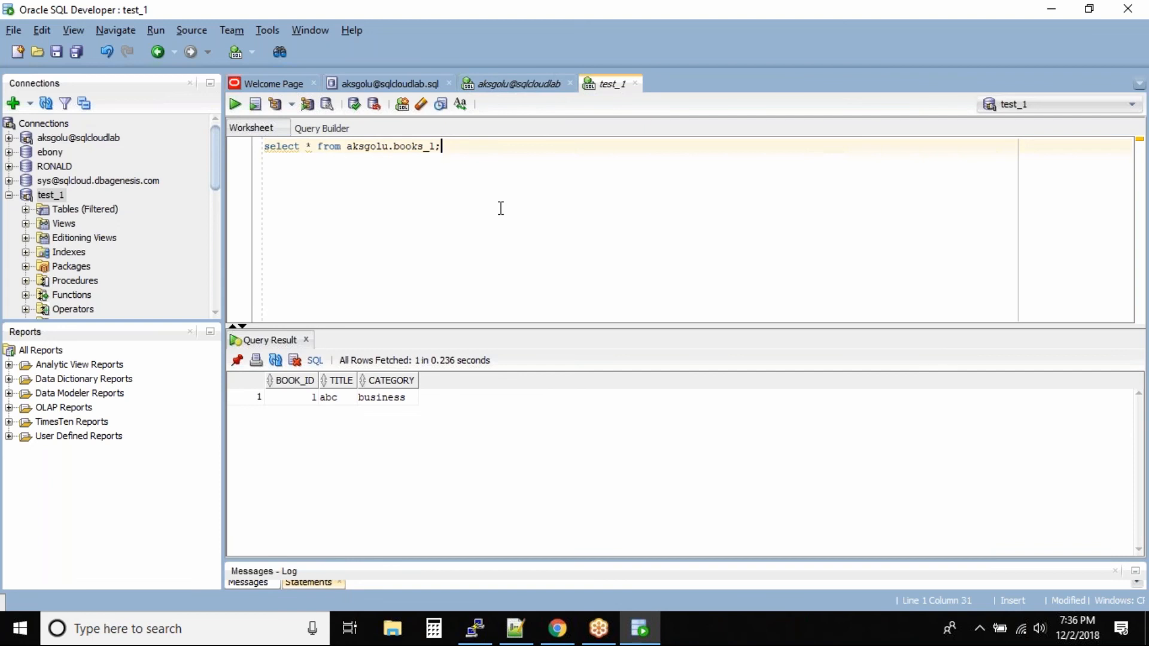
mouse_move(335, 407)
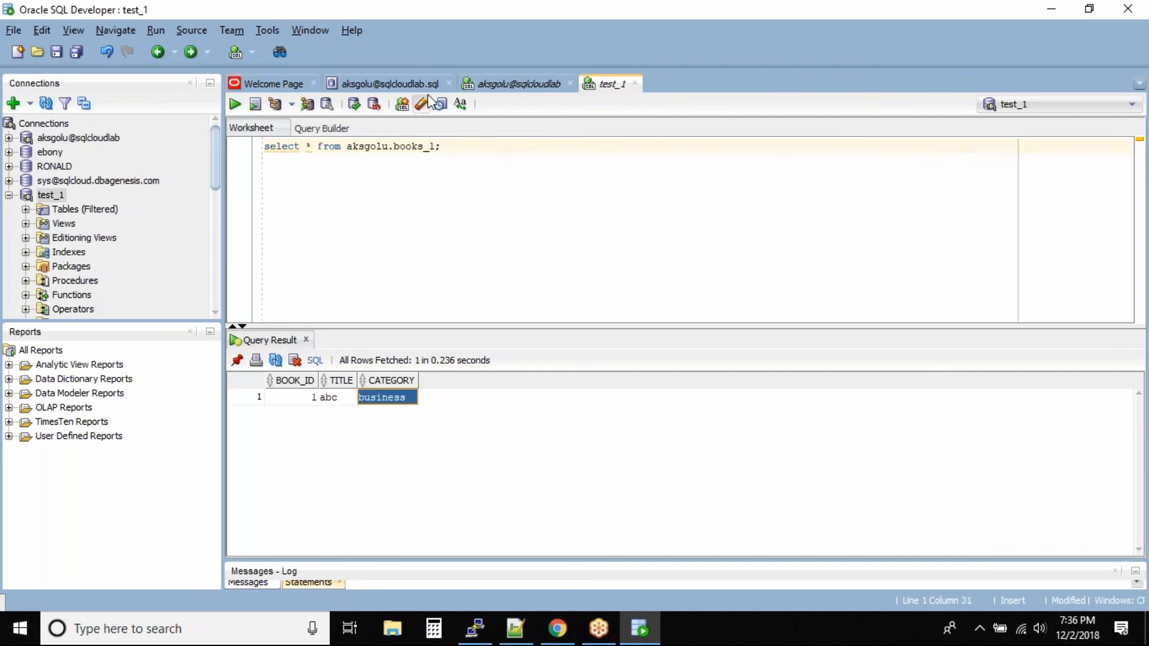
- Add a commit; line after the books_1 statements in the aksgolu worksheet
click(517, 83)
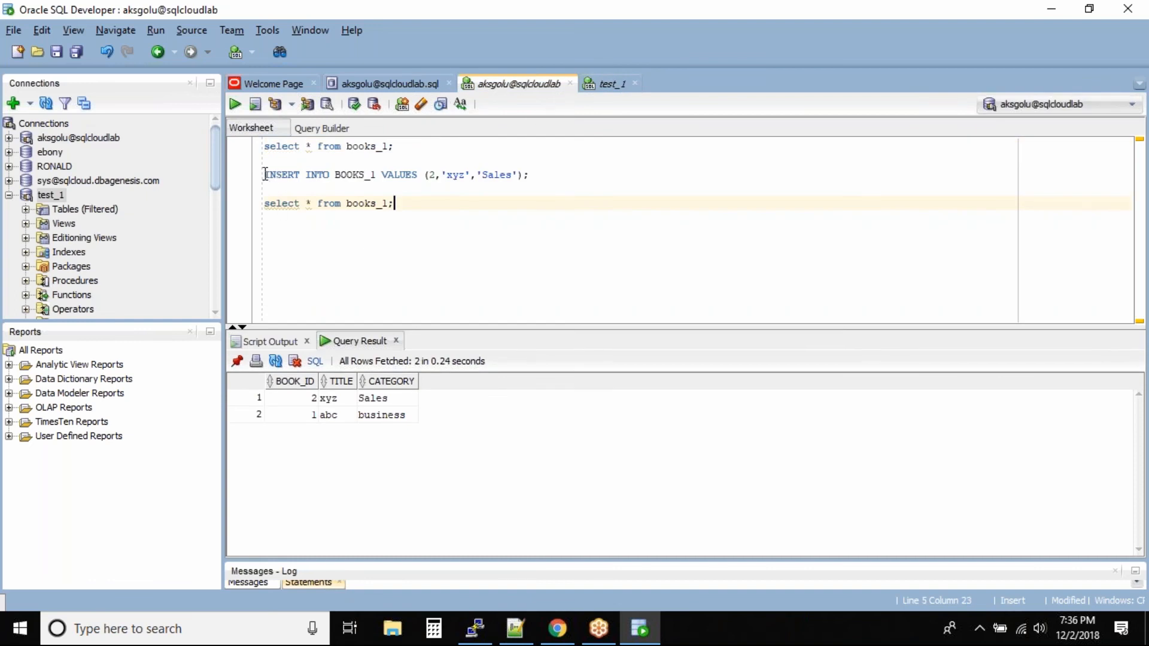
click(557, 174)
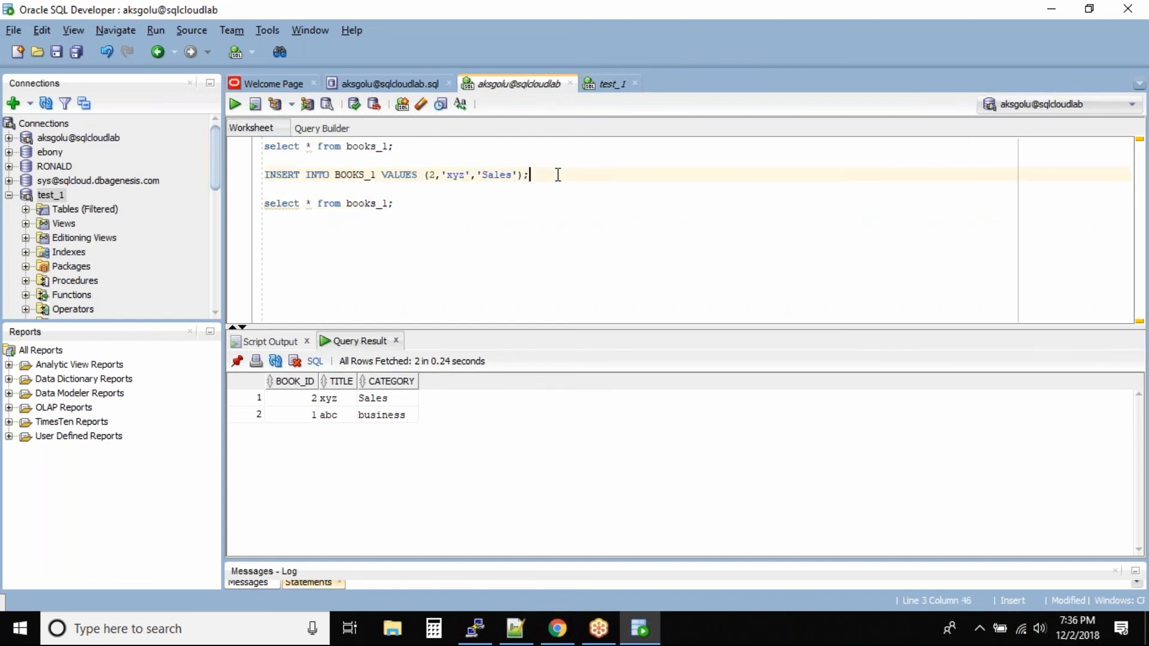
click(395, 203)
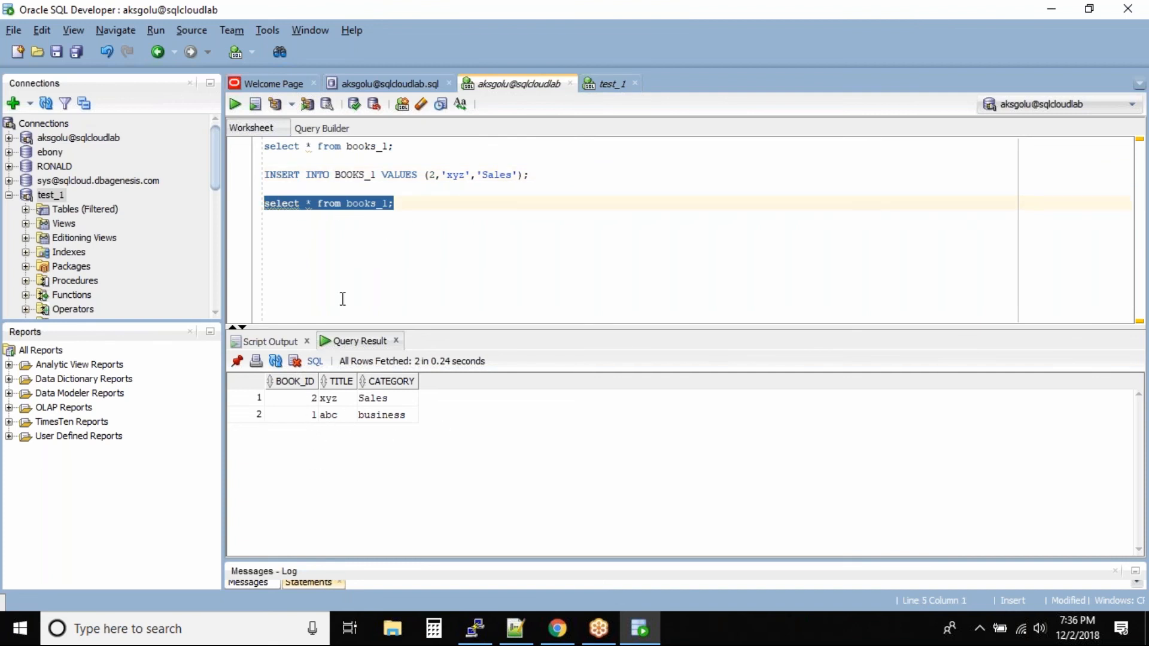
mouse_move(422, 349)
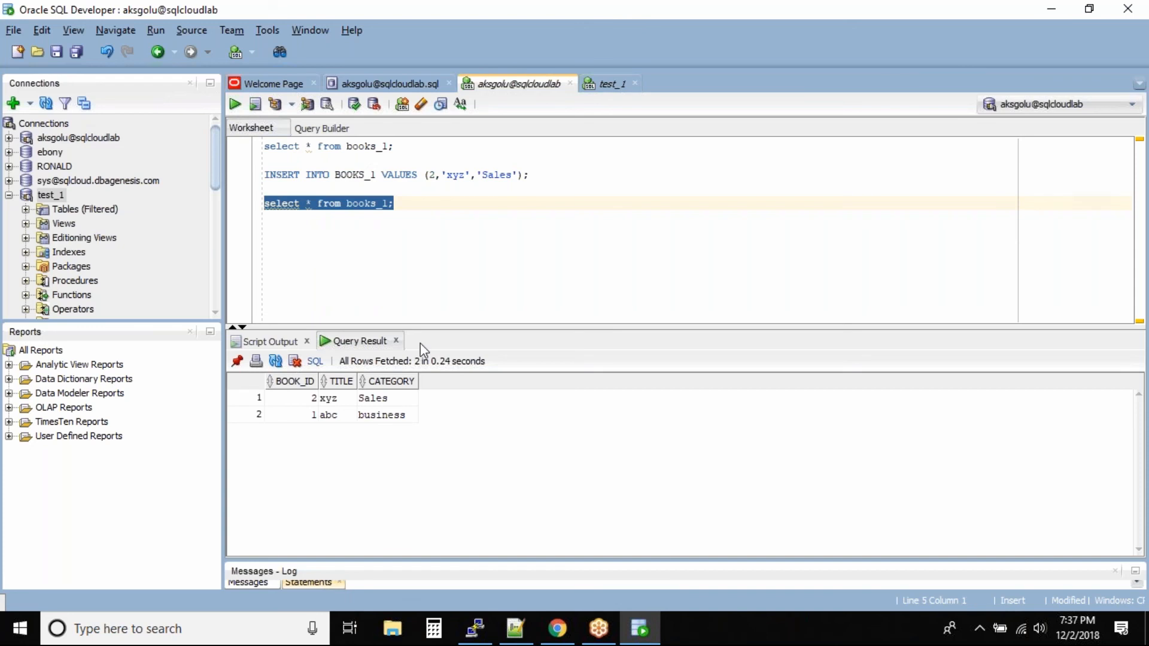
click(441, 235)
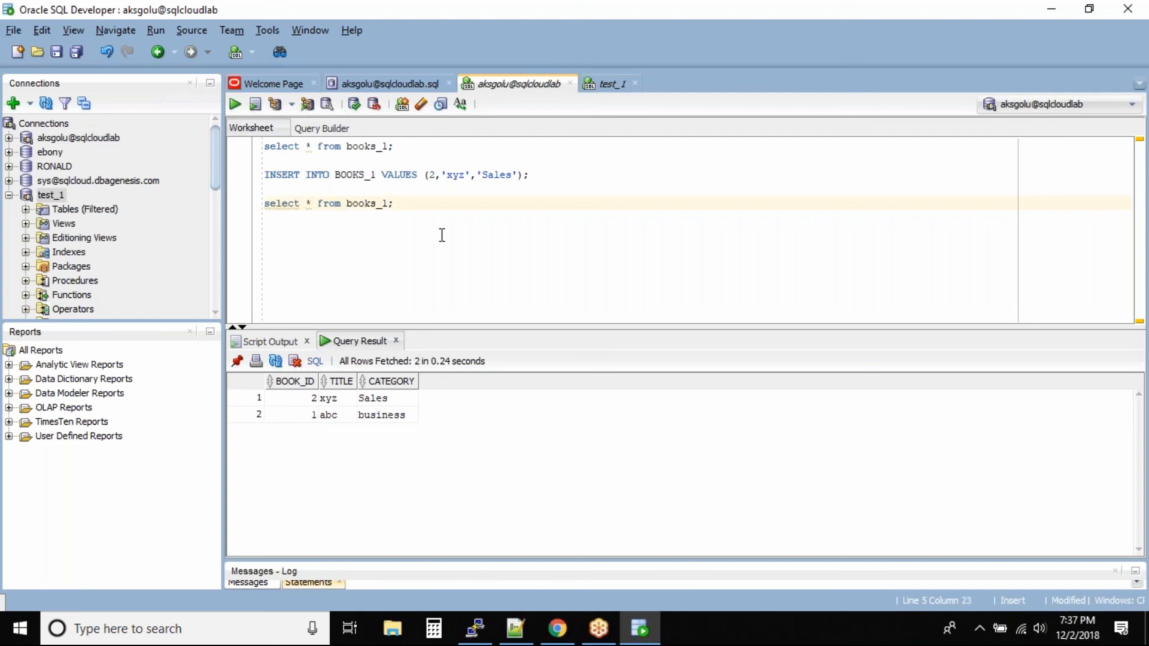
text(commit;)
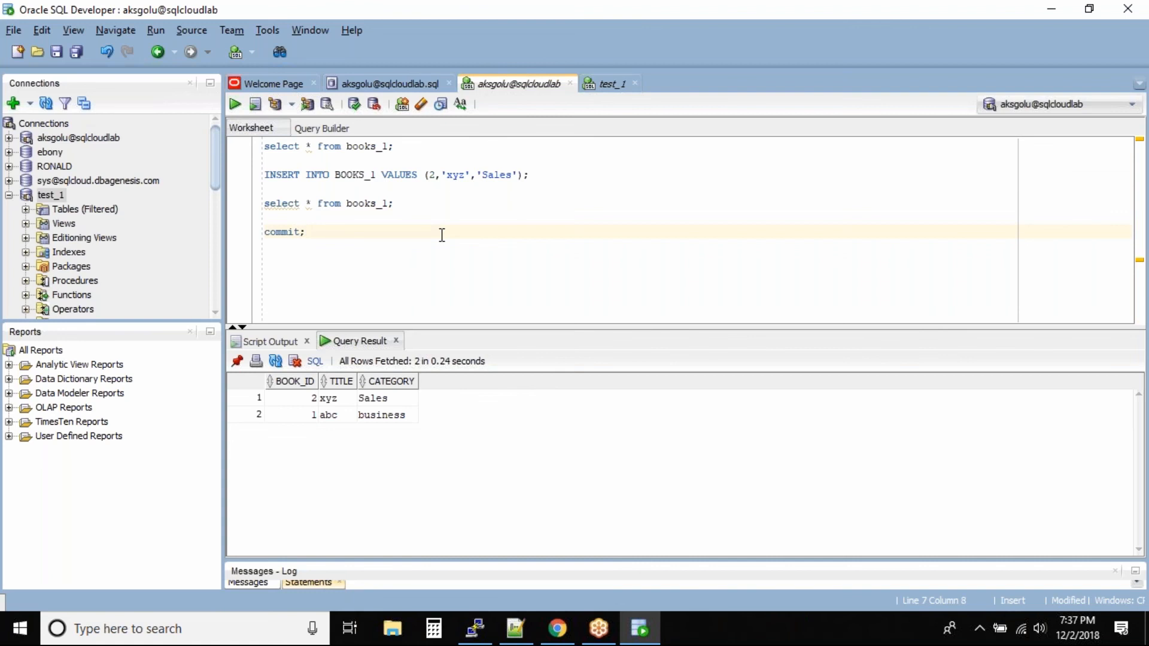
click(612, 83)
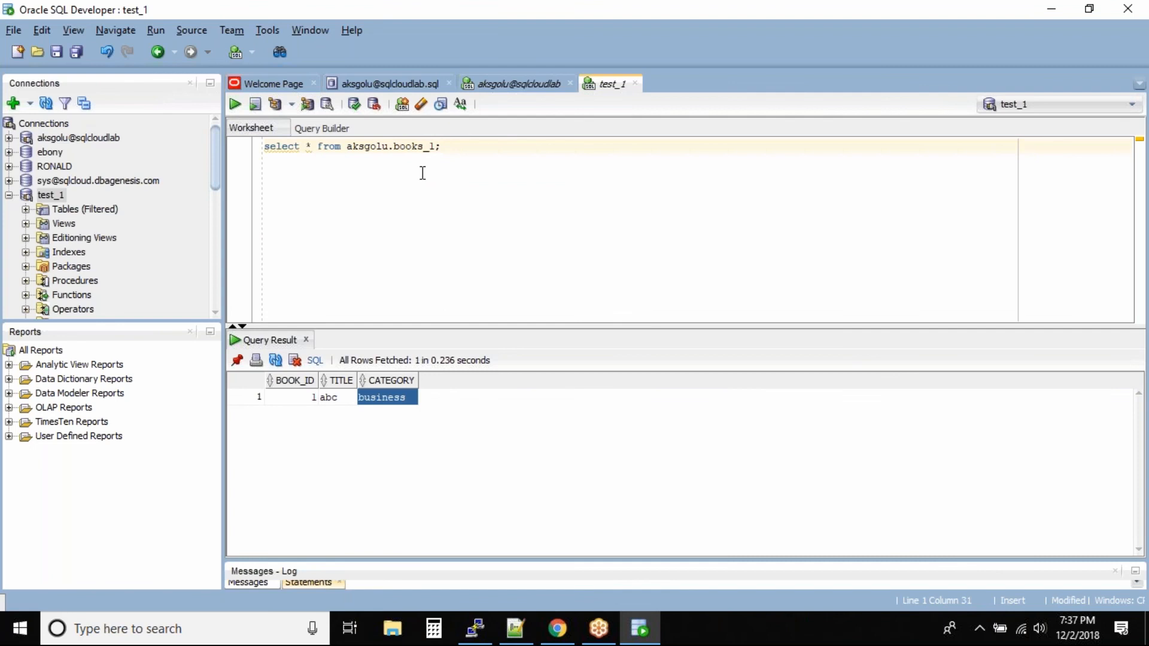
- Select the commit; statement in the aksgolu worksheet and run it
click(516, 84)
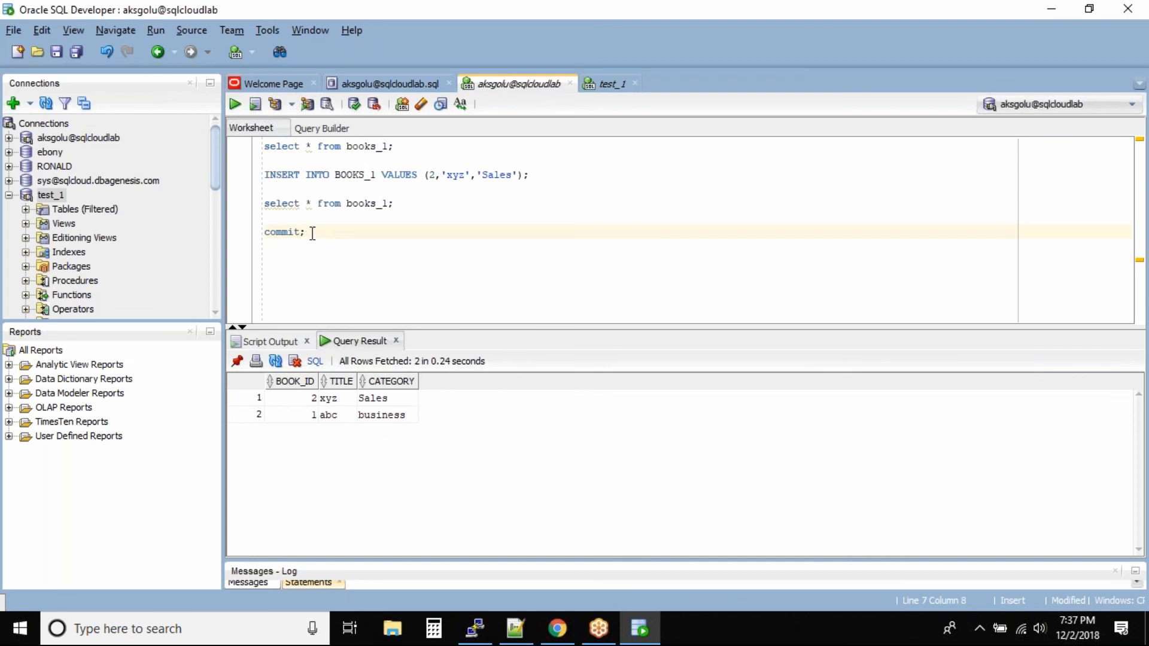
double_click(280, 232)
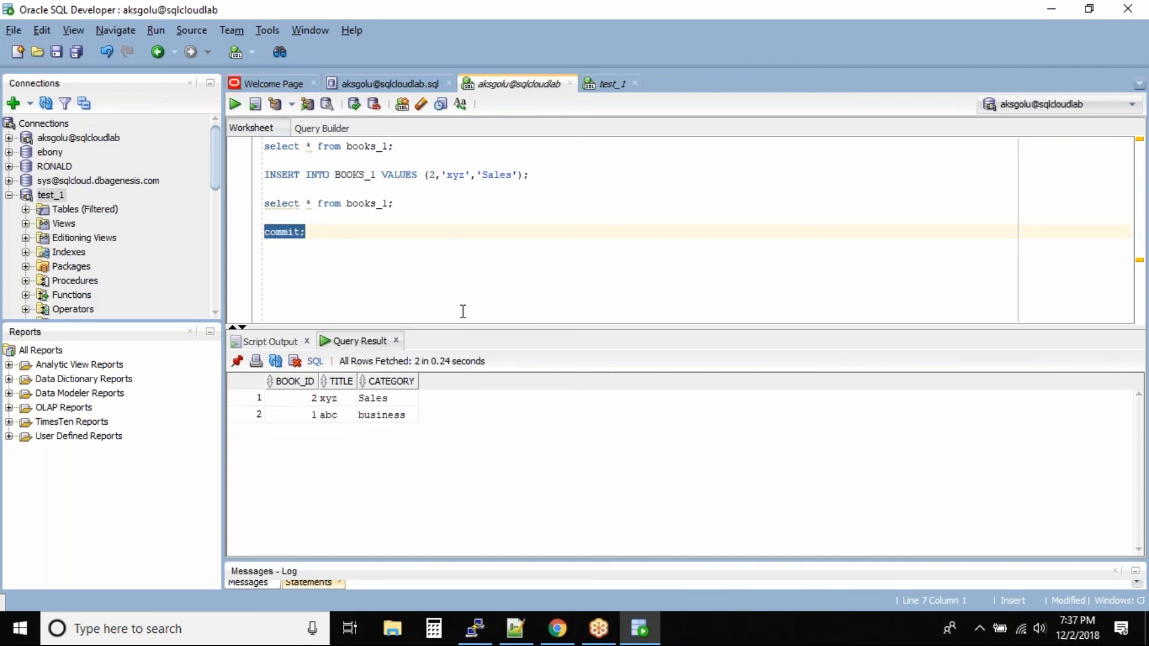
mouse_move(422, 244)
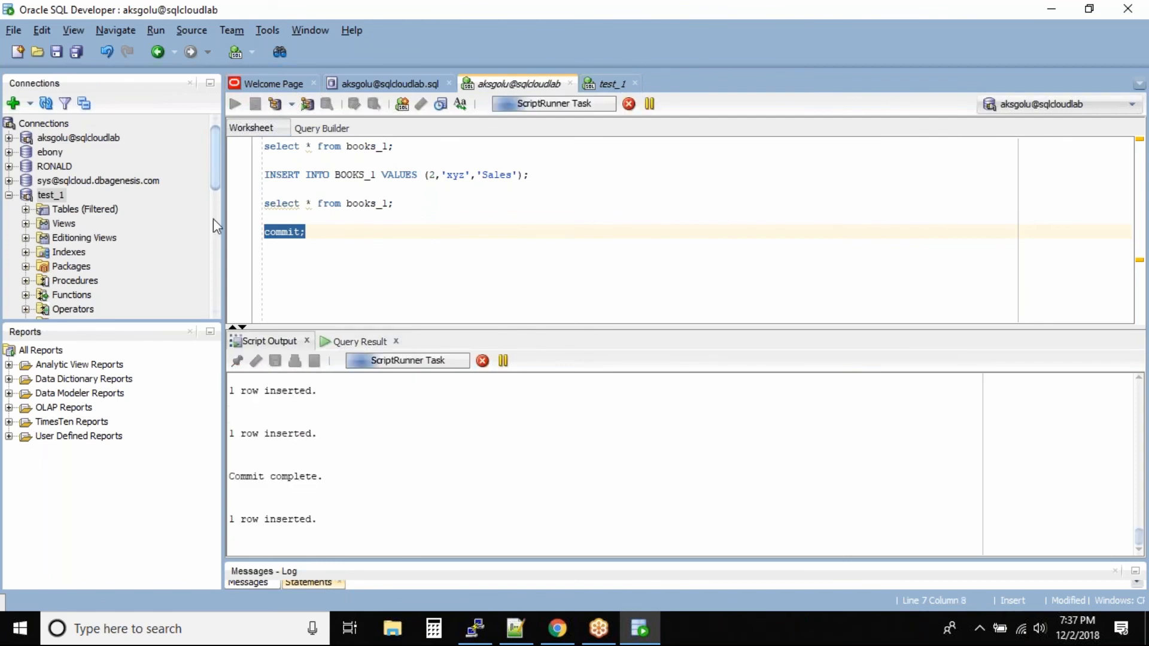
- Rerun the test_1 query on aksgolu.books_1, now returning two rows including 2, xyz, Sales
click(610, 84)
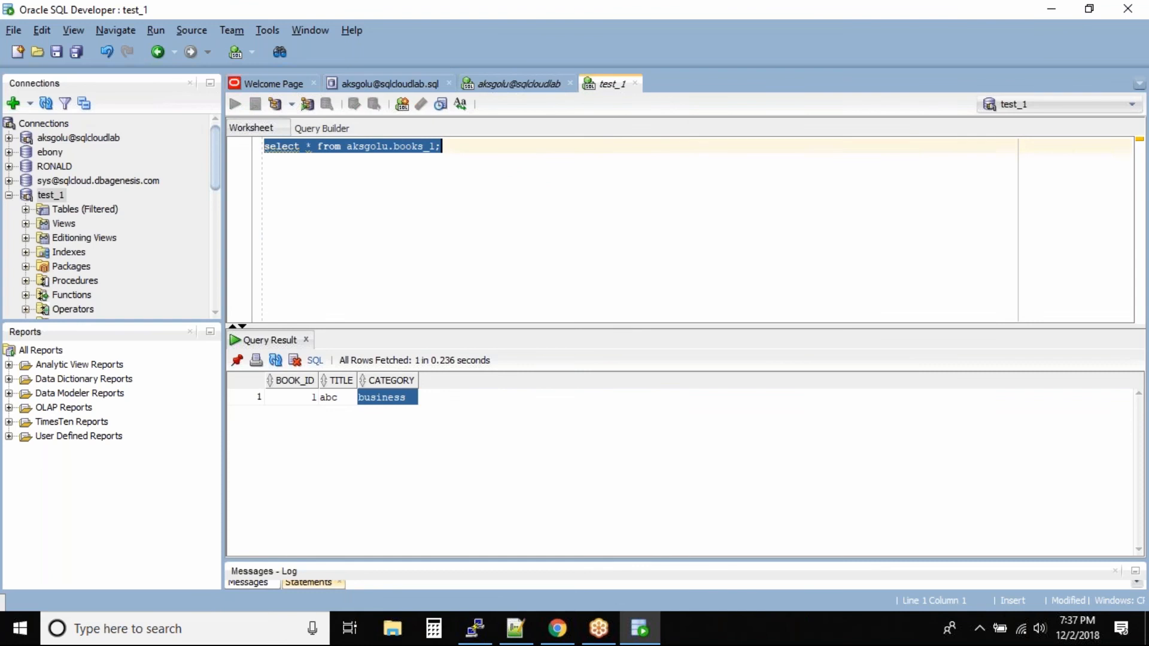
click(235, 102)
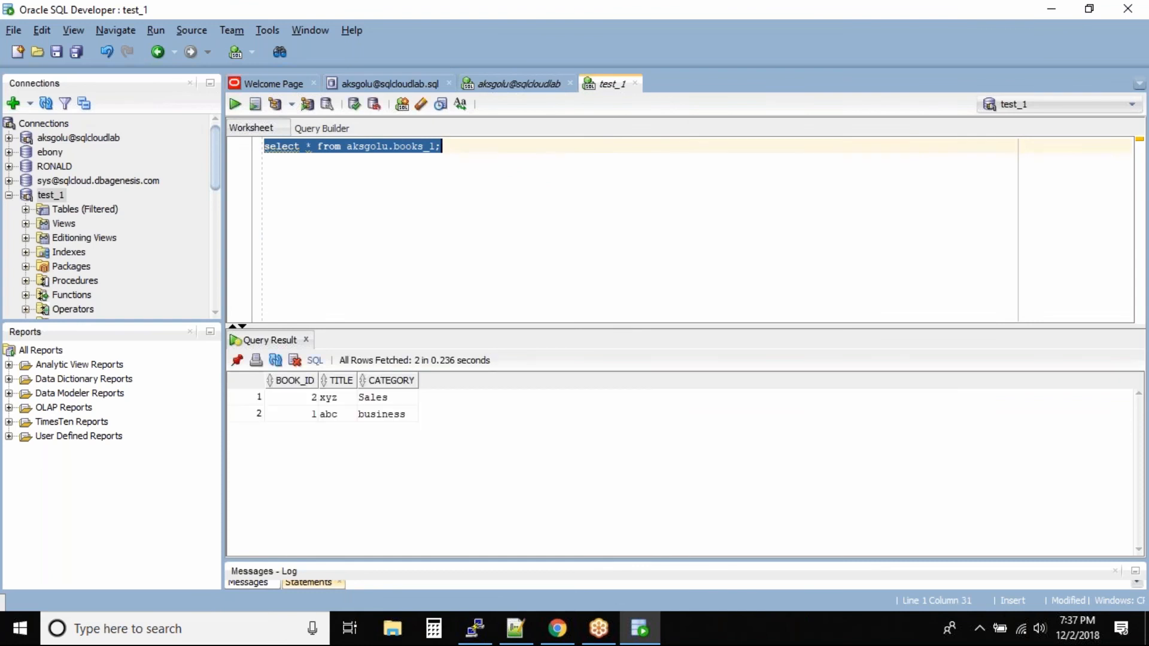